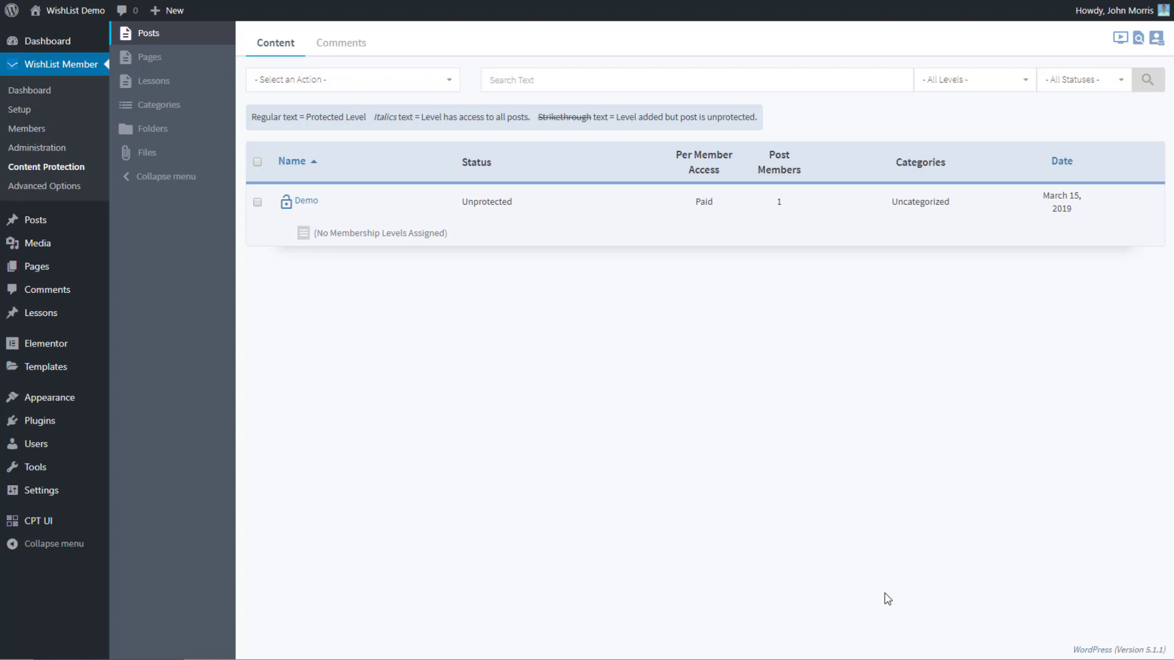
pyautogui.moveTo(577, 373)
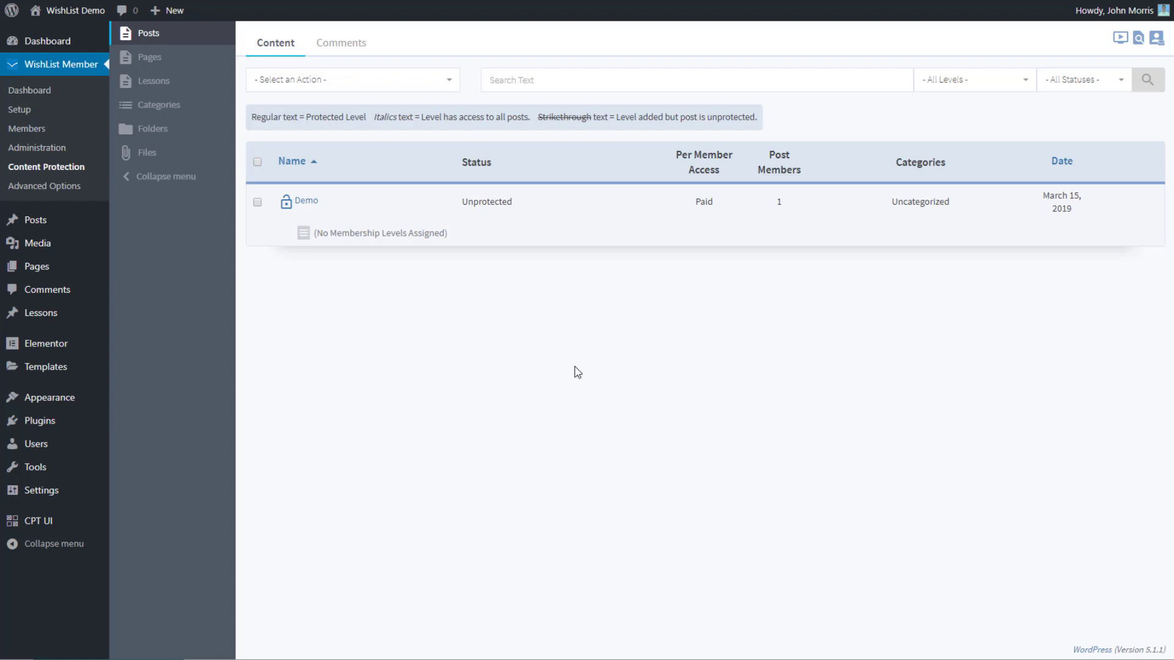
pyautogui.moveTo(585, 365)
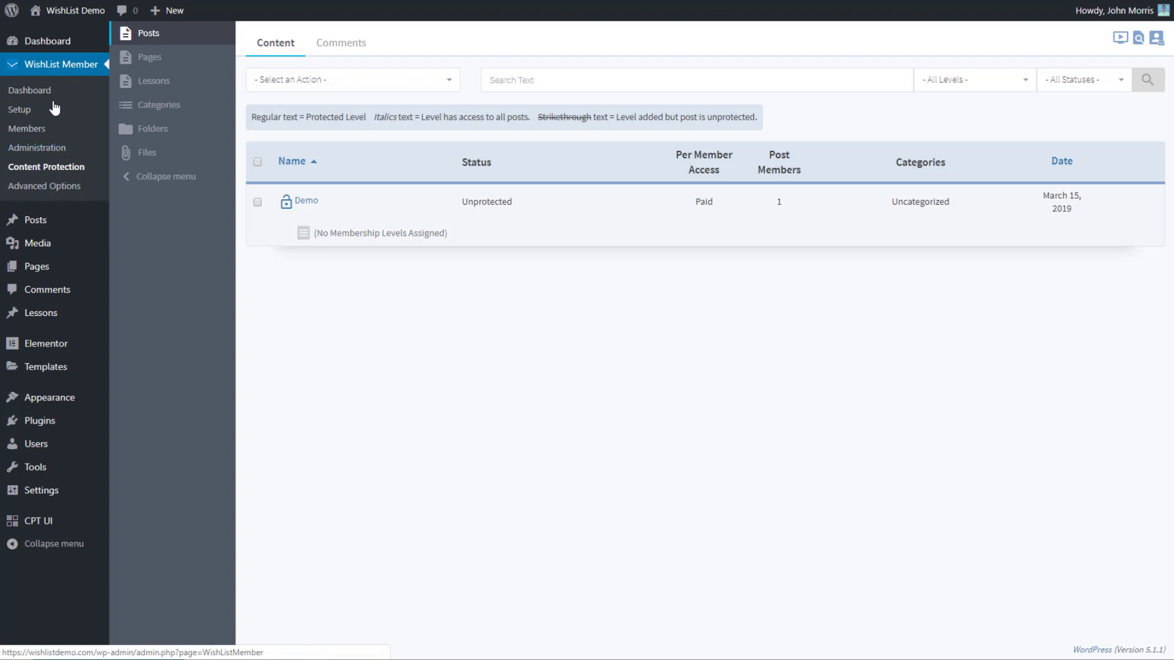
pyautogui.moveTo(461, 334)
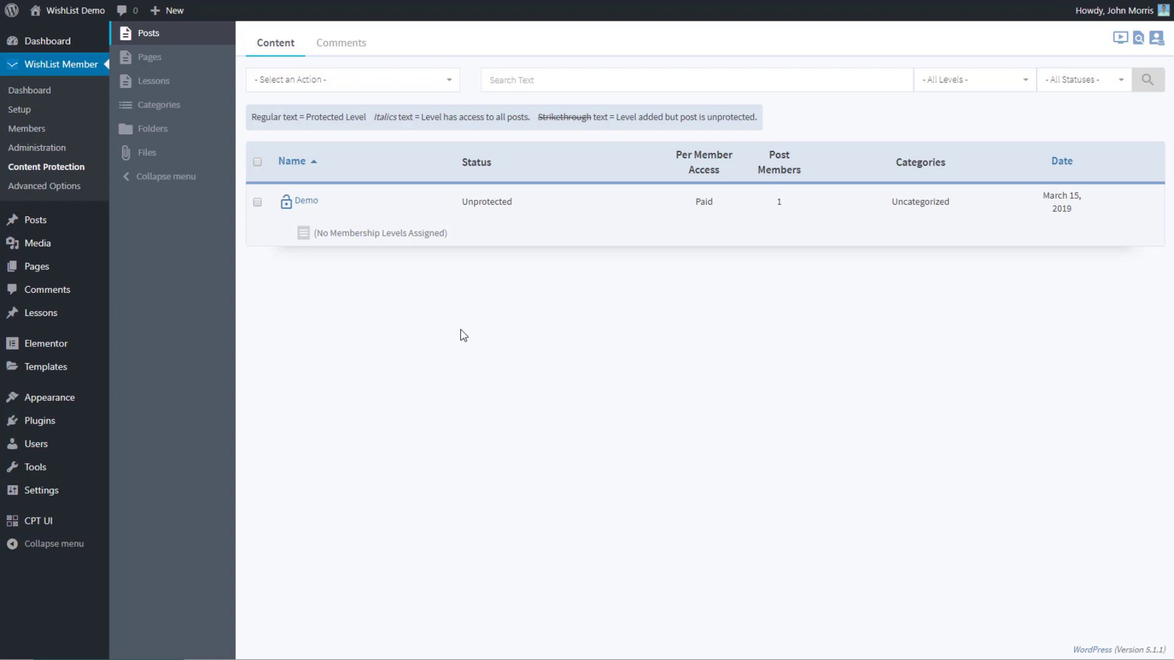
pyautogui.moveTo(590, 426)
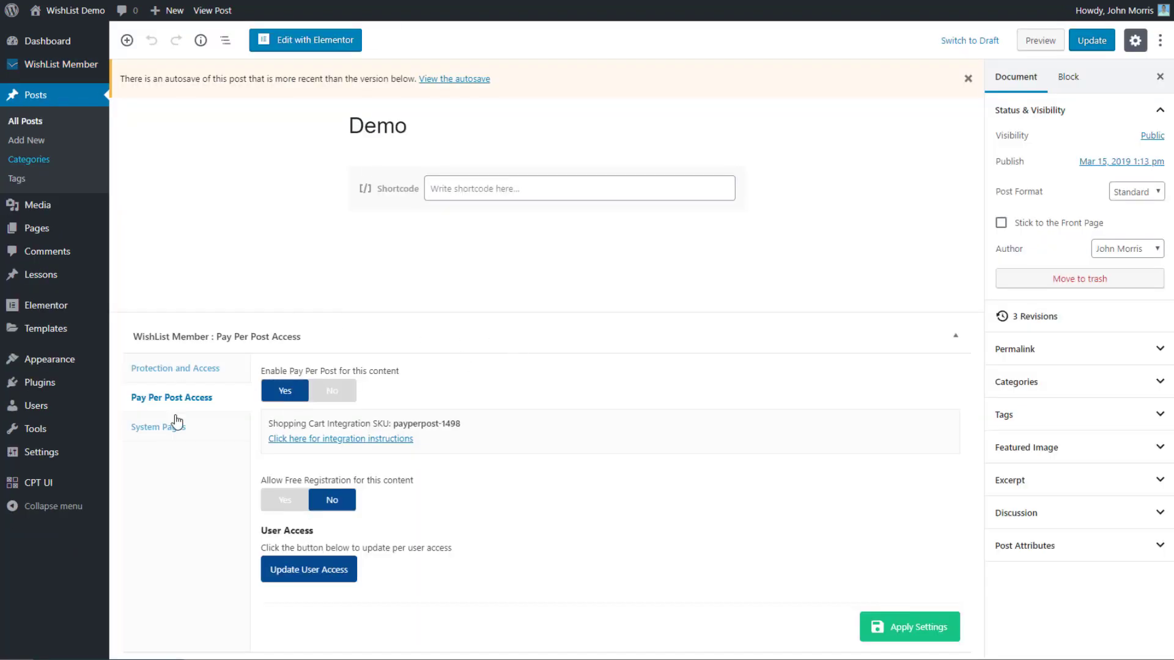
pyautogui.moveTo(213, 595)
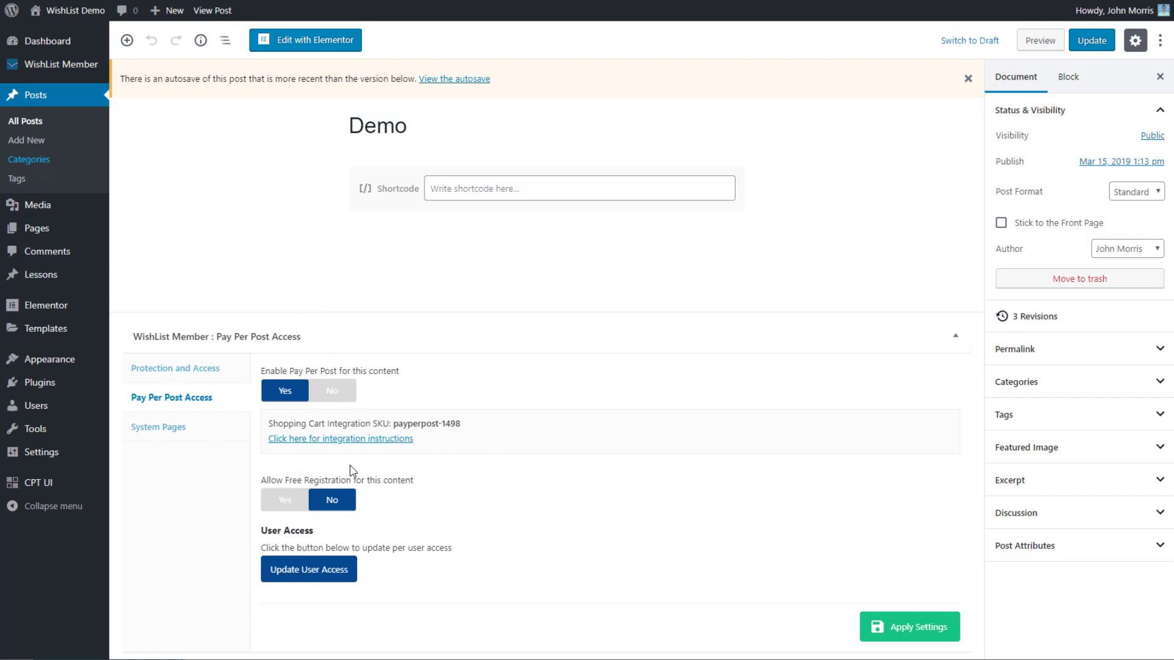
# Go to Posts > Categories to see the Epic and Uncategorized categories.
pyautogui.click(28, 159)
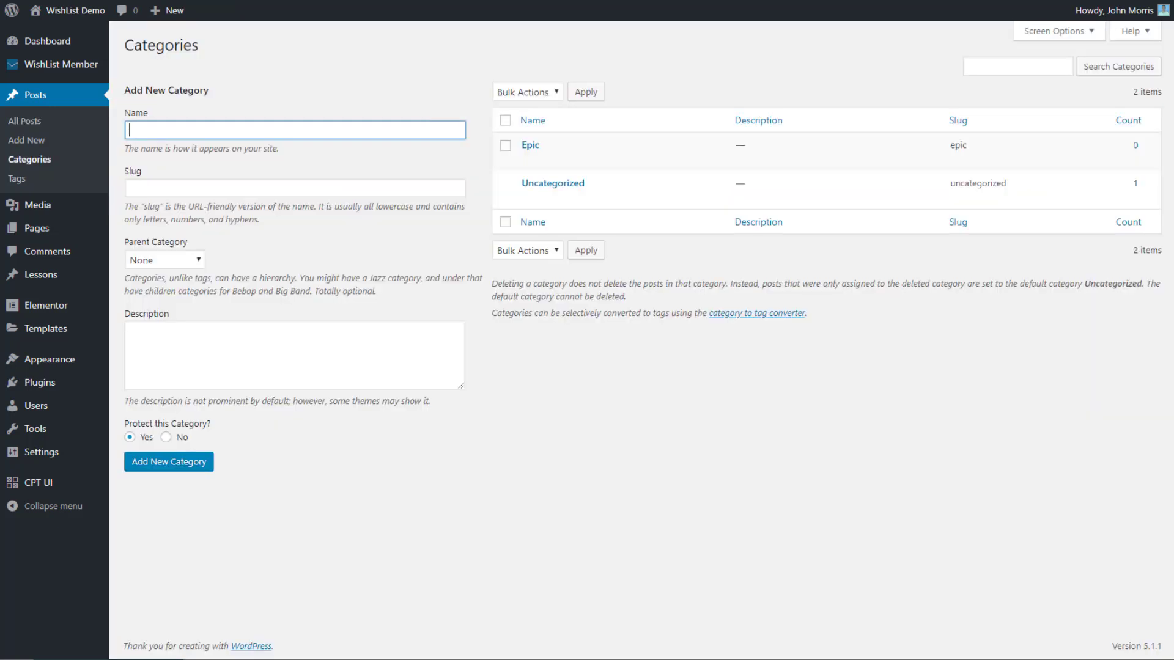
pyautogui.moveTo(232, 464)
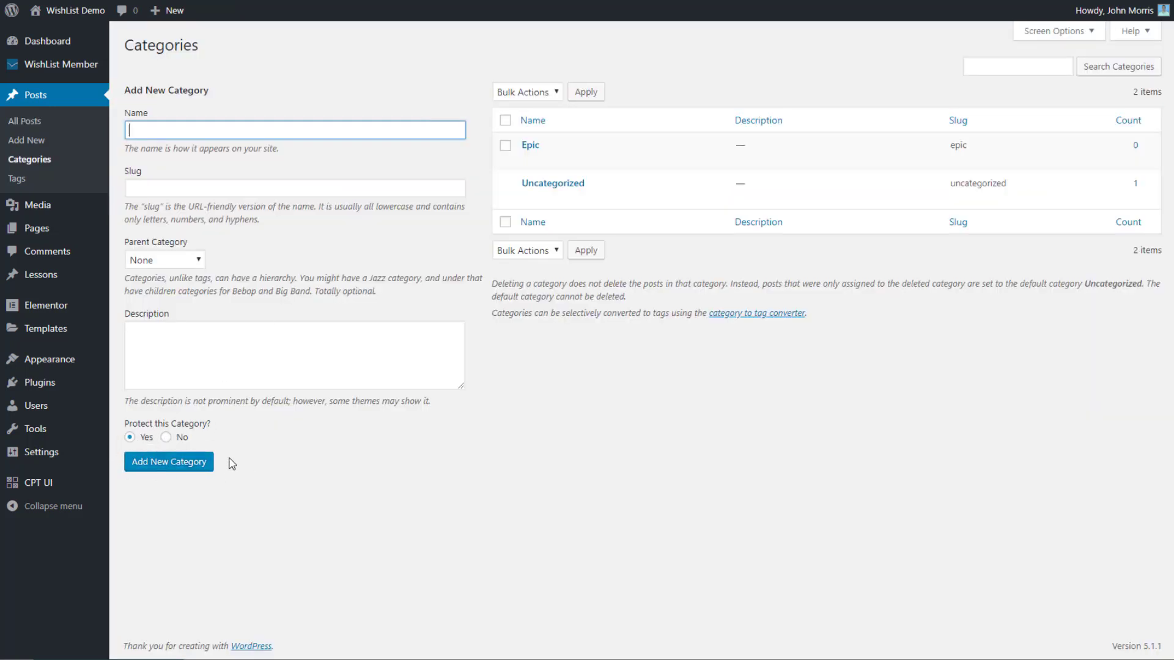
pyautogui.moveTo(421, 475)
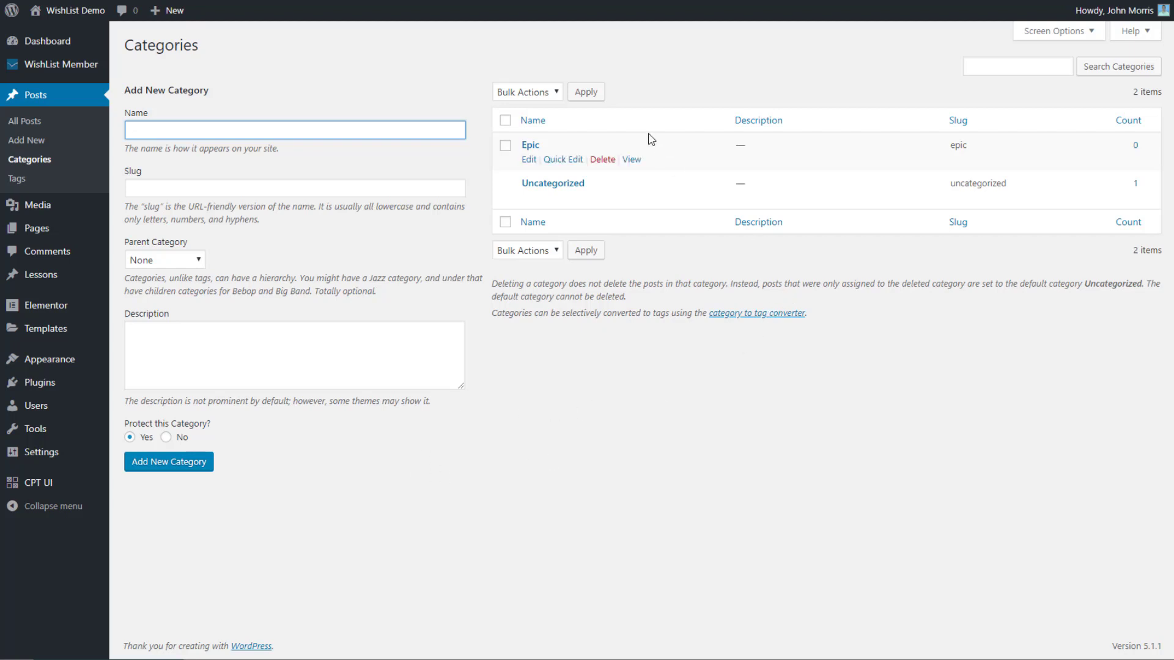
pyautogui.moveTo(651, 139)
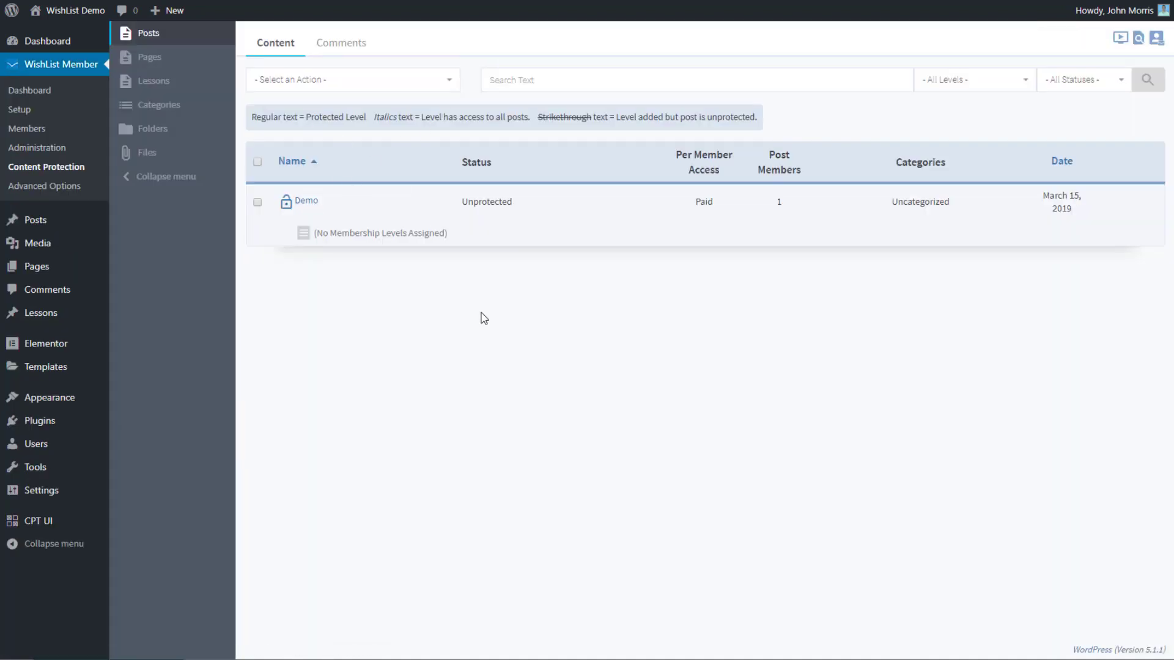
pyautogui.moveTo(586, 427)
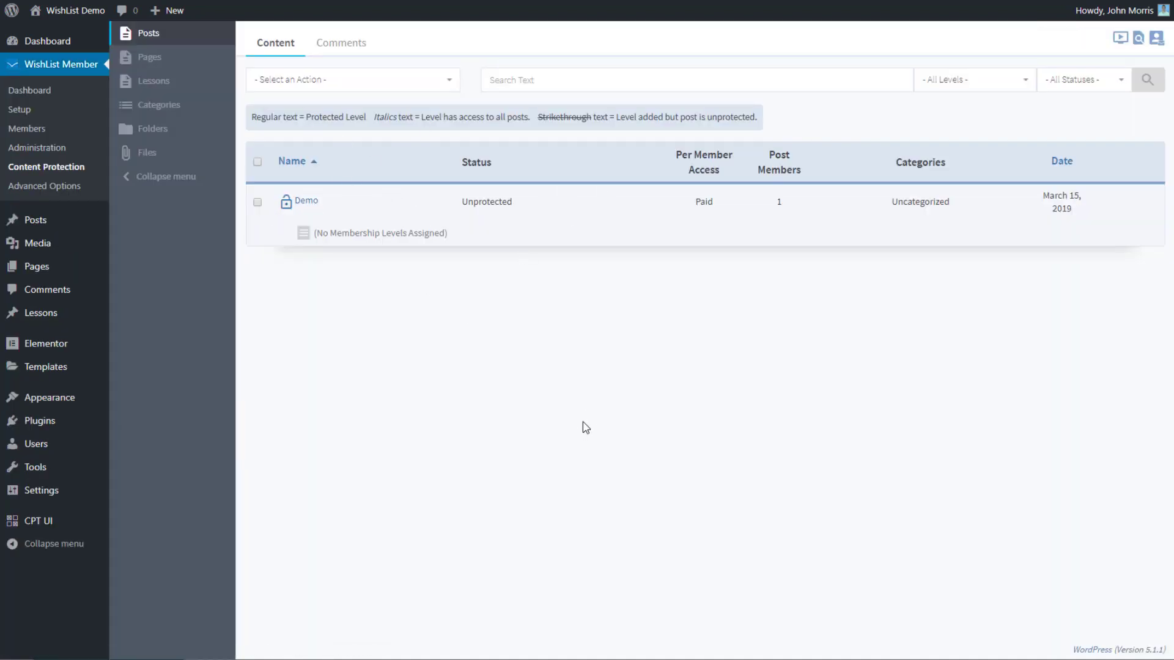
pyautogui.moveTo(438, 374)
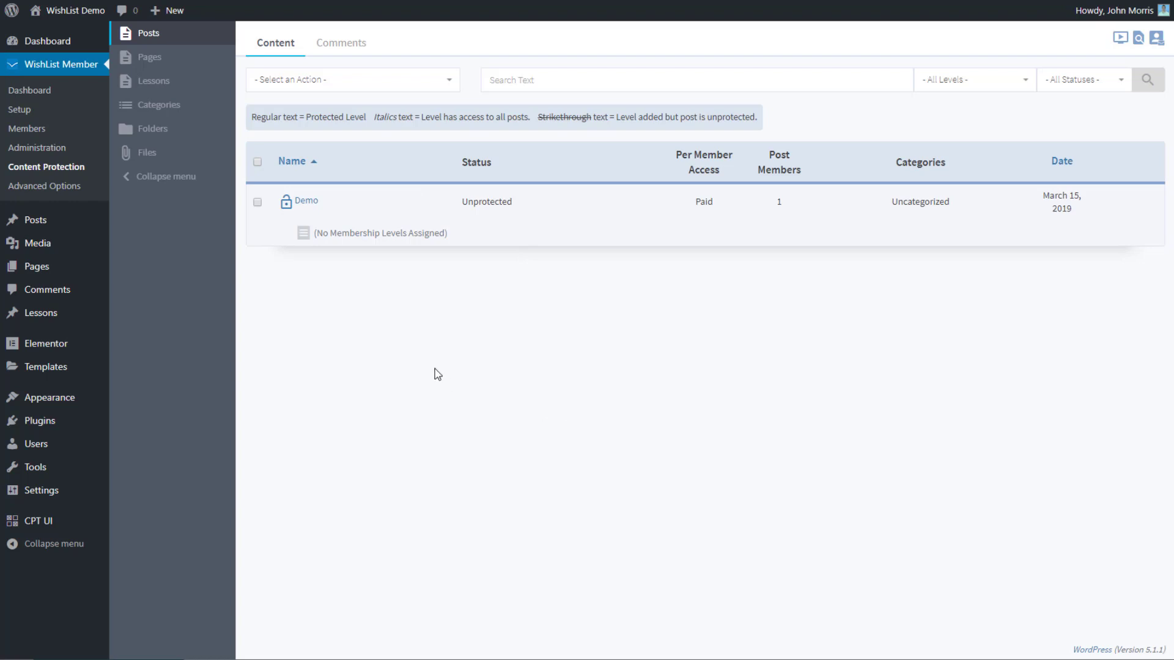
pyautogui.moveTo(534, 326)
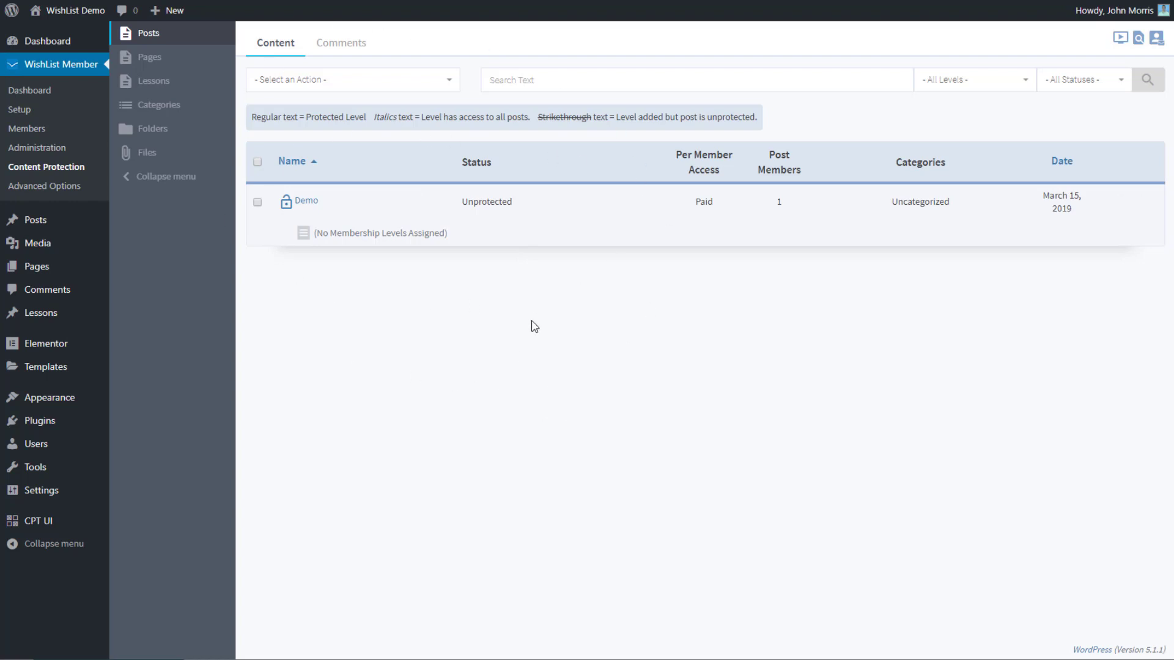
pyautogui.moveTo(226, 309)
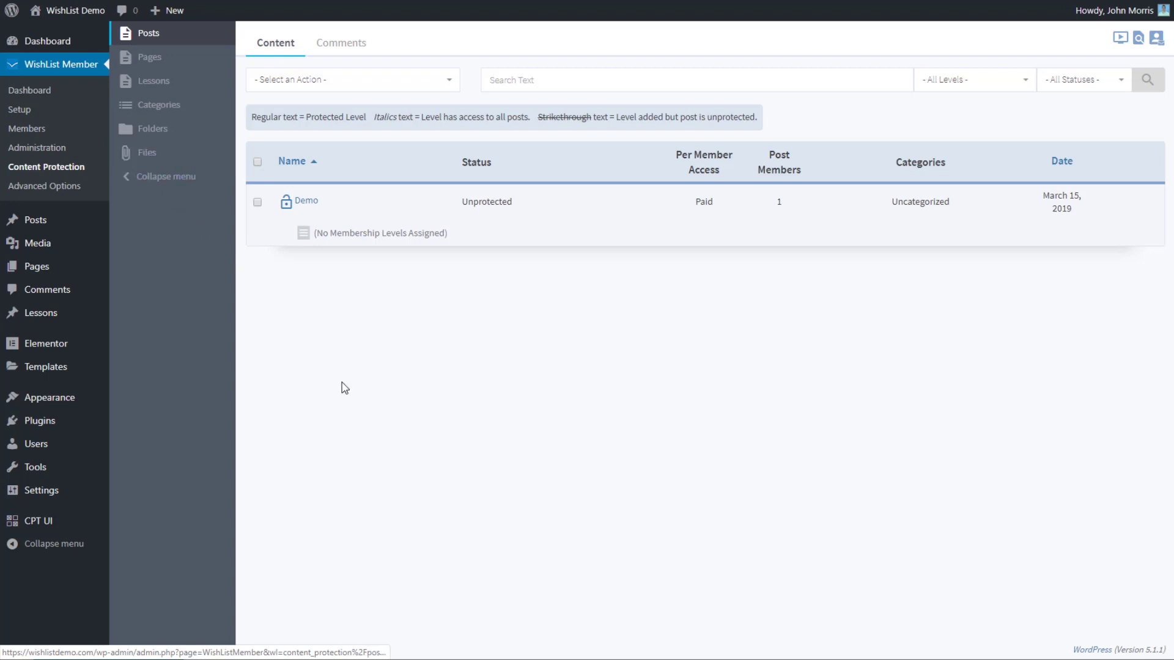
pyautogui.moveTo(461, 343)
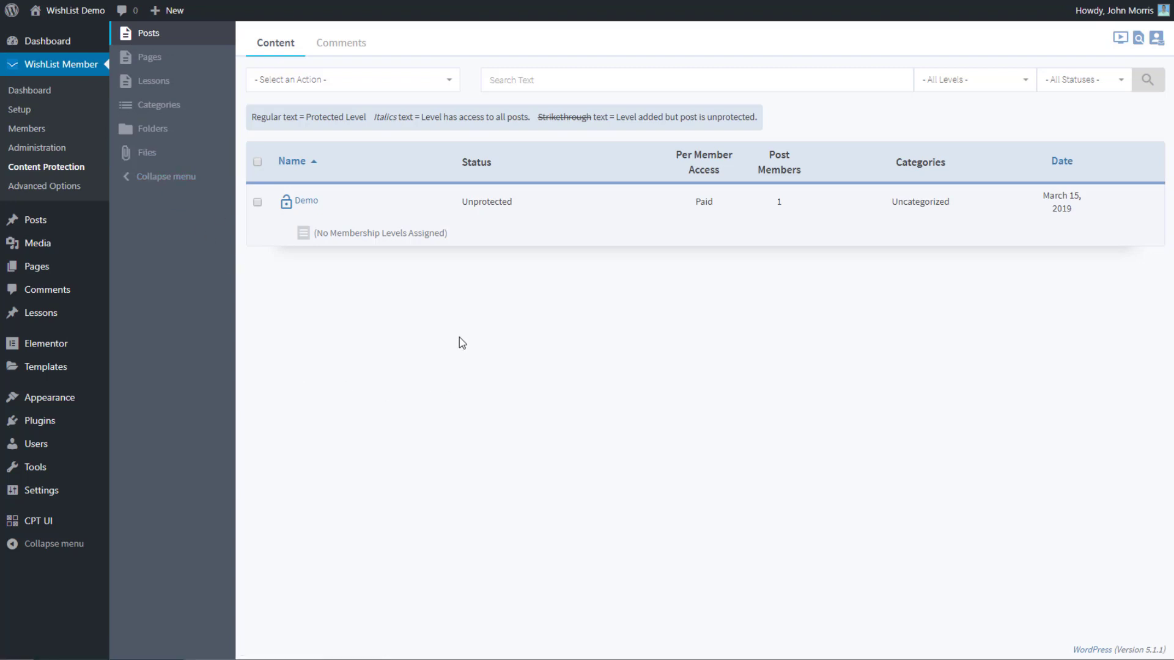
pyautogui.moveTo(278, 282)
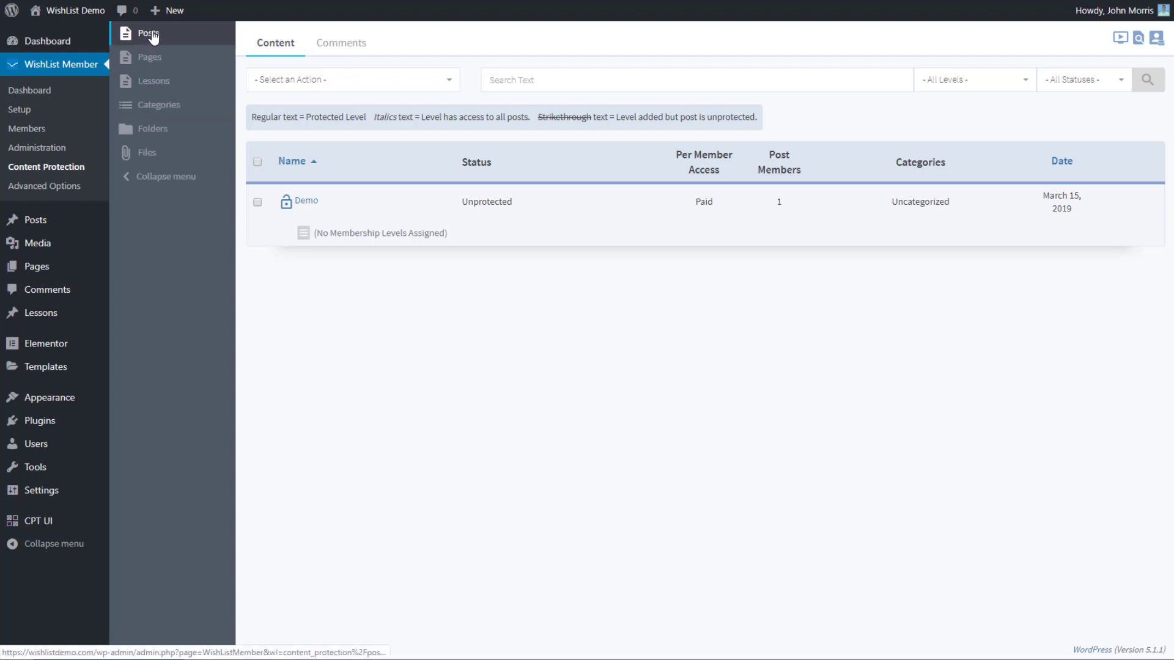
pyautogui.moveTo(519, 145)
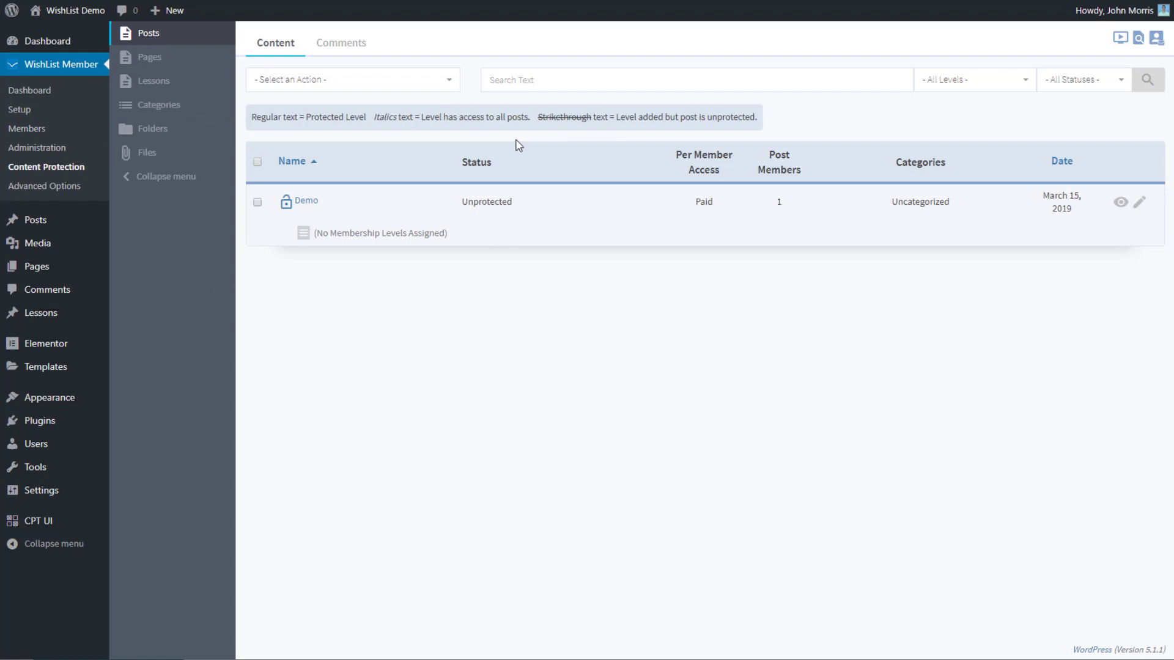
pyautogui.moveTo(654, 195)
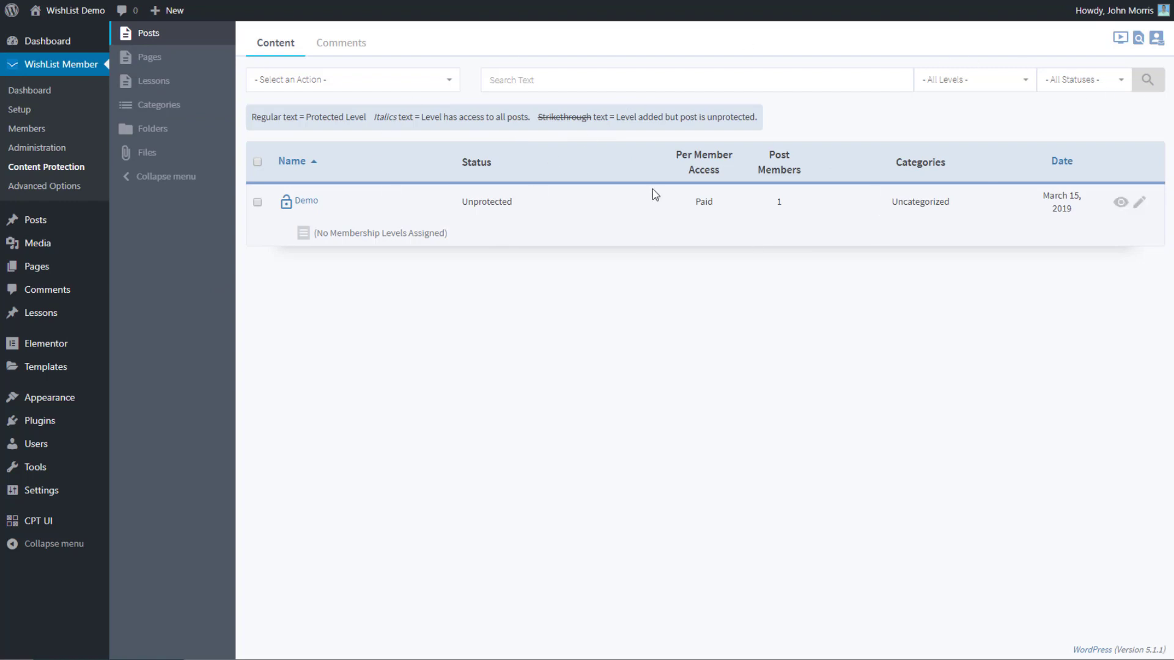
pyautogui.click(150, 56)
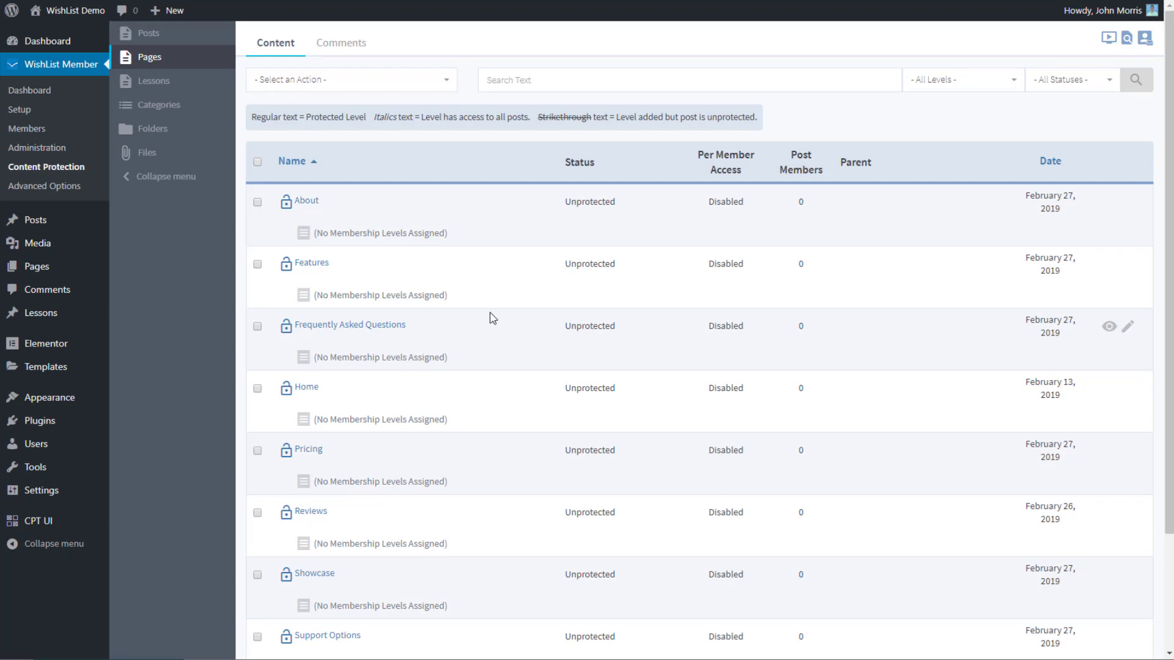
pyautogui.moveTo(1011, 96)
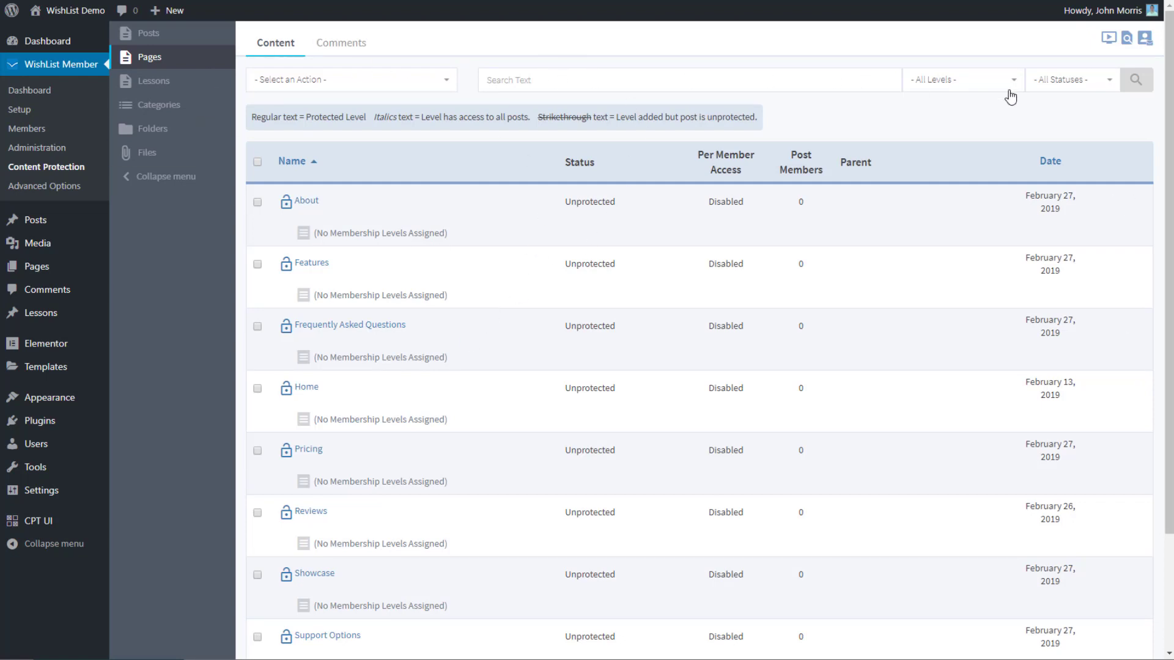
pyautogui.moveTo(912, 104)
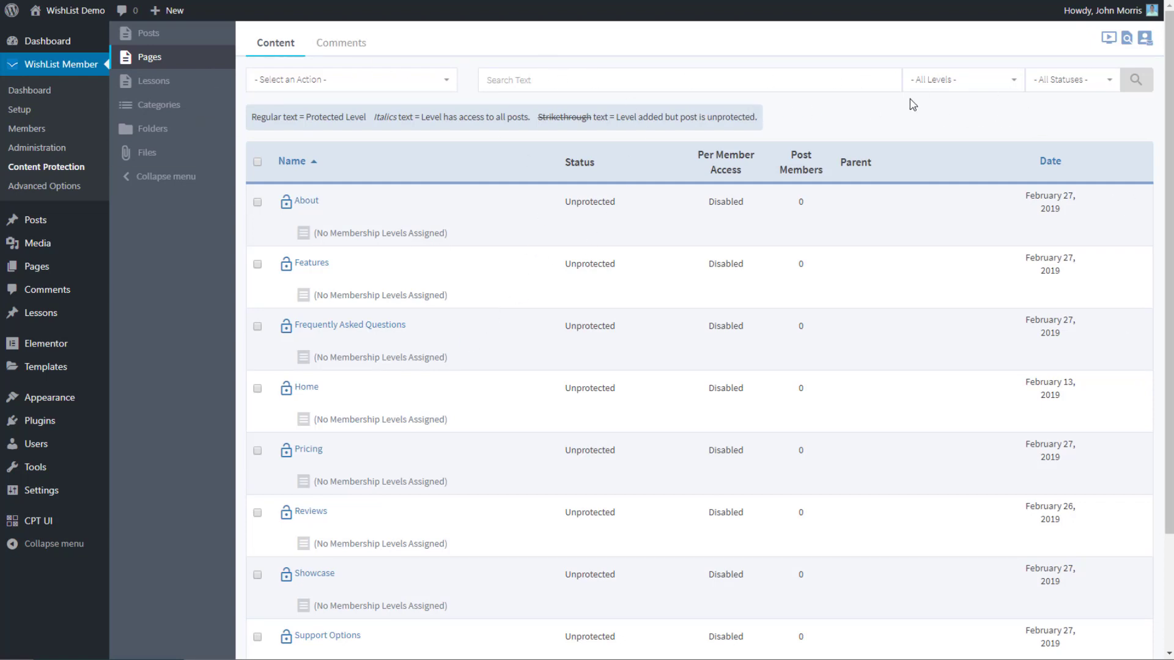
pyautogui.moveTo(154, 81)
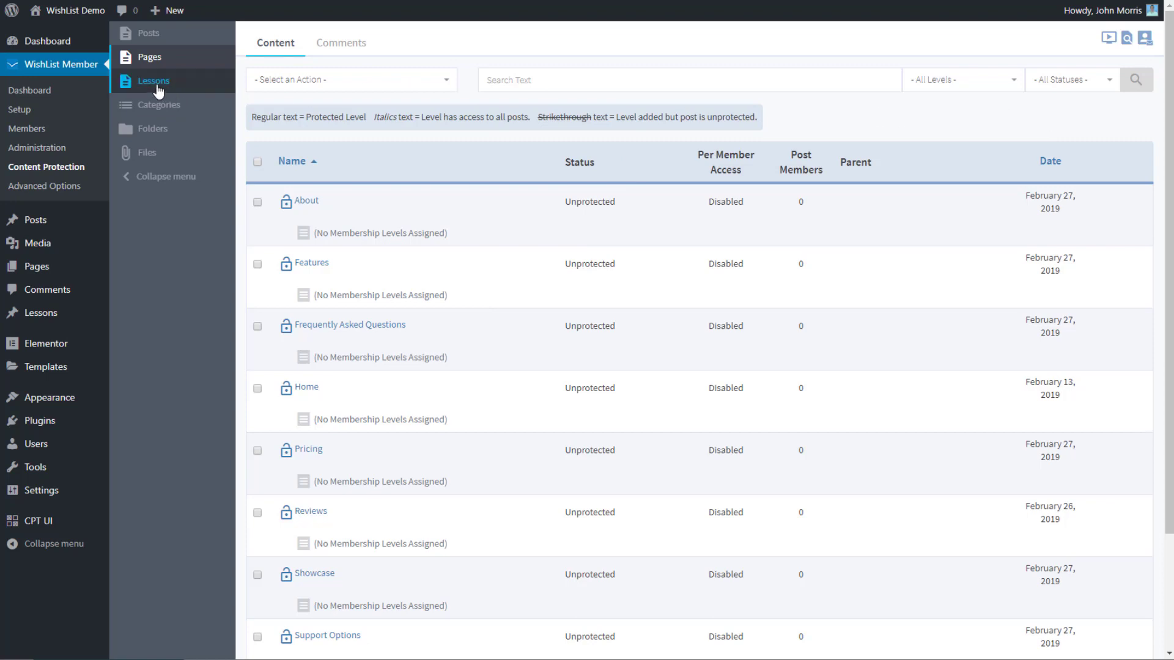
pyautogui.click(153, 81)
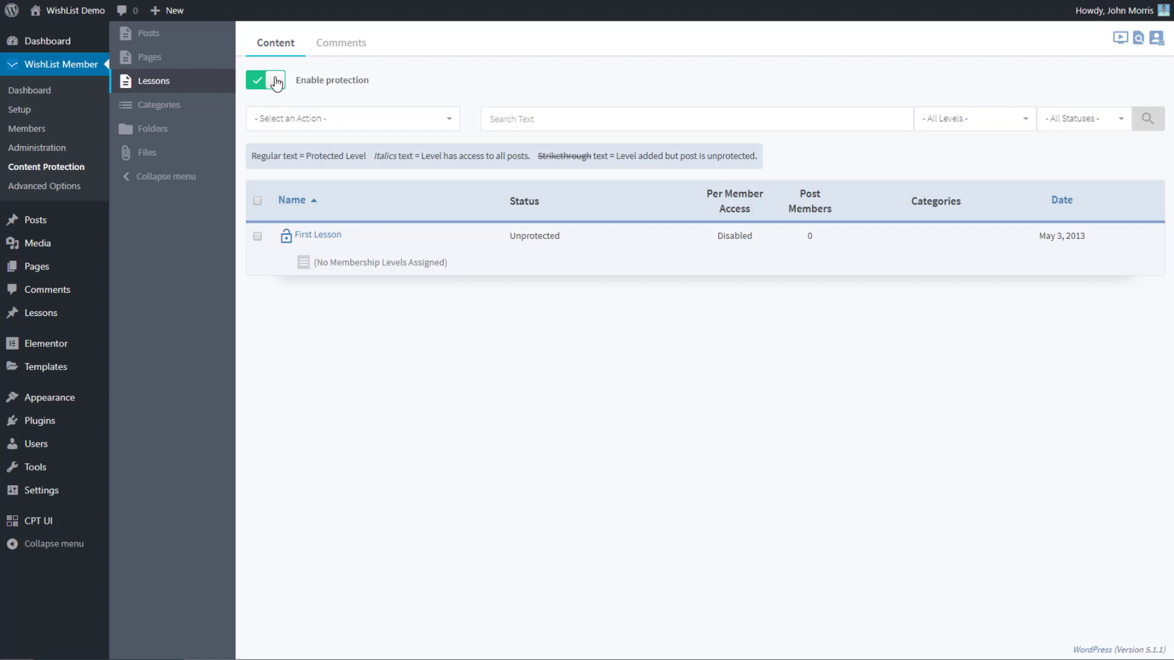
pyautogui.click(261, 81)
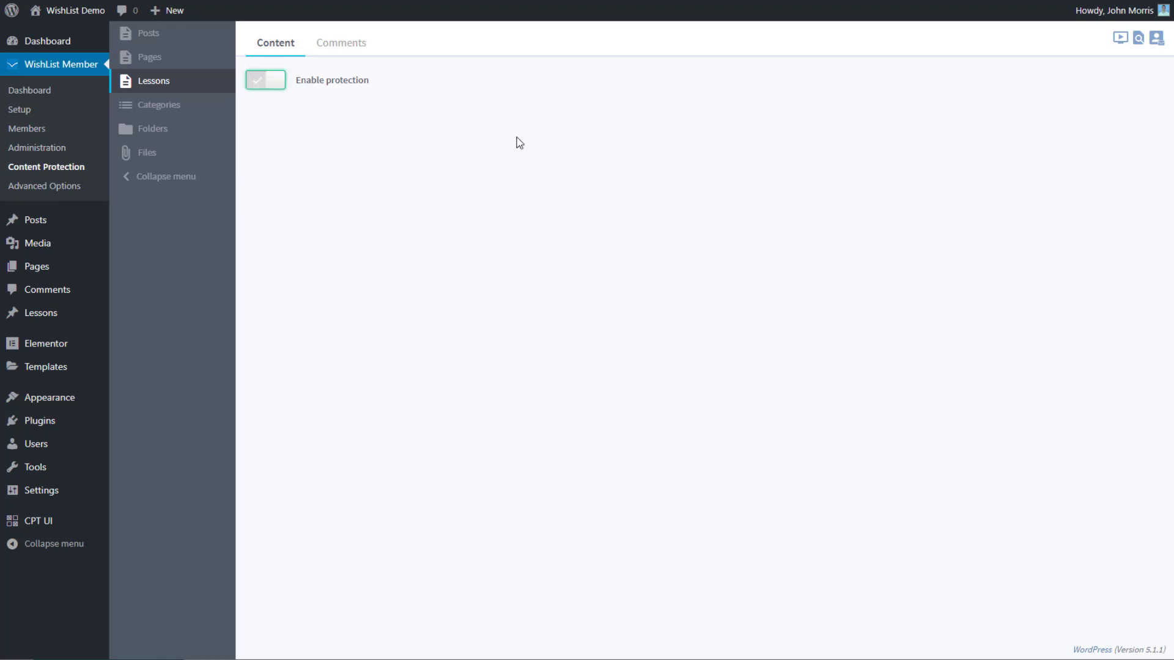
pyautogui.click(264, 80)
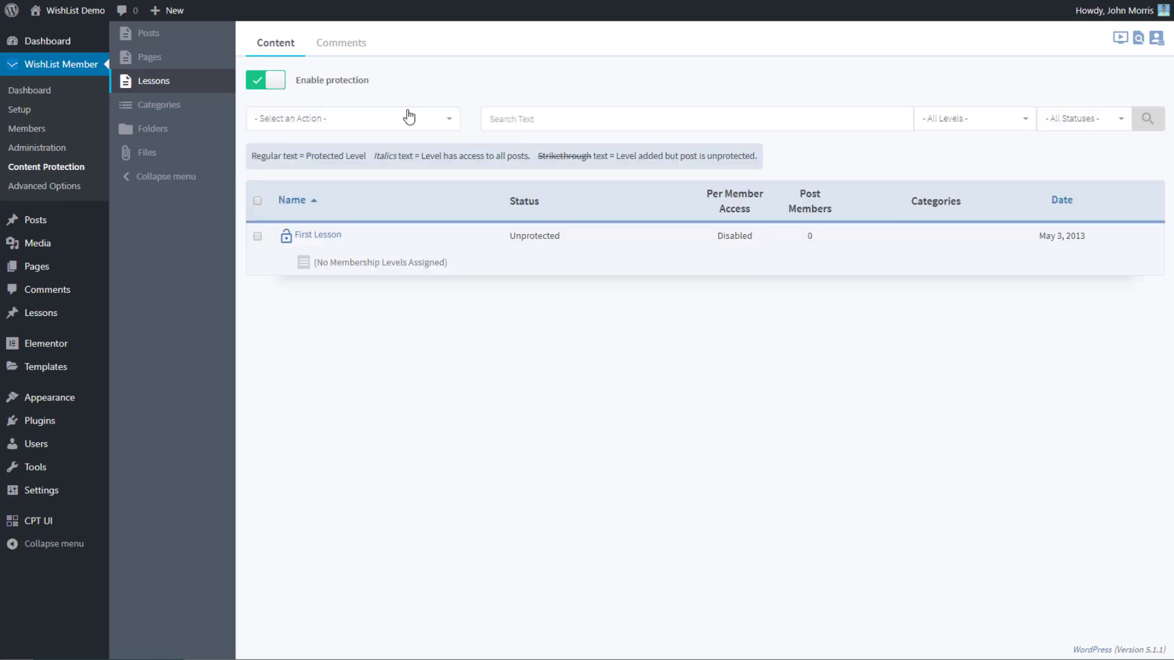
pyautogui.moveTo(147, 33)
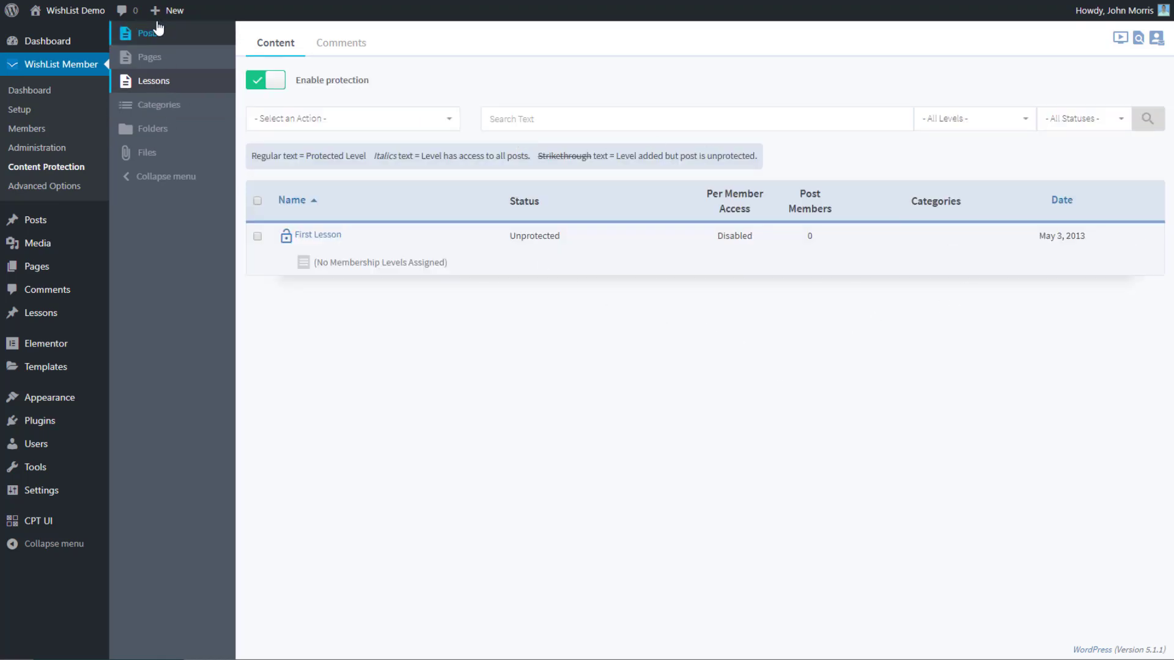
pyautogui.moveTo(228, 86)
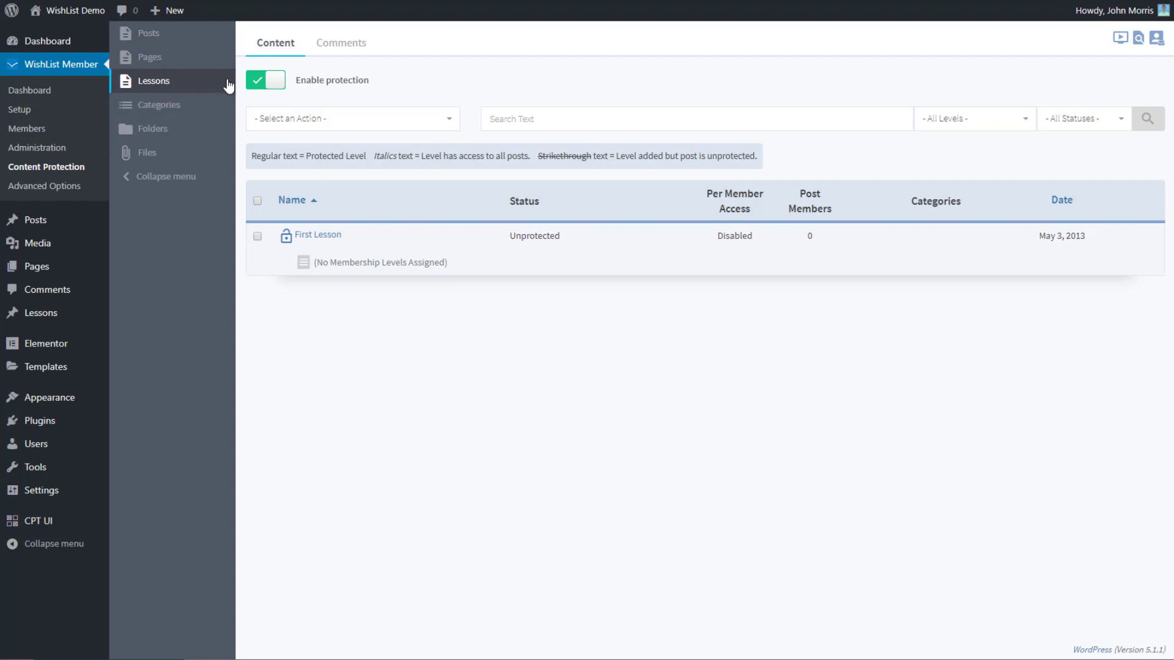
pyautogui.click(148, 33)
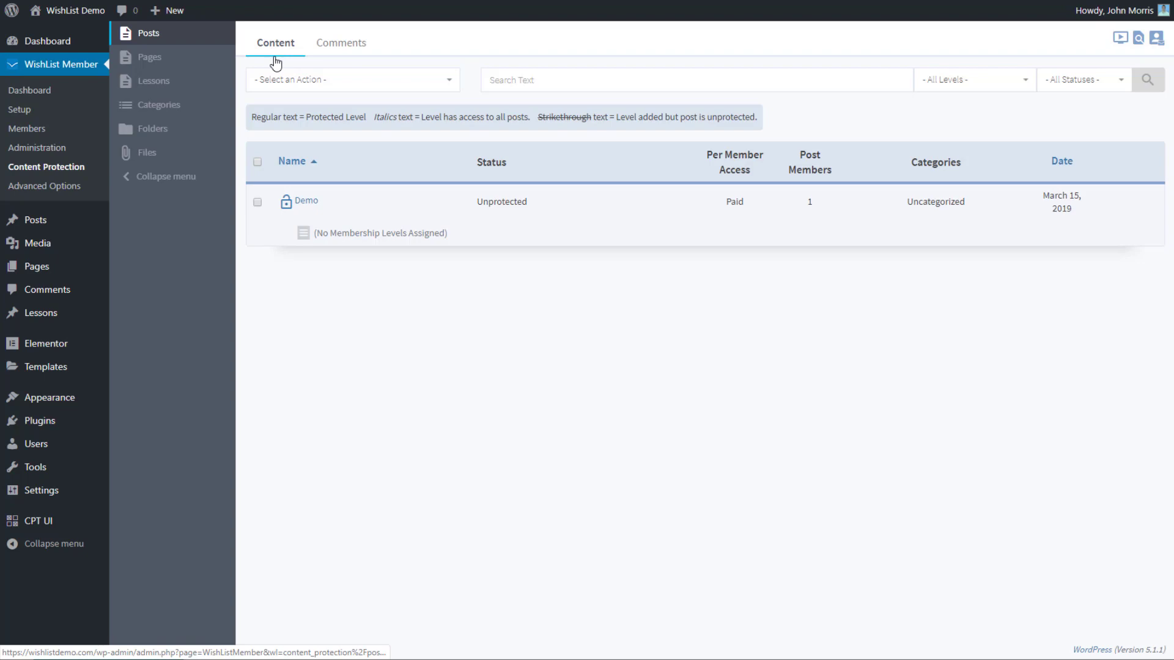
# Switch the Content Protection list to Pages, showing About, Features and Home unprotected.
pyautogui.click(149, 57)
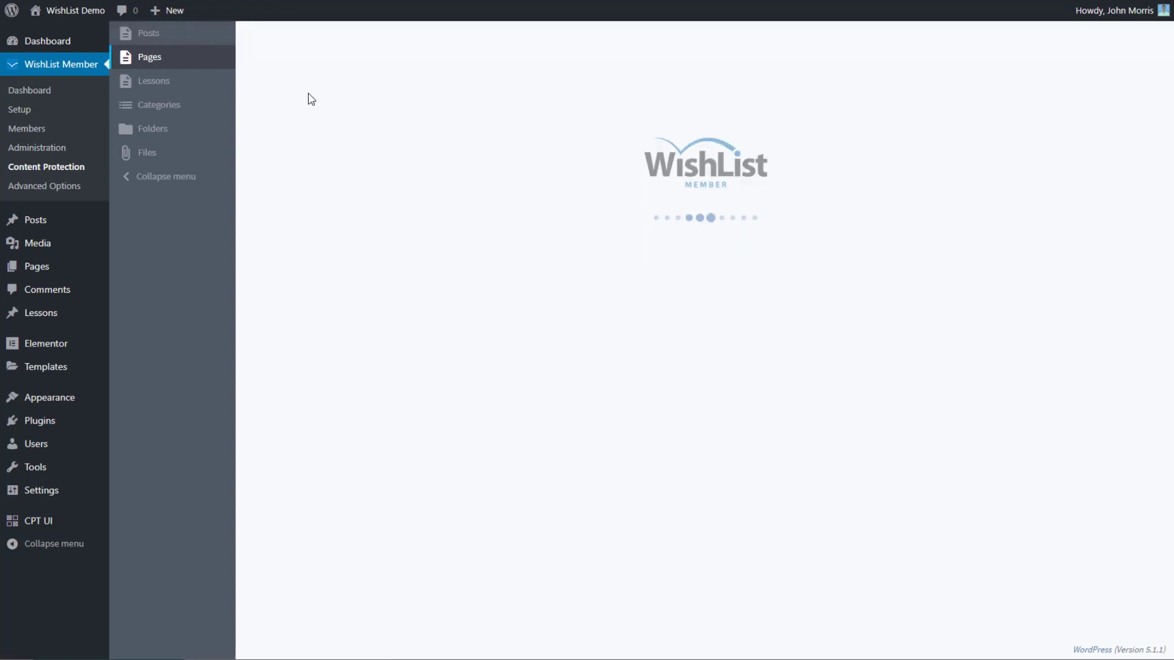
pyautogui.click(153, 81)
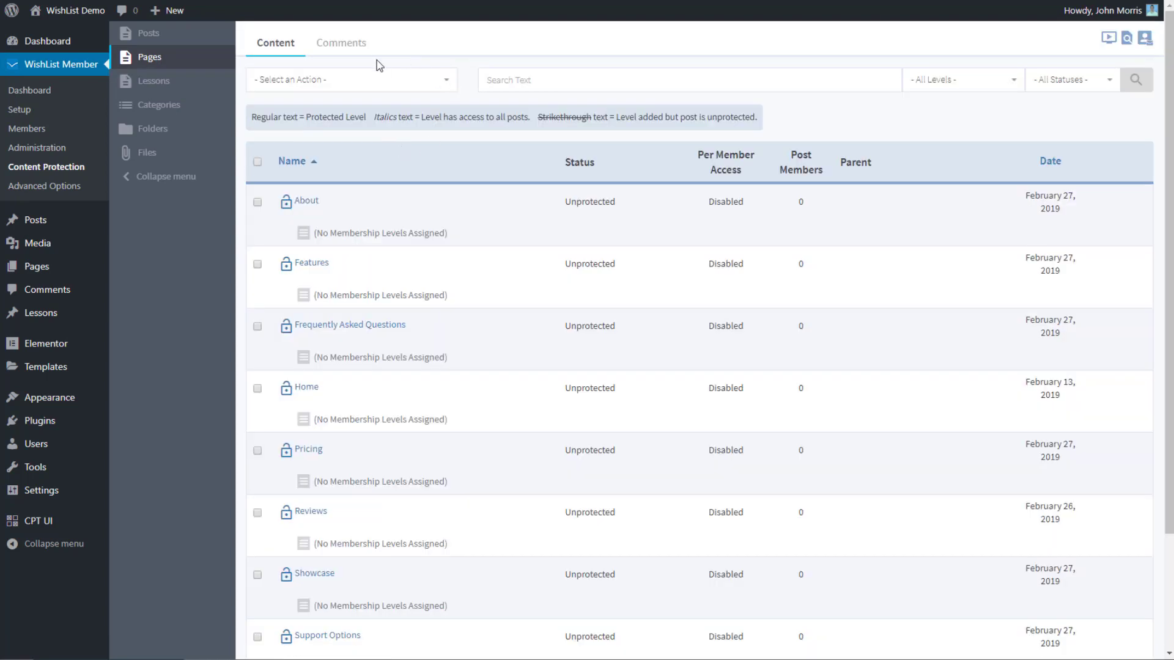
pyautogui.moveTo(356, 48)
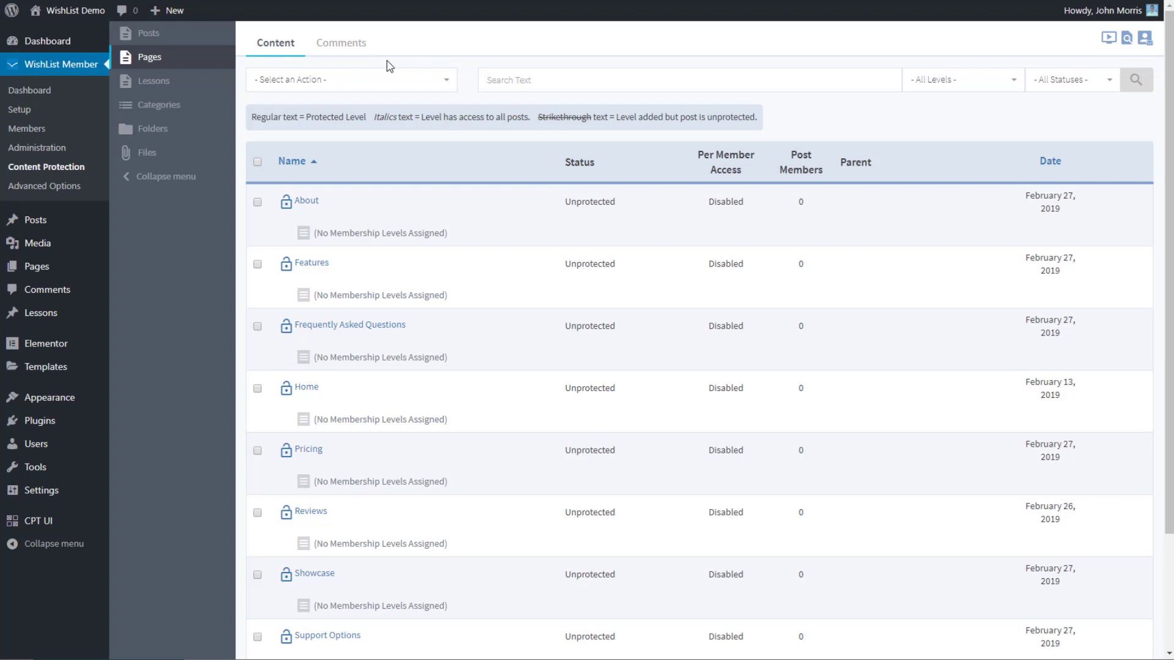
pyautogui.click(149, 33)
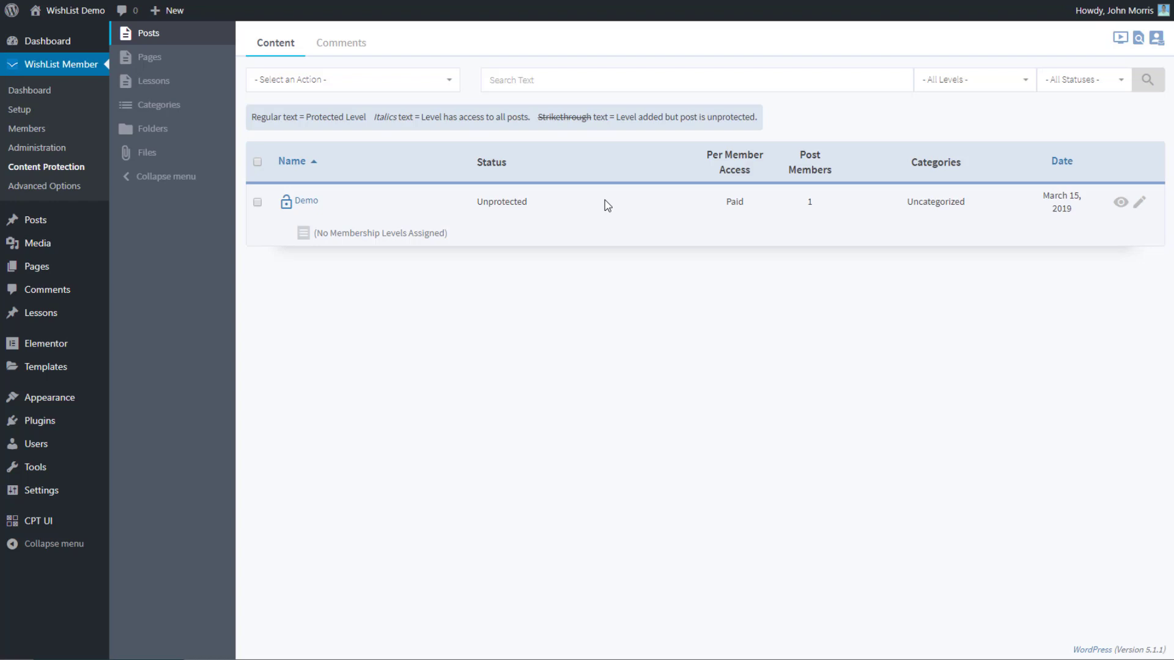
pyautogui.moveTo(614, 378)
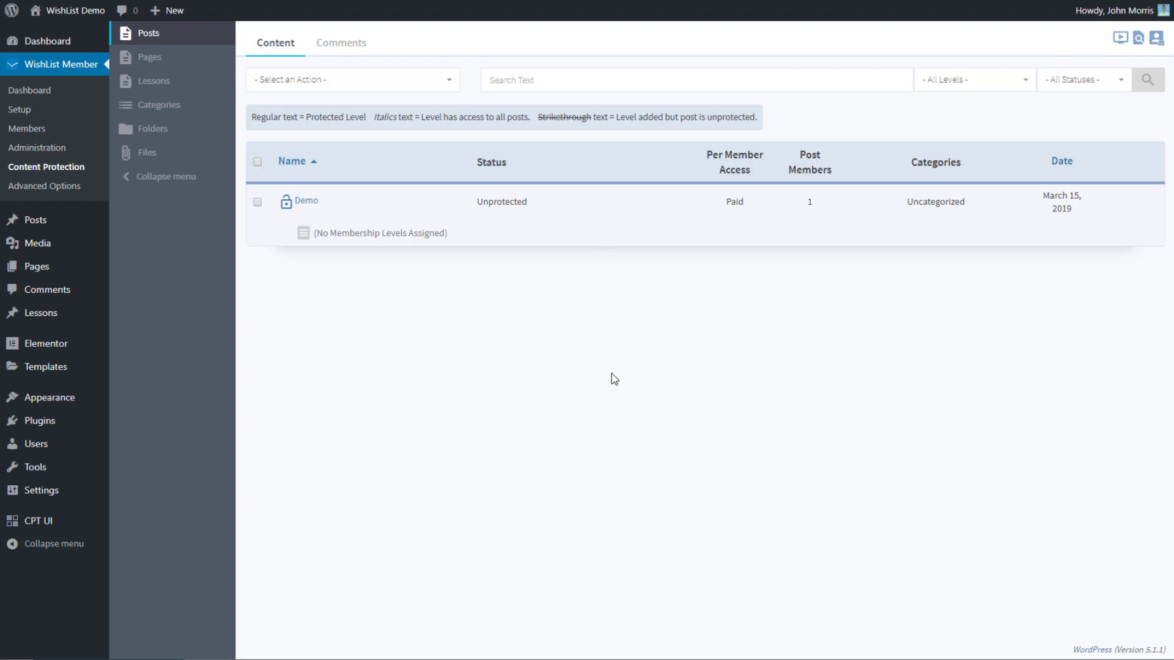
pyautogui.moveTo(398, 184)
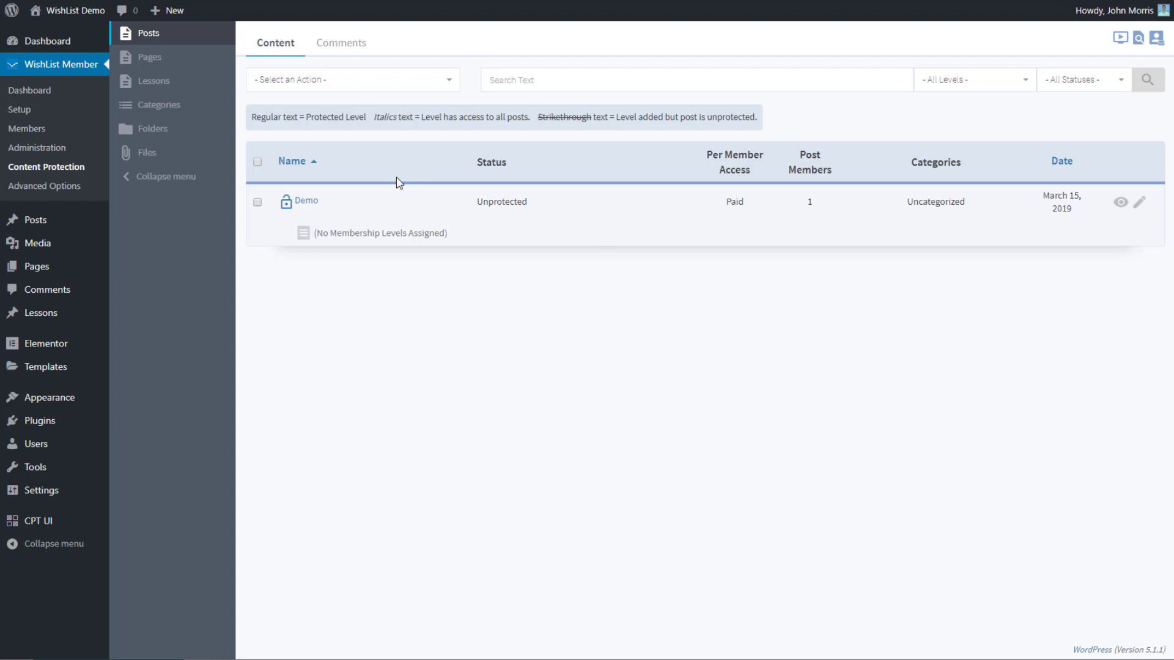
pyautogui.moveTo(890, 340)
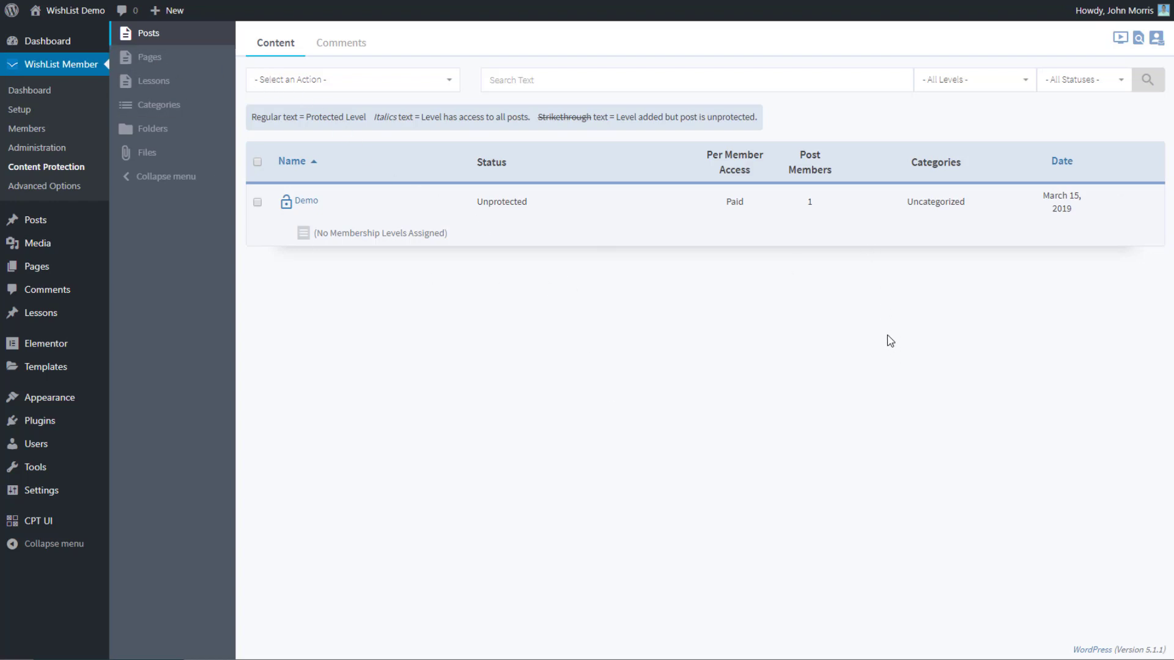
pyautogui.moveTo(557, 283)
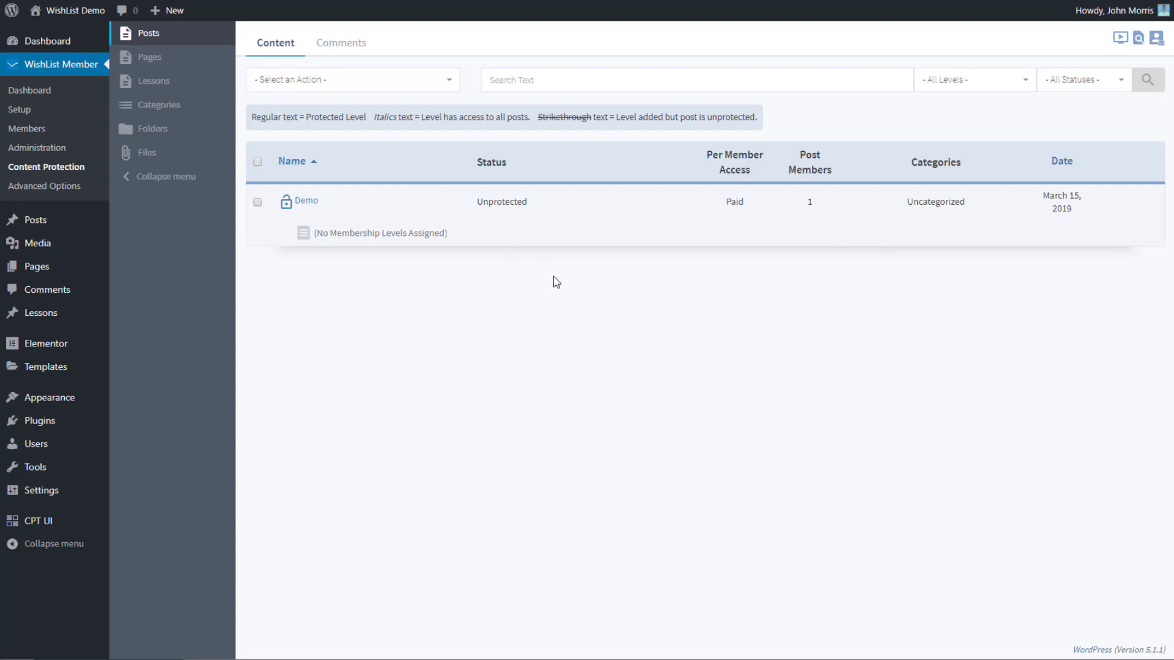
pyautogui.moveTo(741, 294)
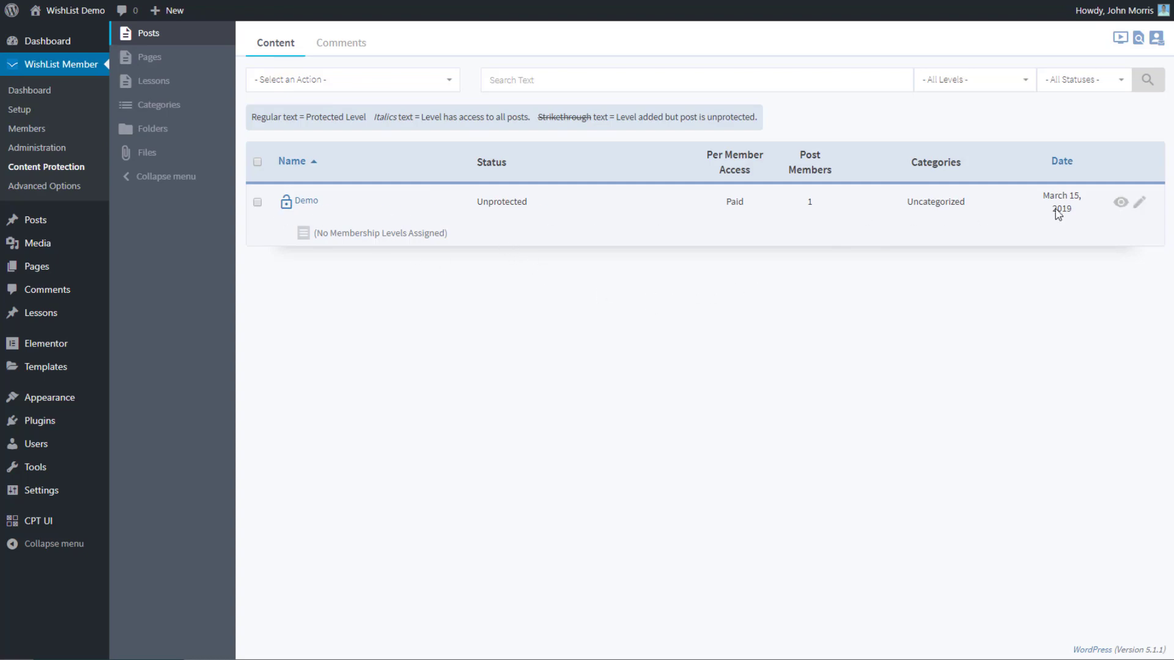
pyautogui.moveTo(326, 256)
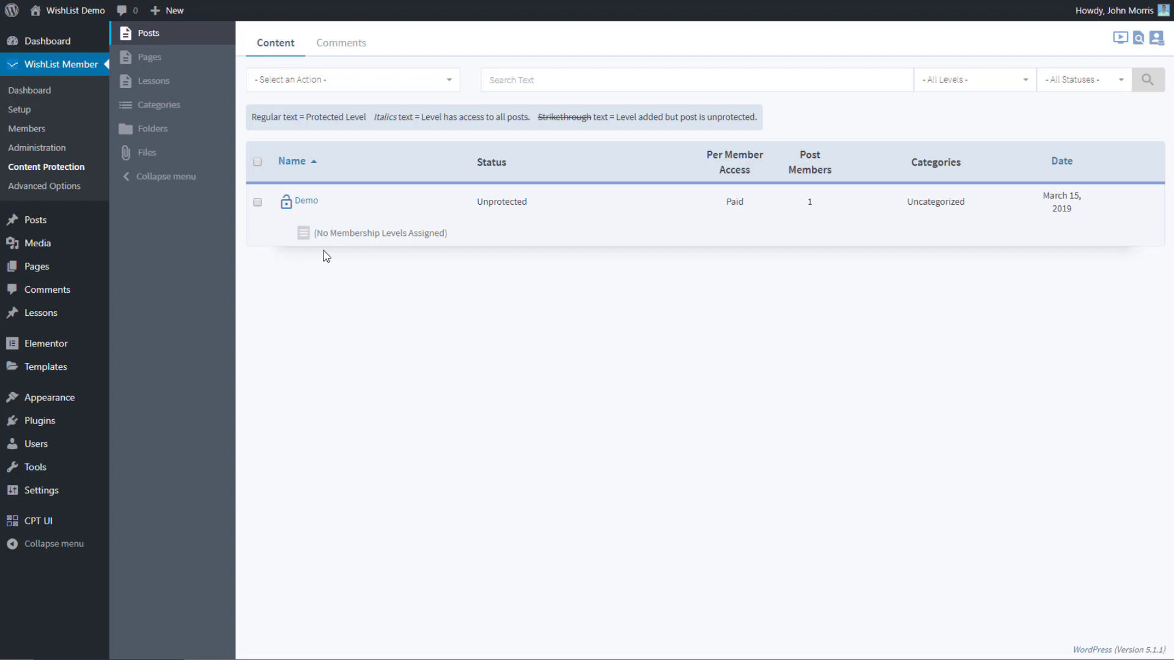
pyautogui.moveTo(298, 193)
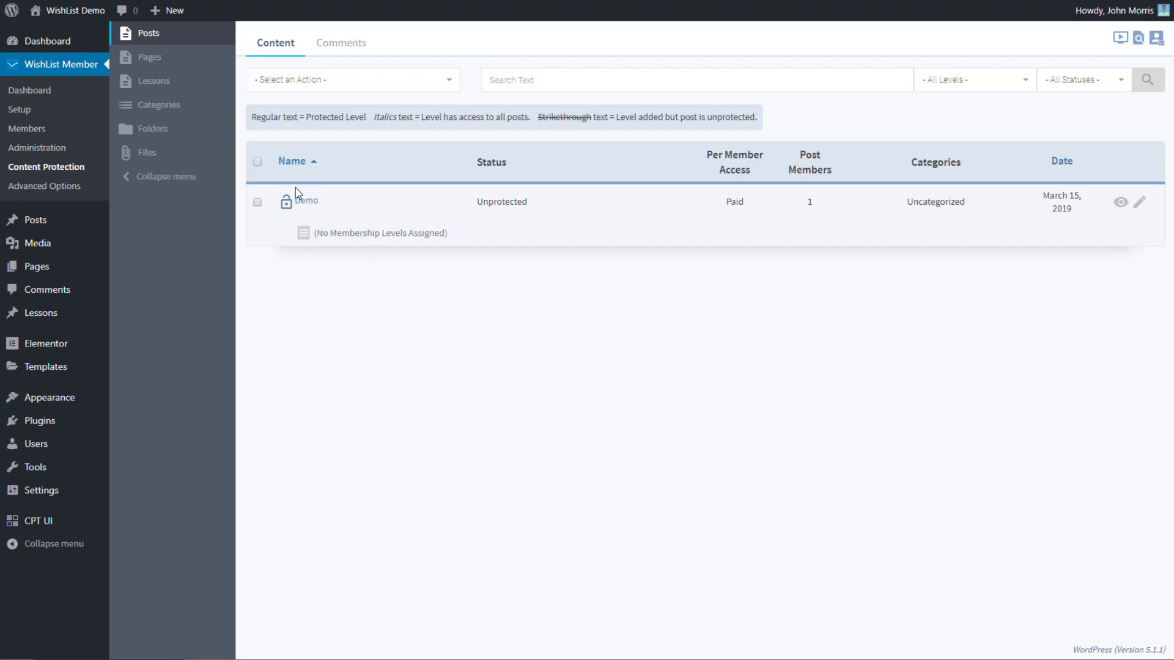
pyautogui.moveTo(547, 254)
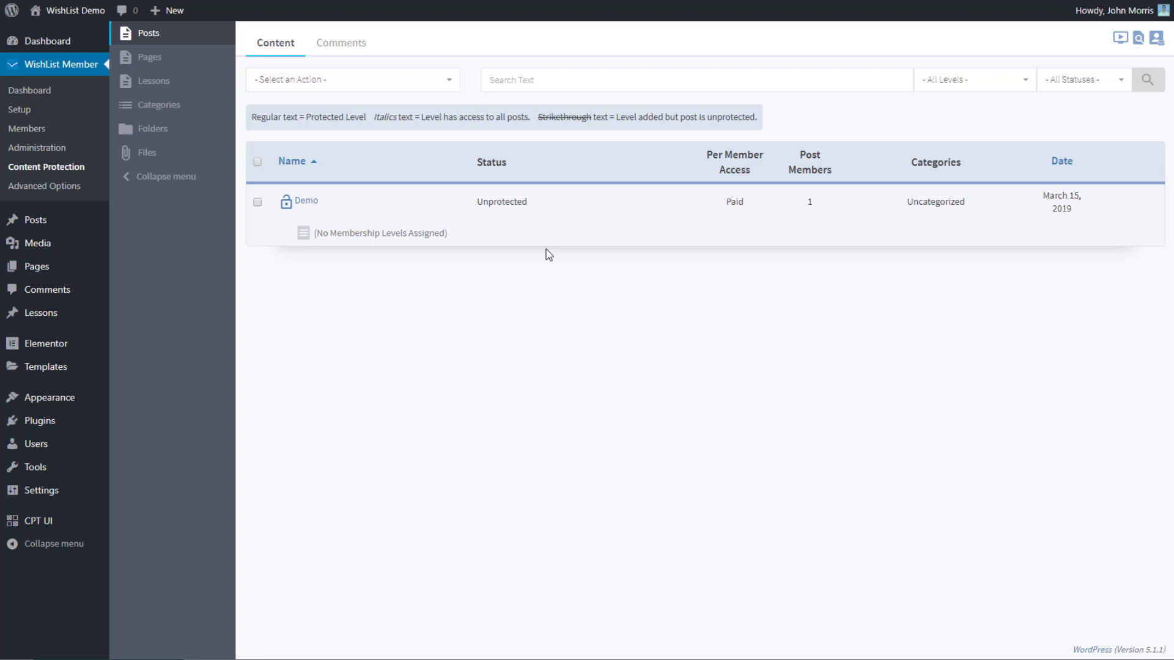
pyautogui.moveTo(503, 201)
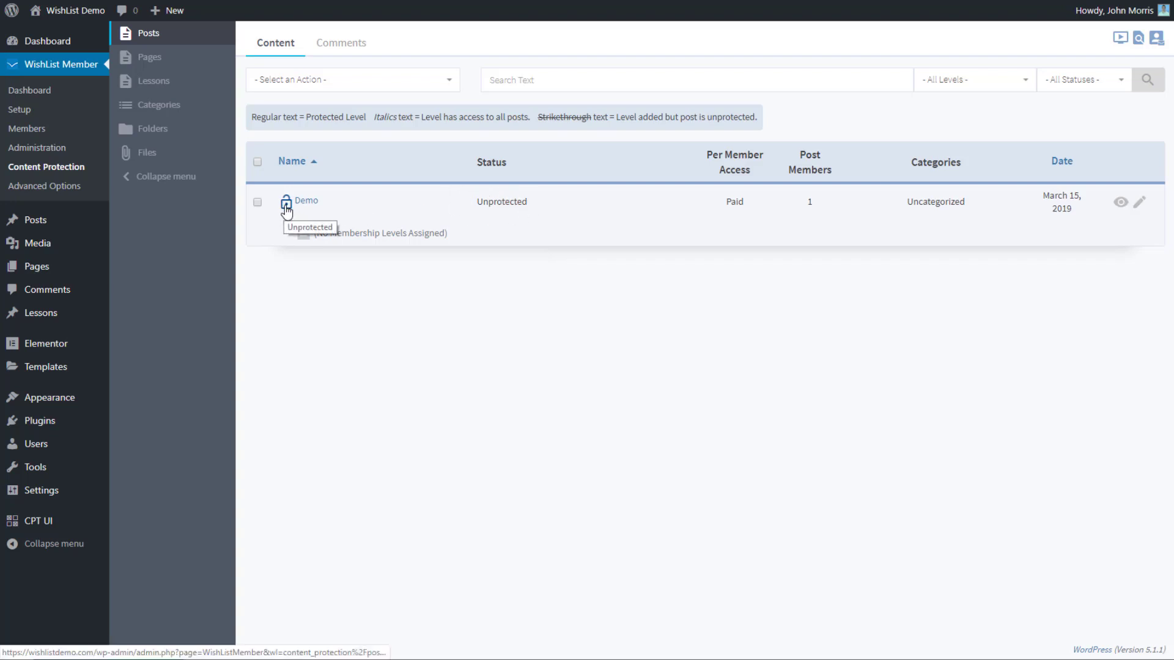
pyautogui.moveTo(548, 210)
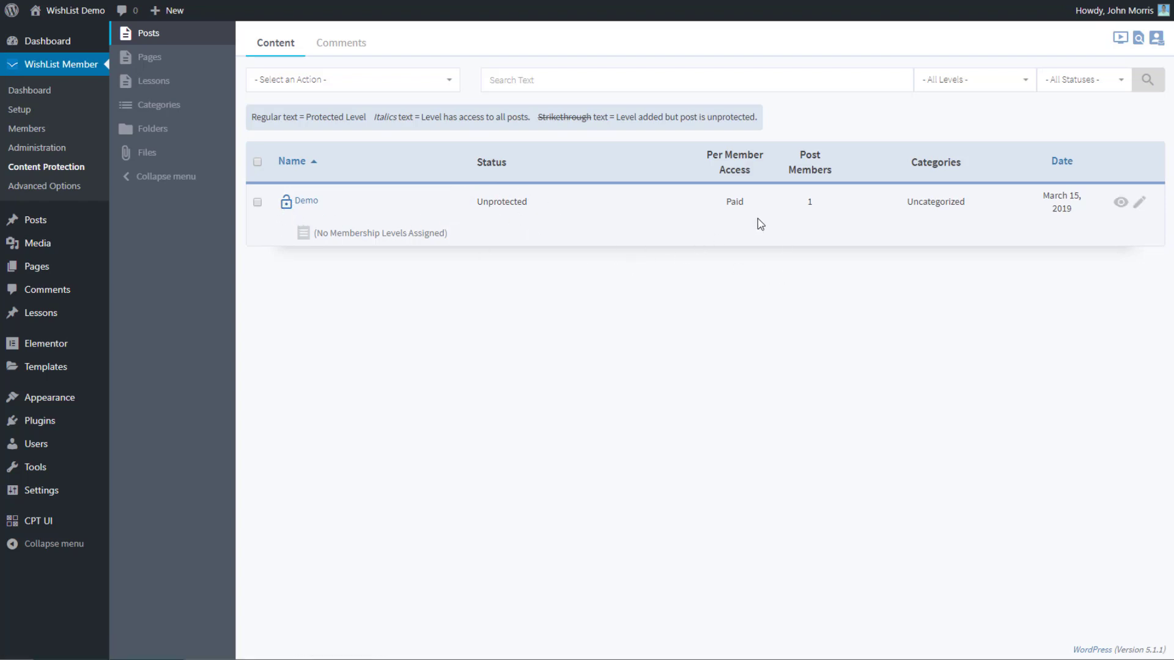
pyautogui.moveTo(751, 212)
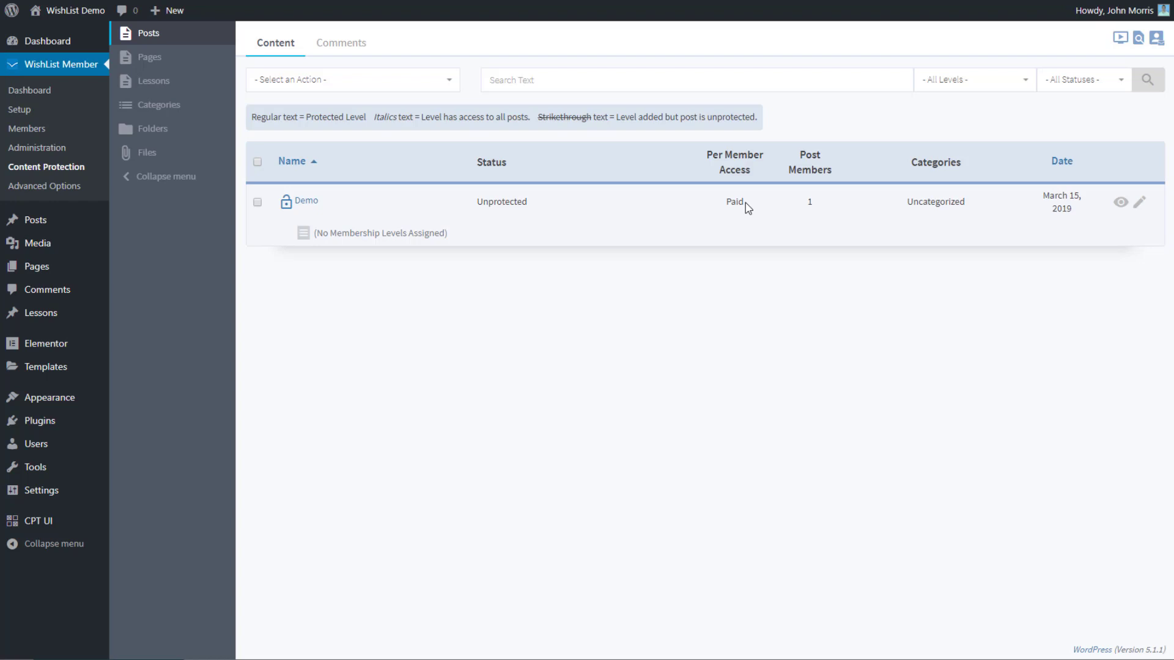
pyautogui.moveTo(739, 214)
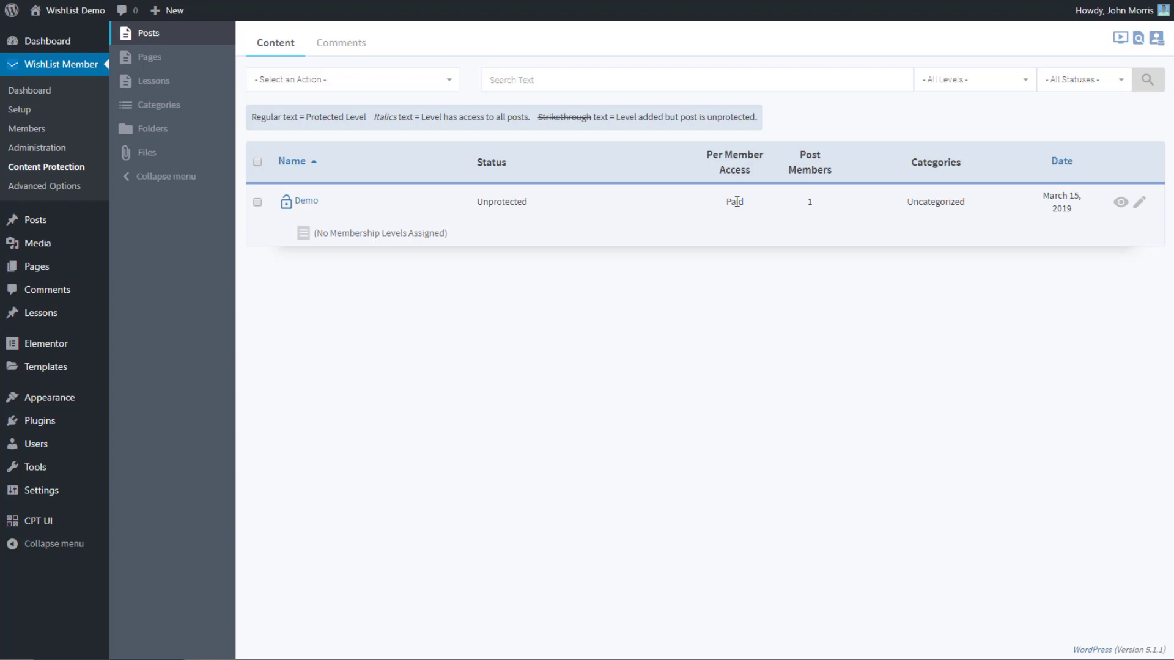
pyautogui.moveTo(744, 209)
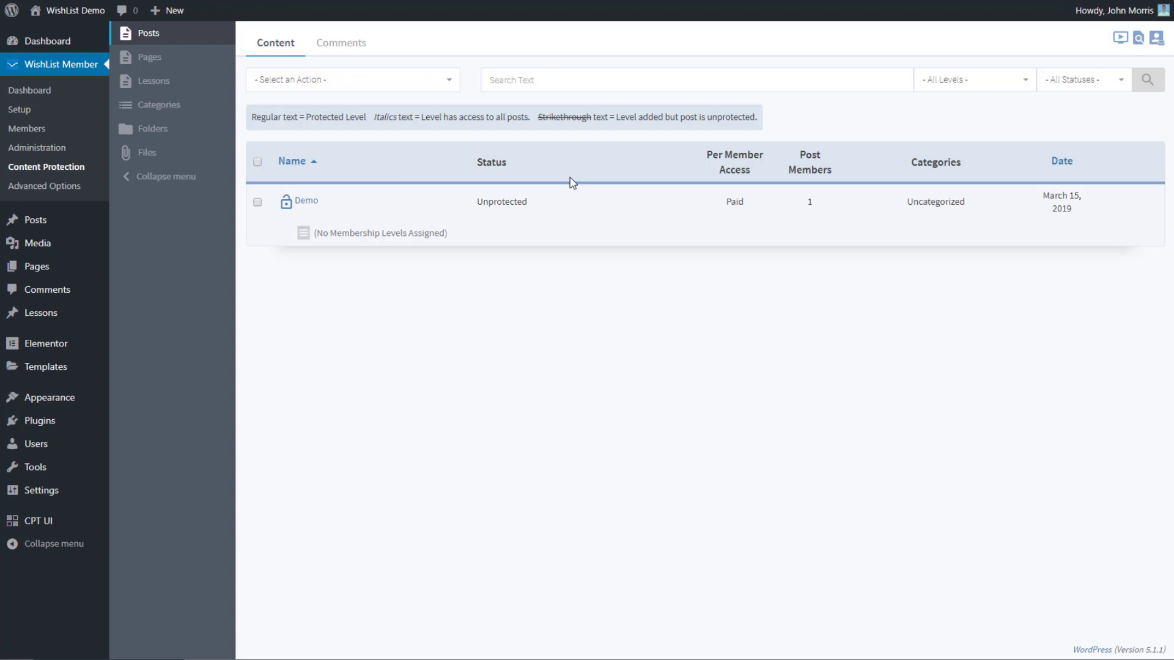
pyautogui.moveTo(967, 310)
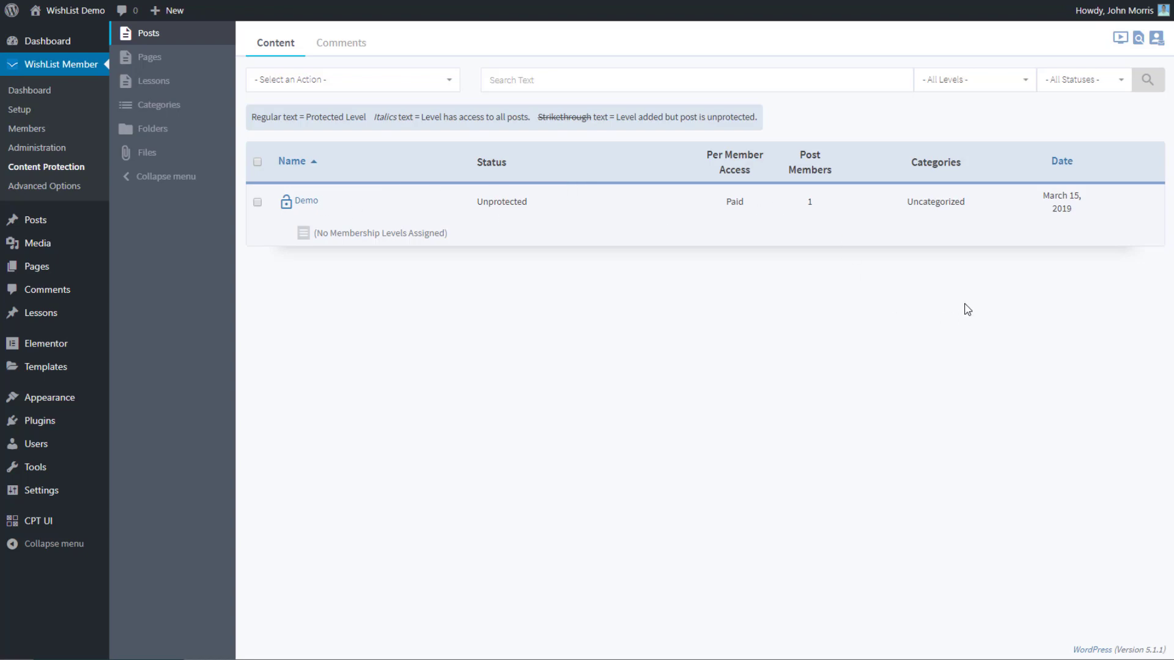
pyautogui.moveTo(995, 244)
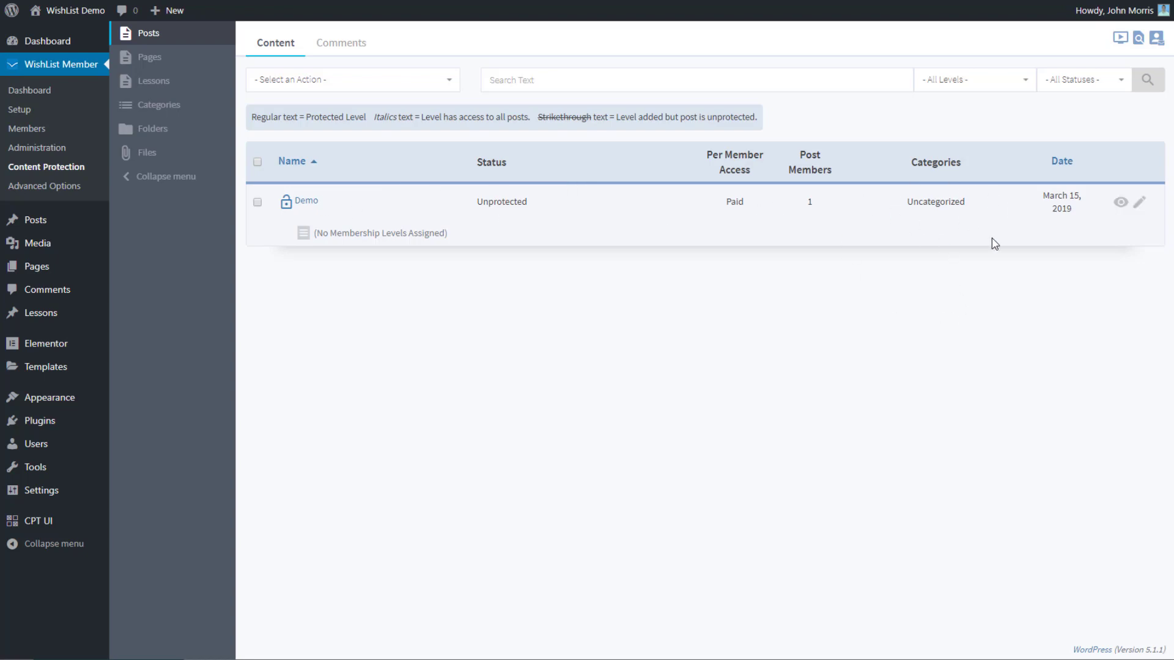
pyautogui.moveTo(374, 344)
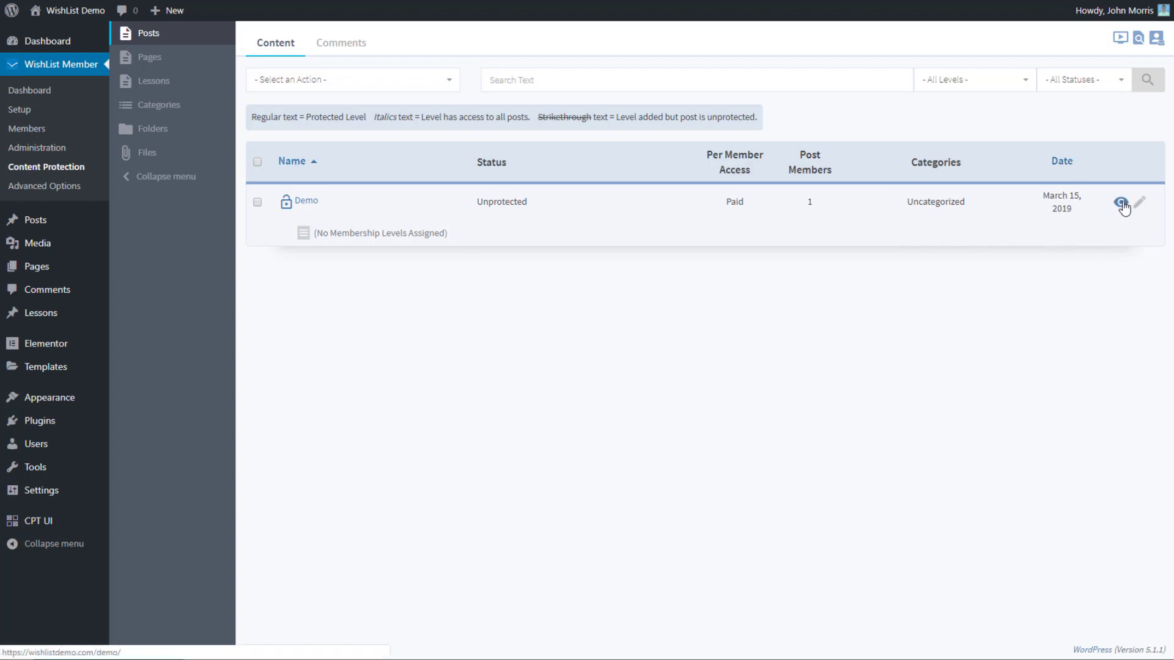
pyautogui.moveTo(1120, 203)
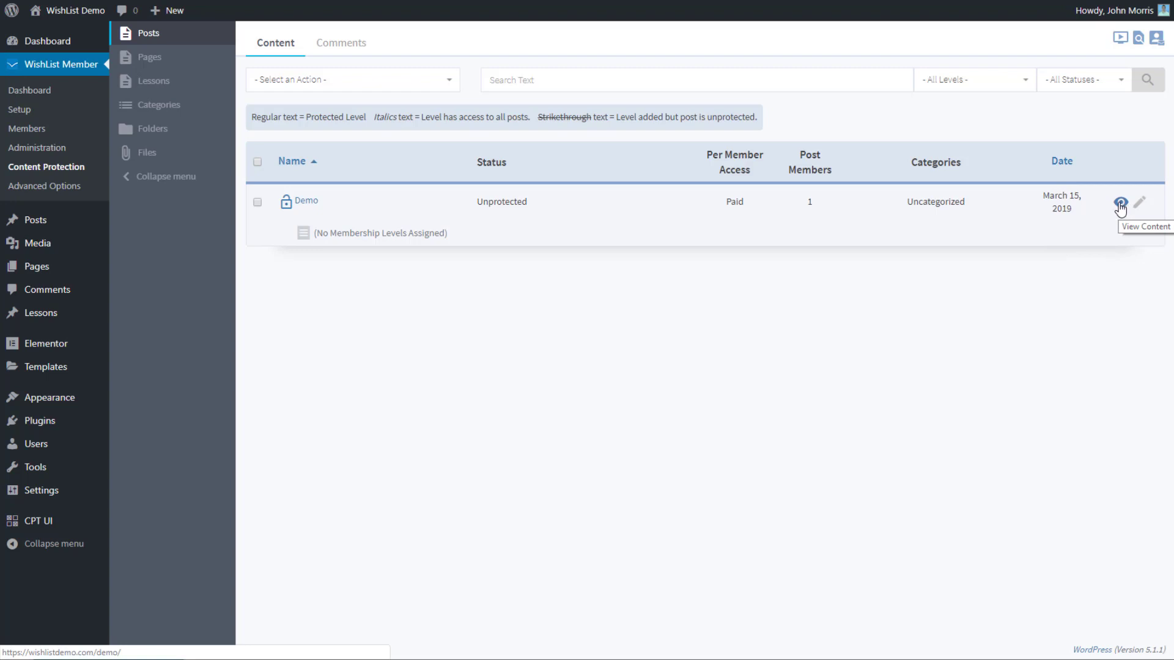
pyautogui.moveTo(1141, 203)
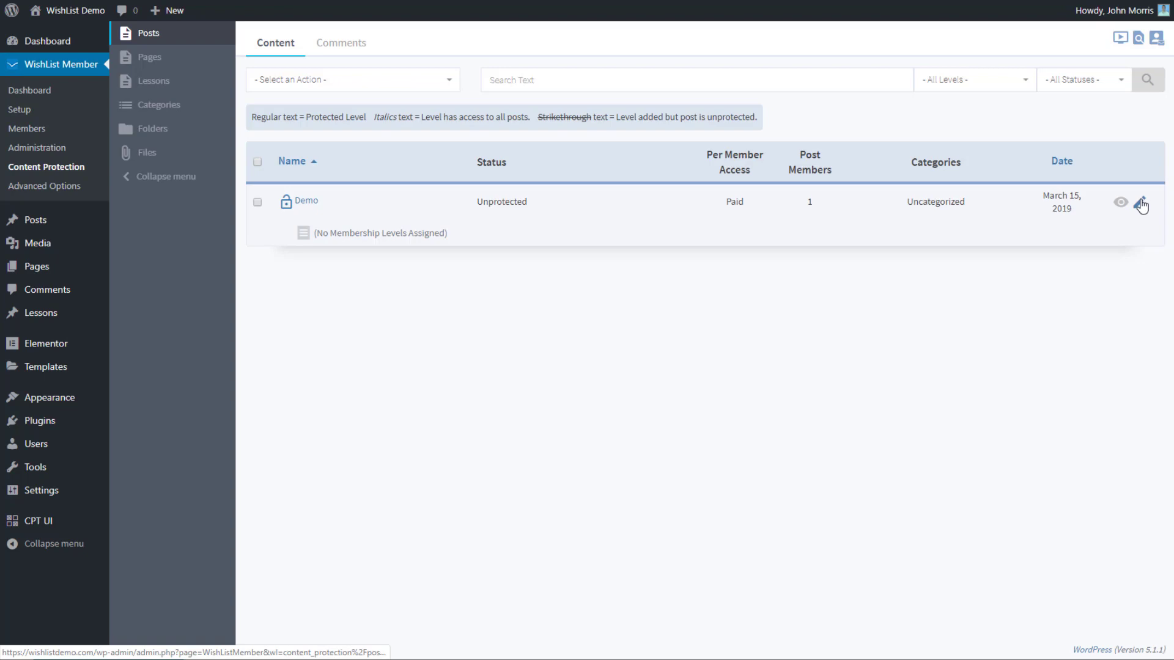
pyautogui.click(1140, 204)
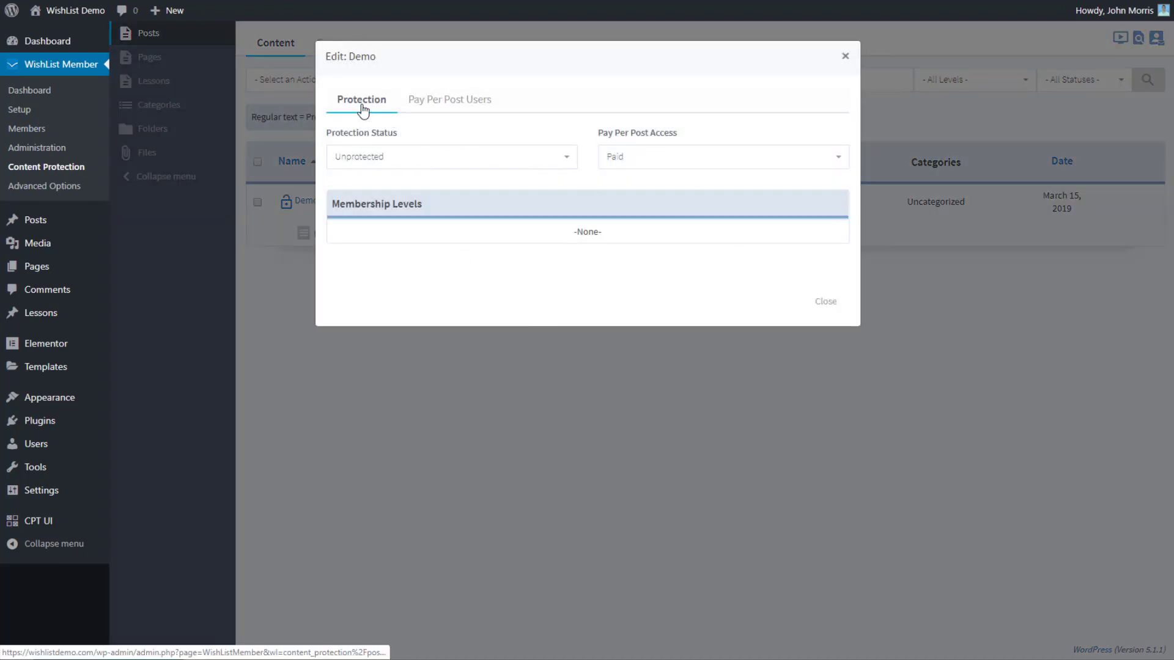
pyautogui.click(450, 100)
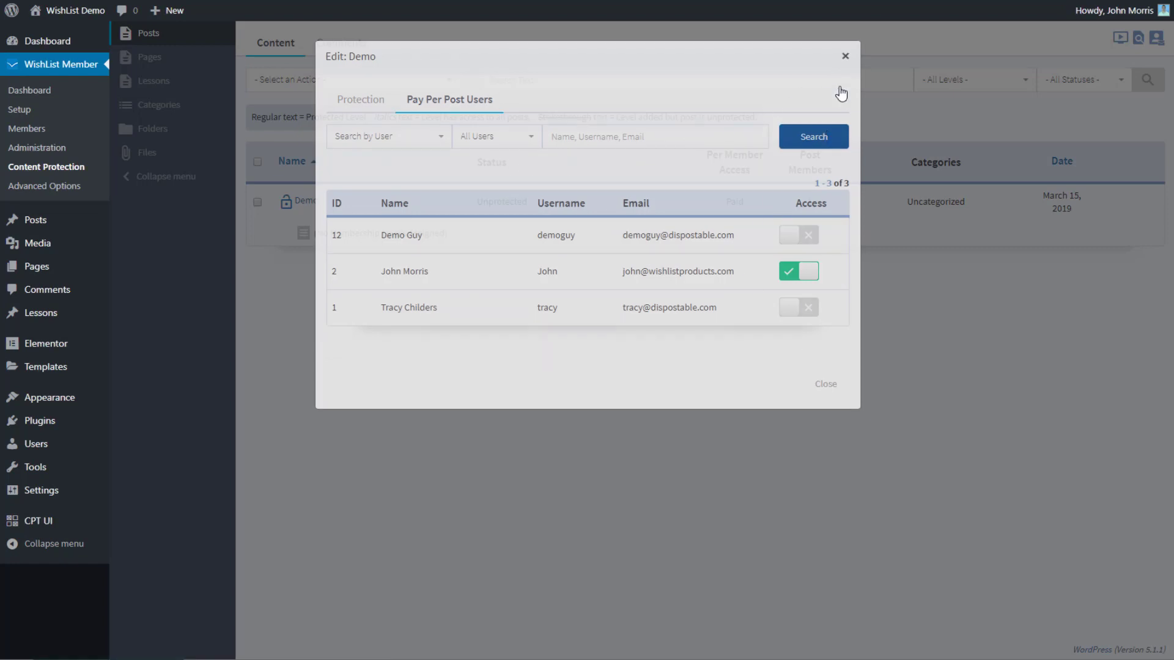
pyautogui.click(844, 56)
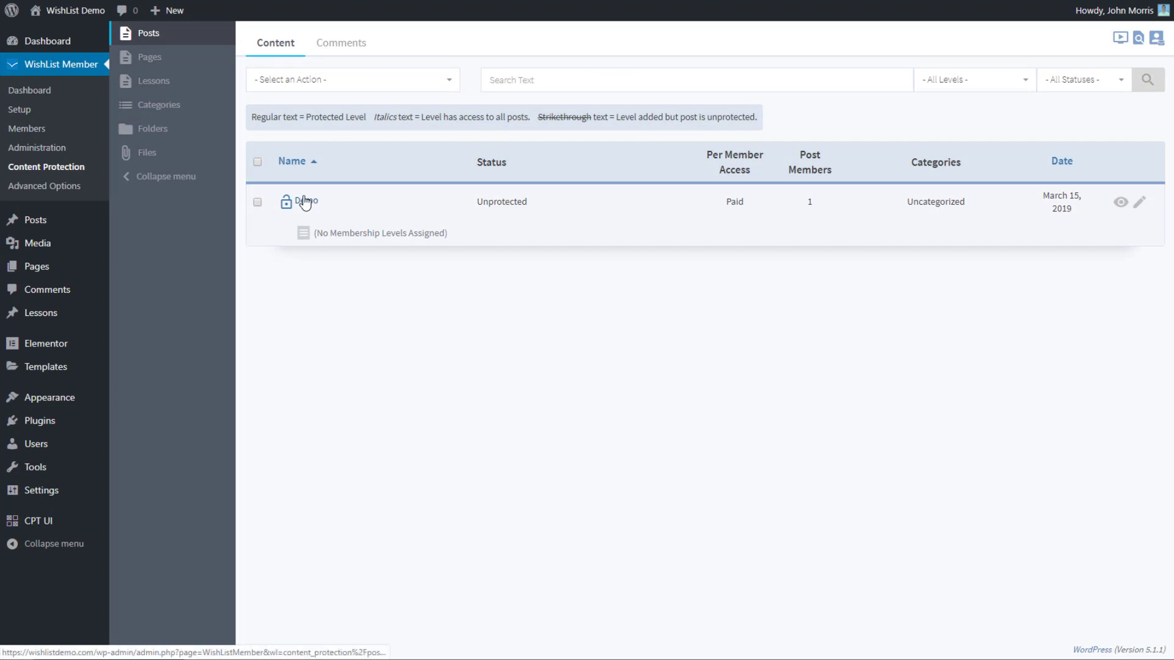
pyautogui.click(306, 201)
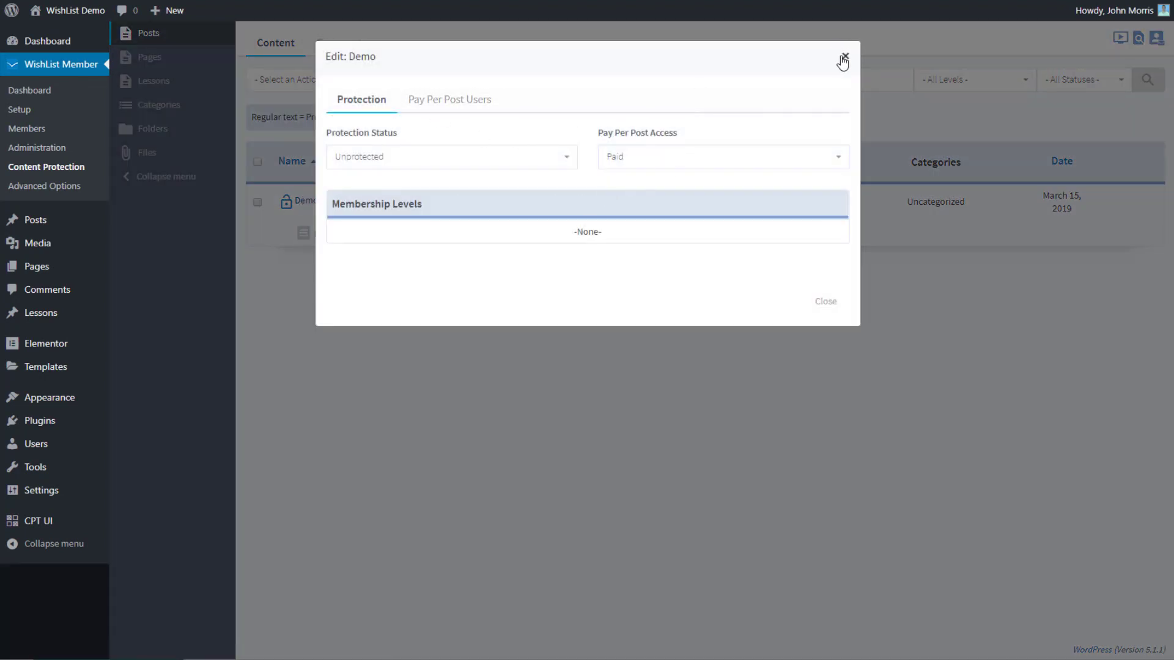
pyautogui.click(841, 59)
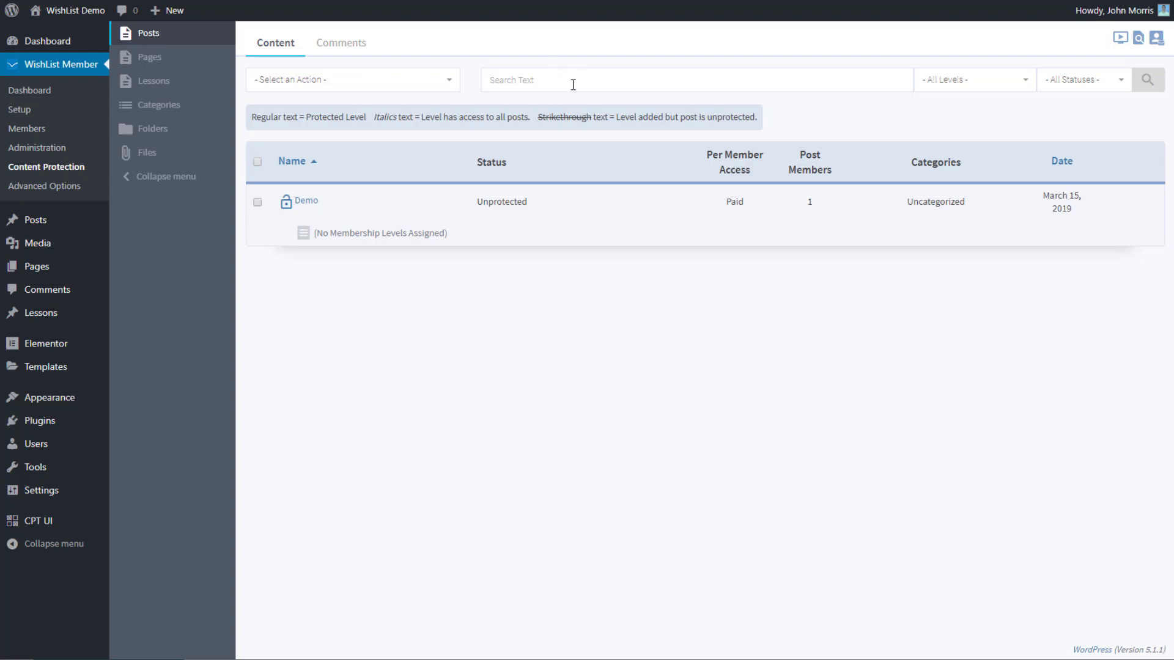
pyautogui.click(973, 80)
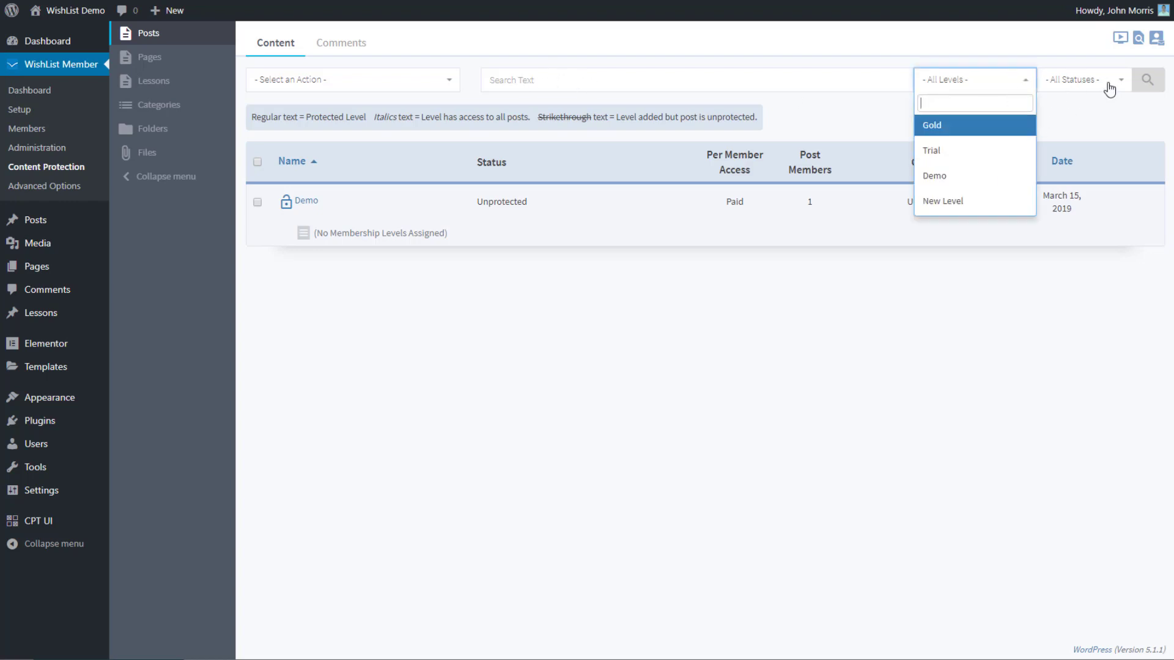
pyautogui.click(1081, 79)
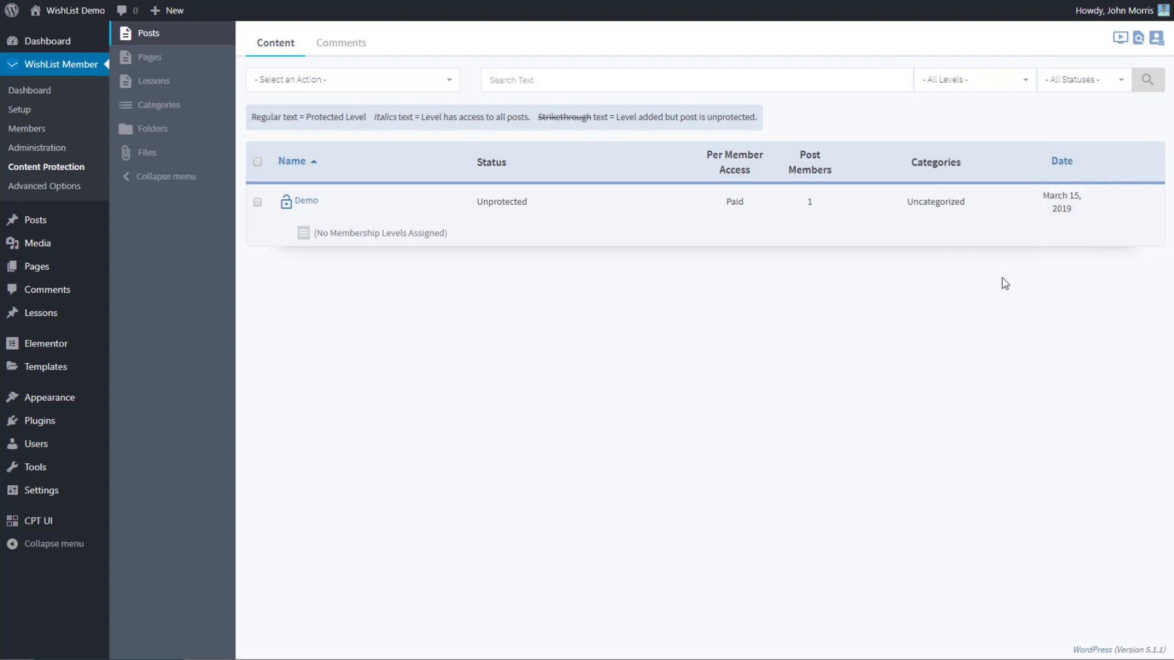
pyautogui.moveTo(1144, 123)
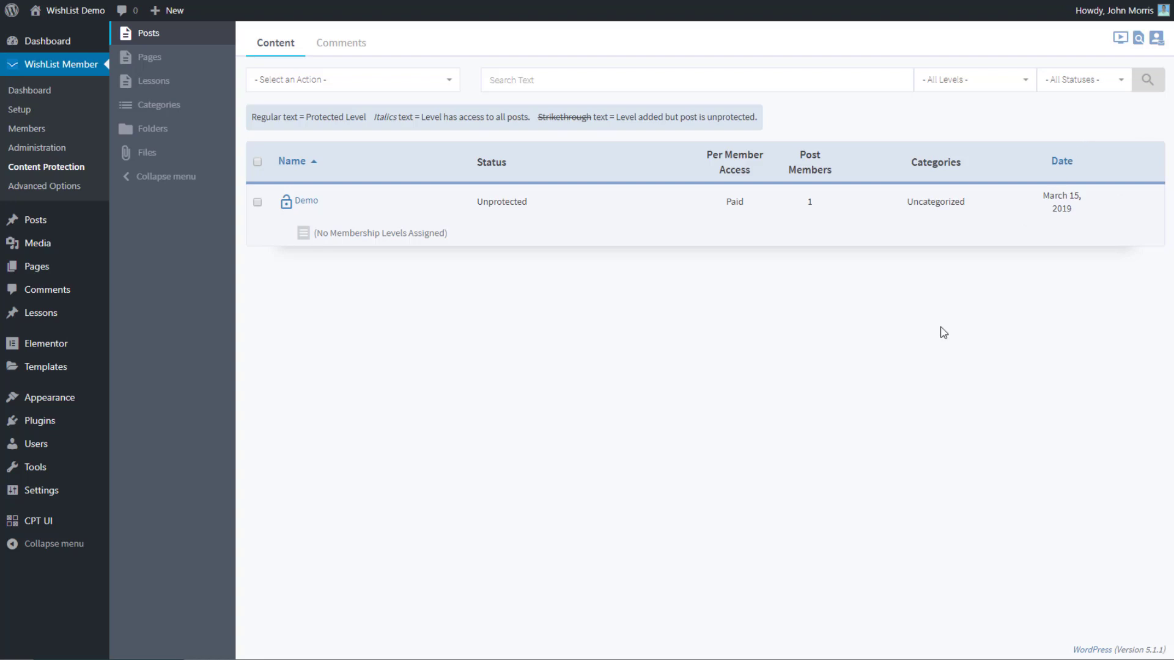
pyautogui.moveTo(574, 341)
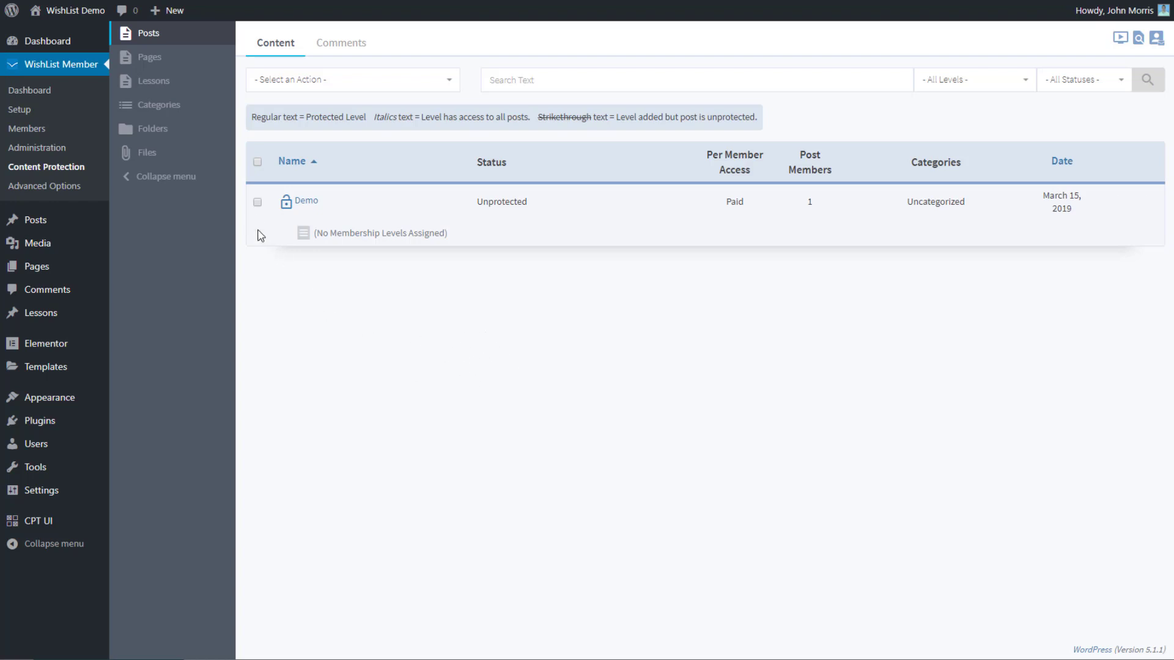
pyautogui.moveTo(400, 161)
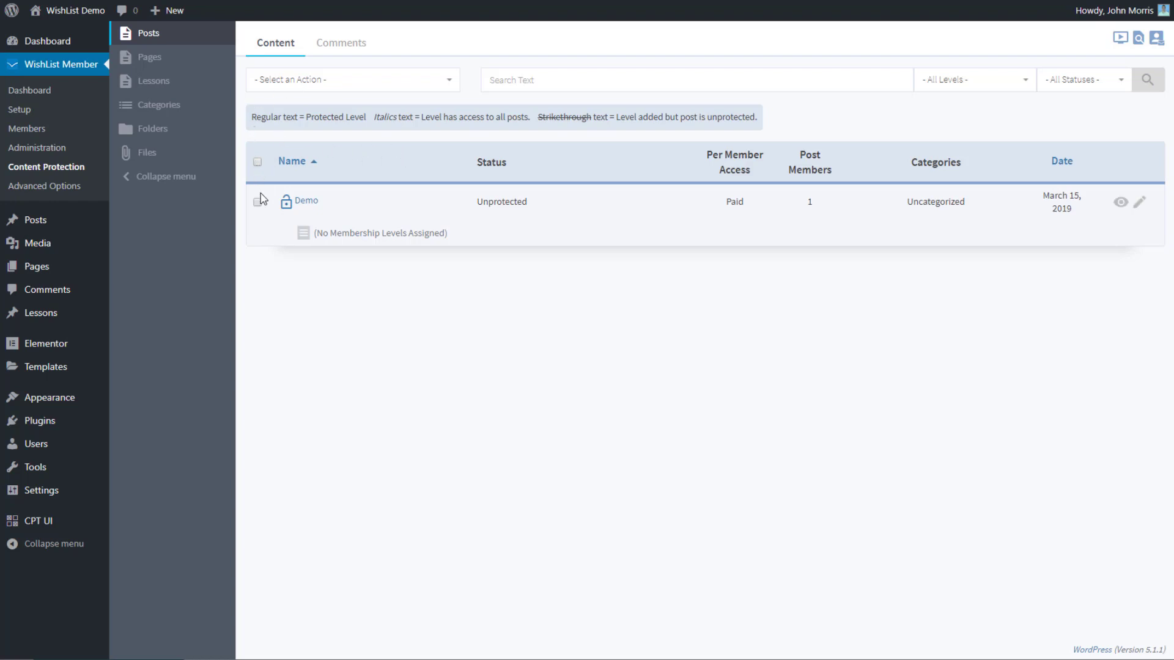
pyautogui.moveTo(150, 57)
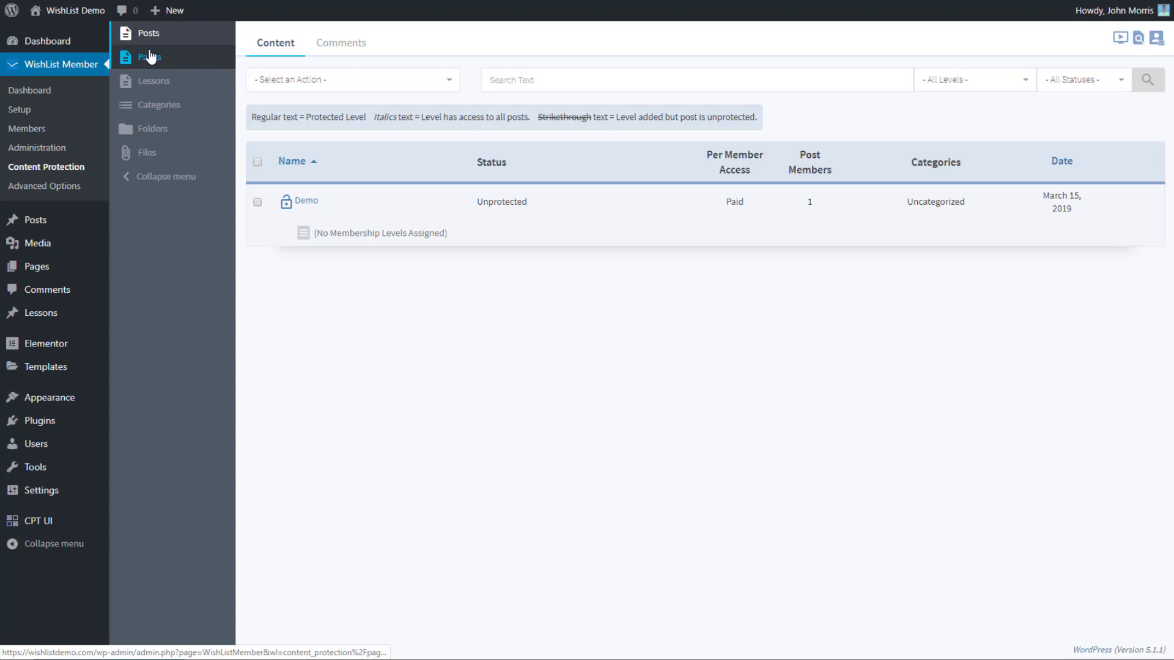
# Briefly view Pages, return to Posts, and tick the Demo post.
pyautogui.click(149, 57)
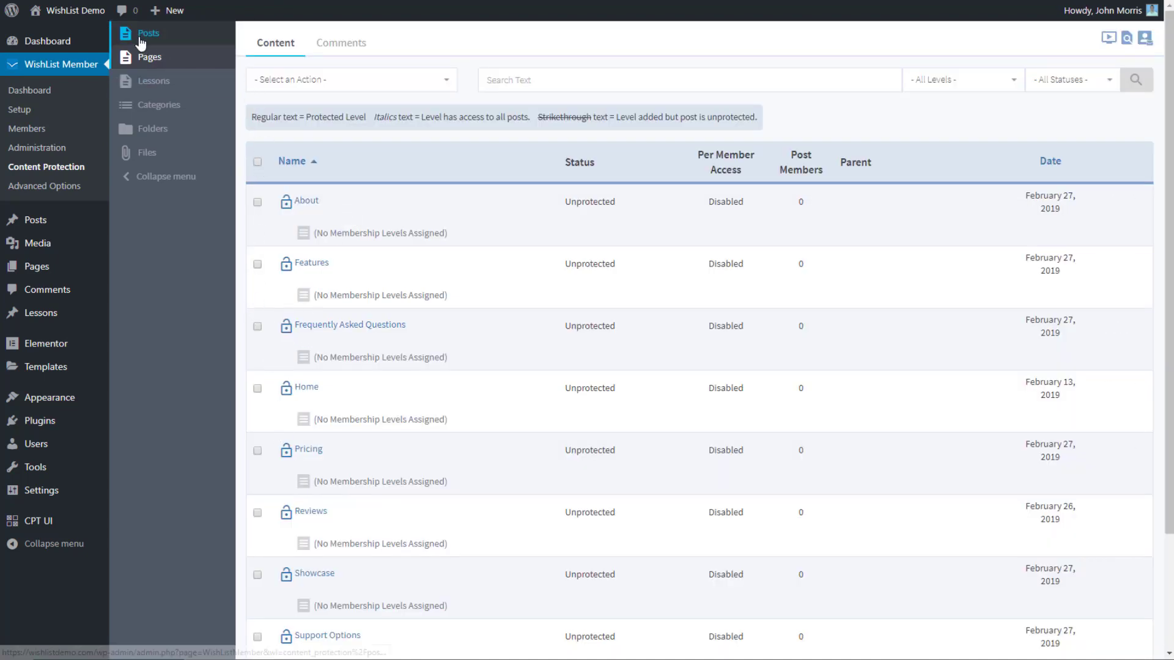
pyautogui.click(148, 33)
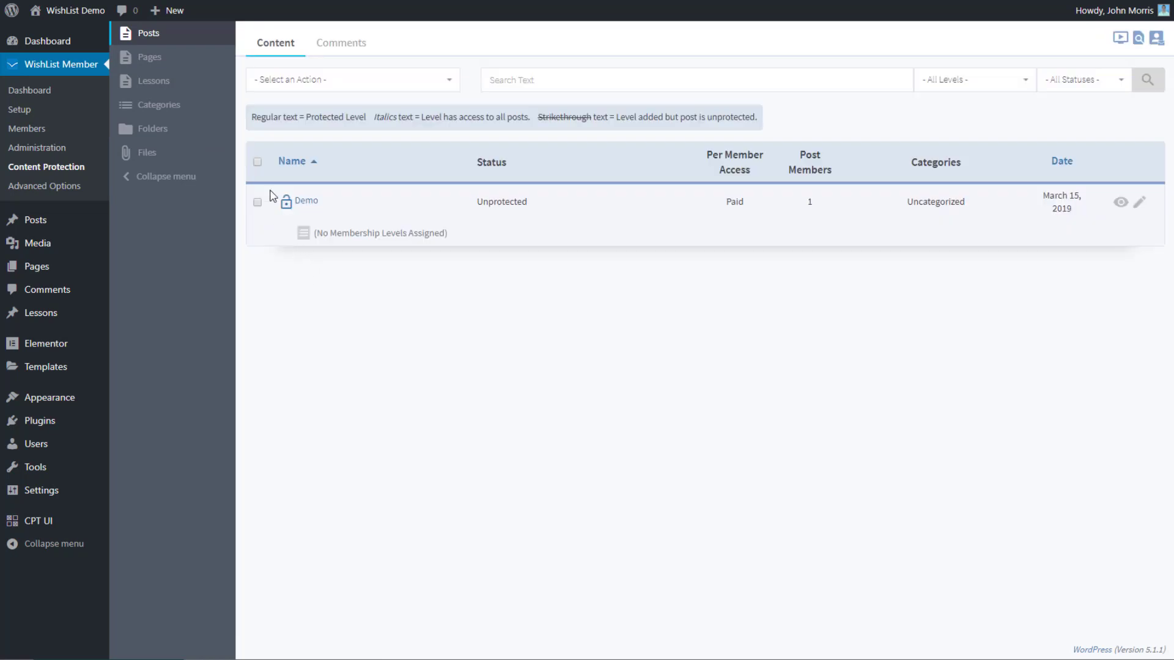
pyautogui.click(258, 202)
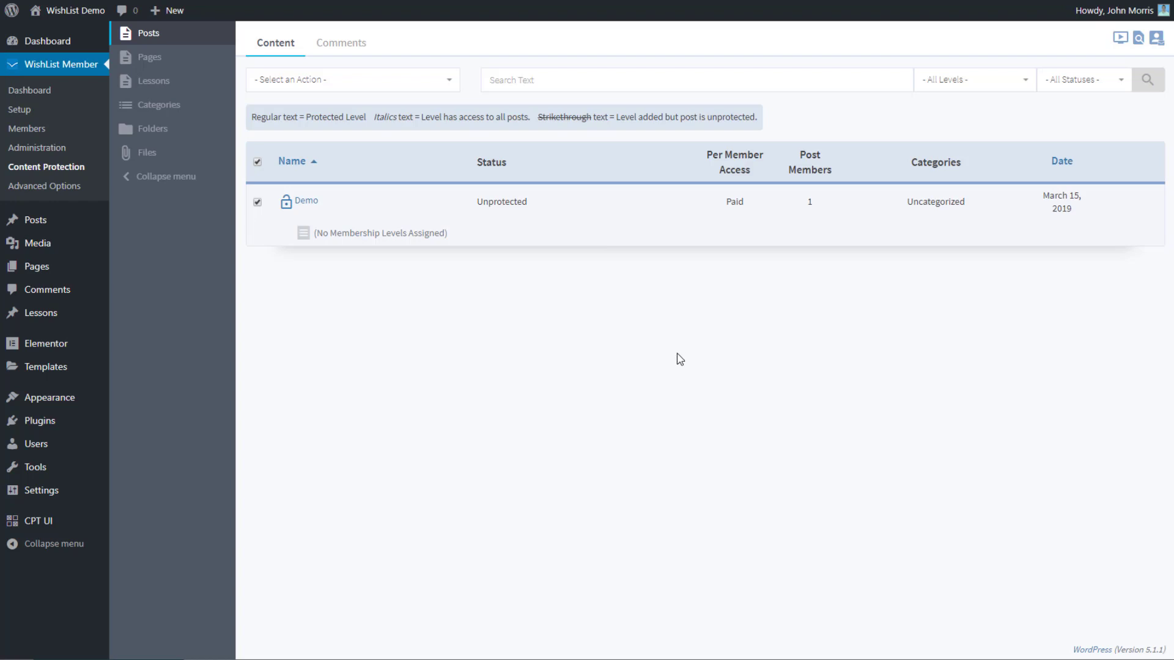
pyautogui.moveTo(668, 350)
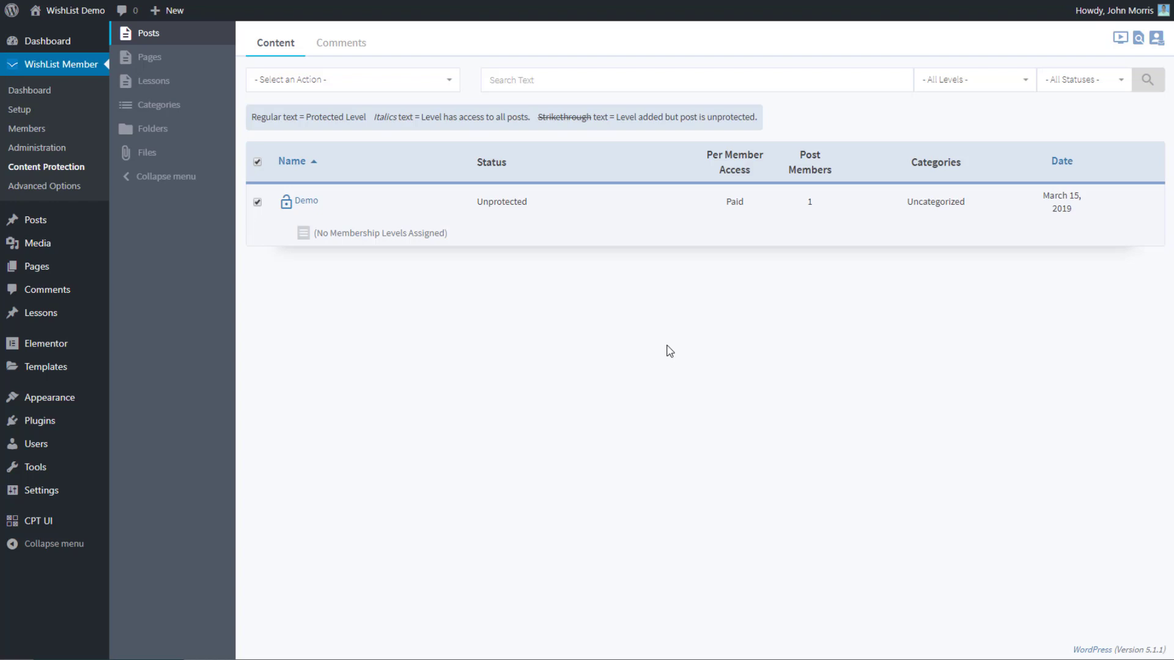
pyautogui.moveTo(452, 381)
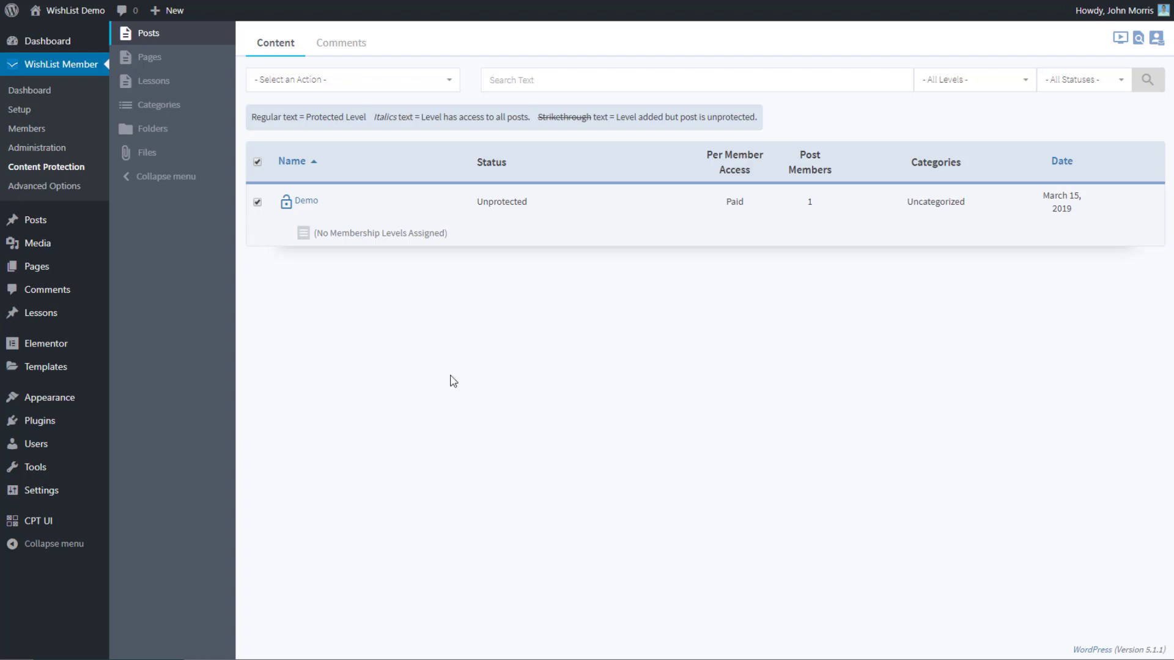
# Bulk-set the Demo post's protection status to Protected, dismissing the error alert.
pyautogui.click(352, 79)
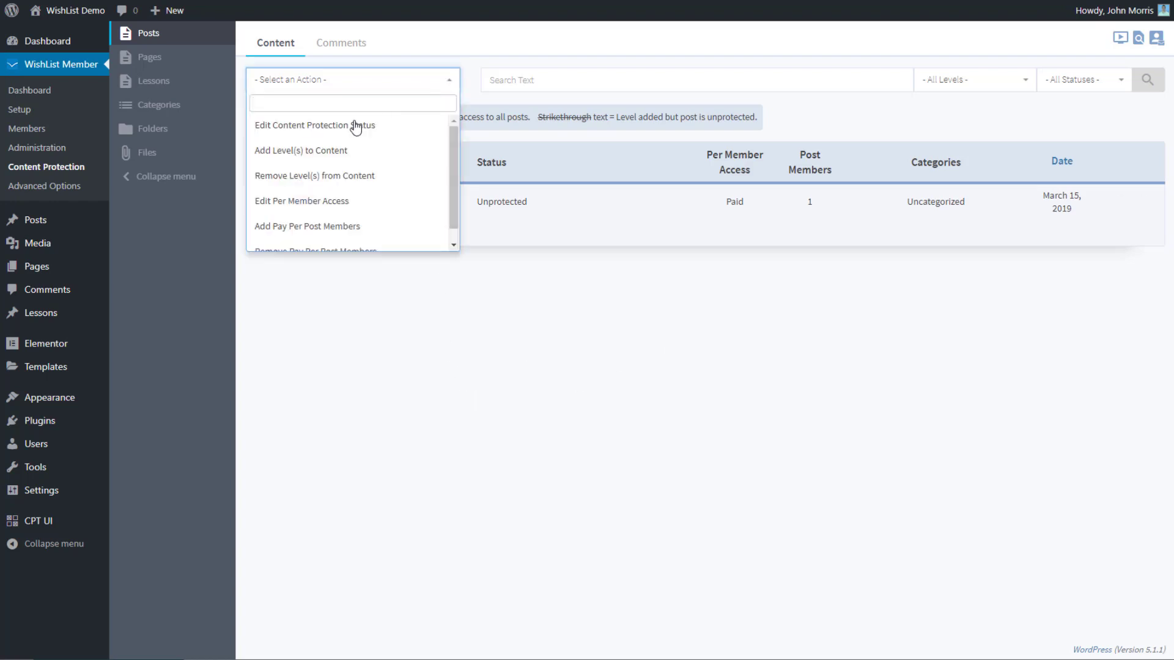
pyautogui.click(315, 124)
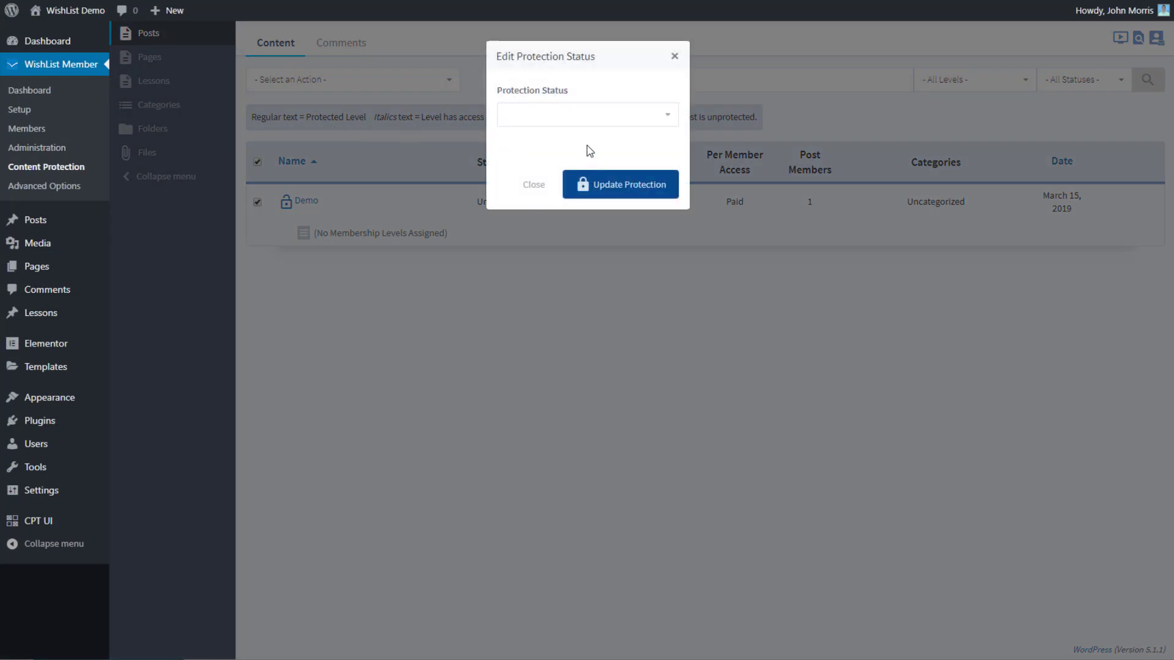
pyautogui.click(587, 115)
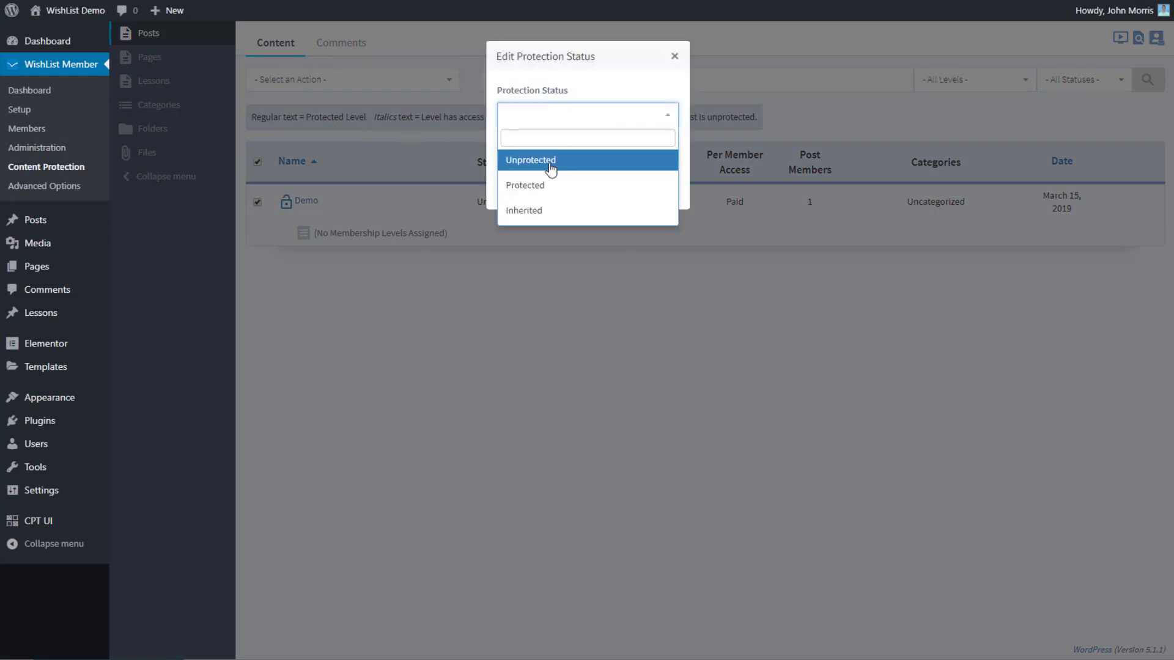
pyautogui.moveTo(543, 215)
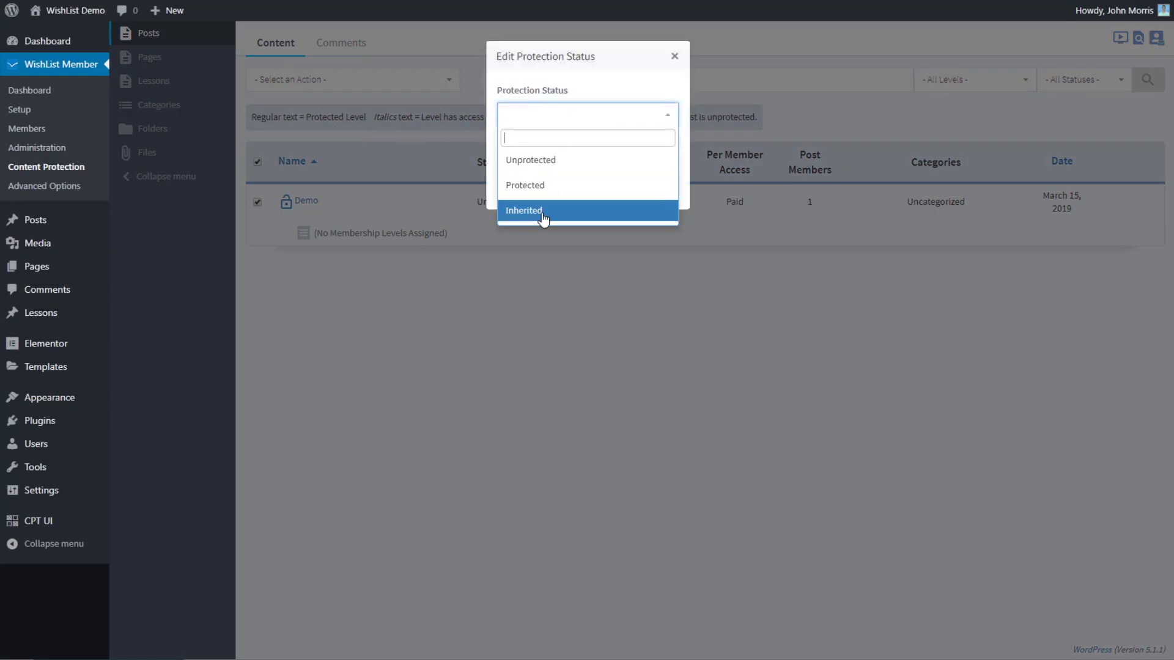
pyautogui.moveTo(564, 159)
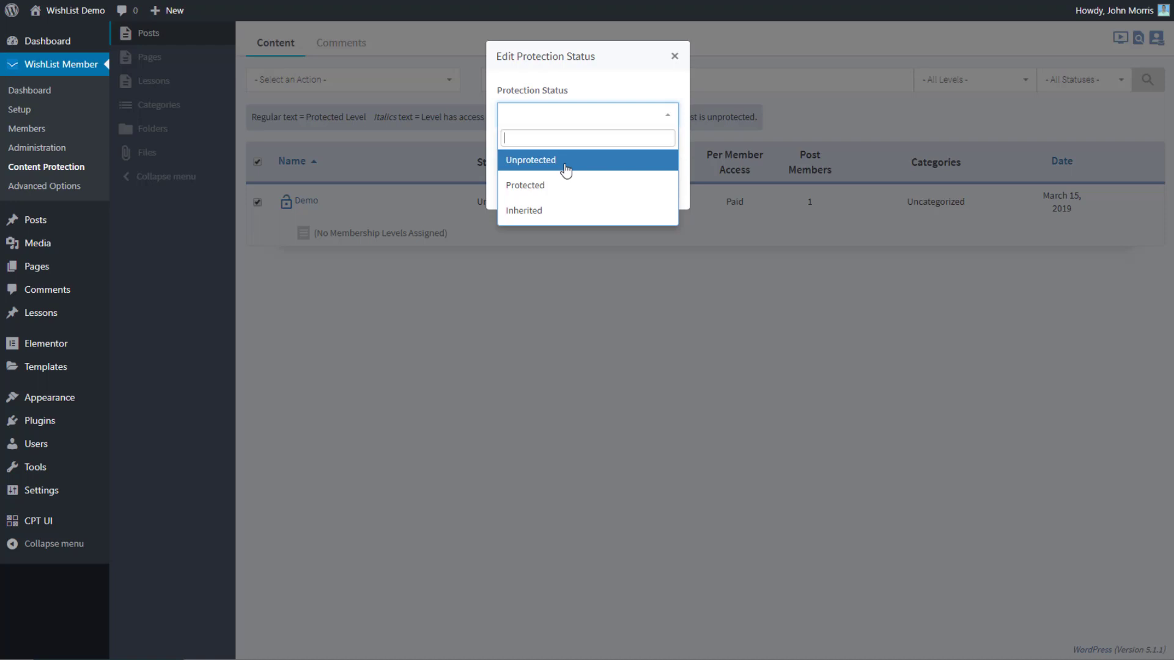
pyautogui.moveTo(560, 185)
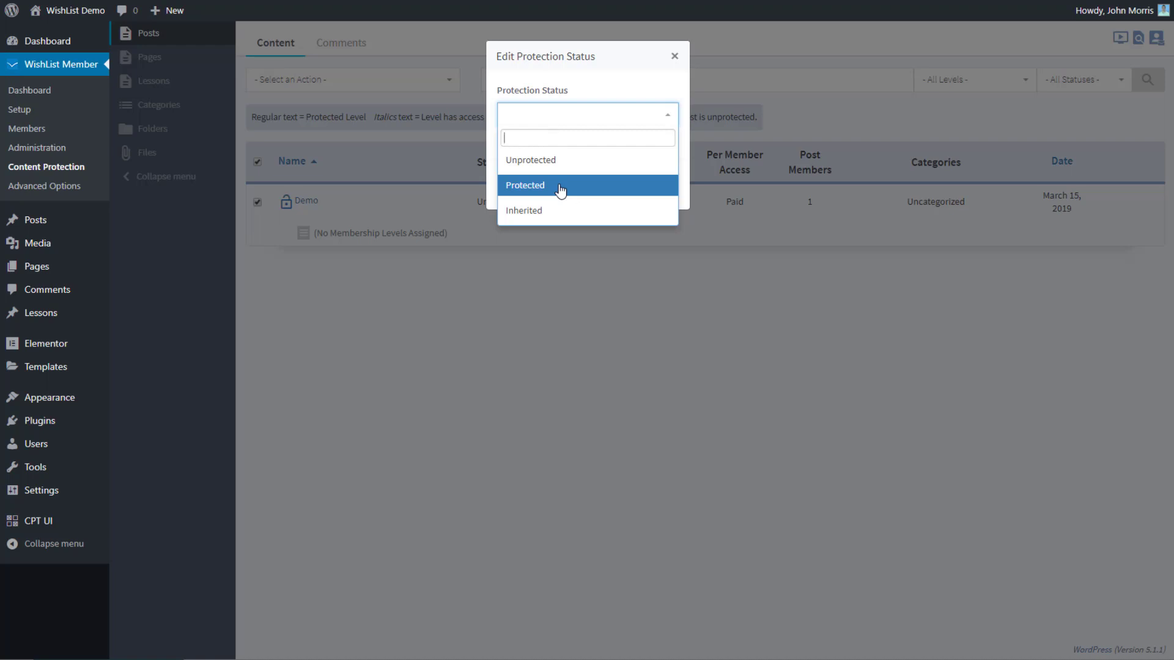
pyautogui.moveTo(557, 214)
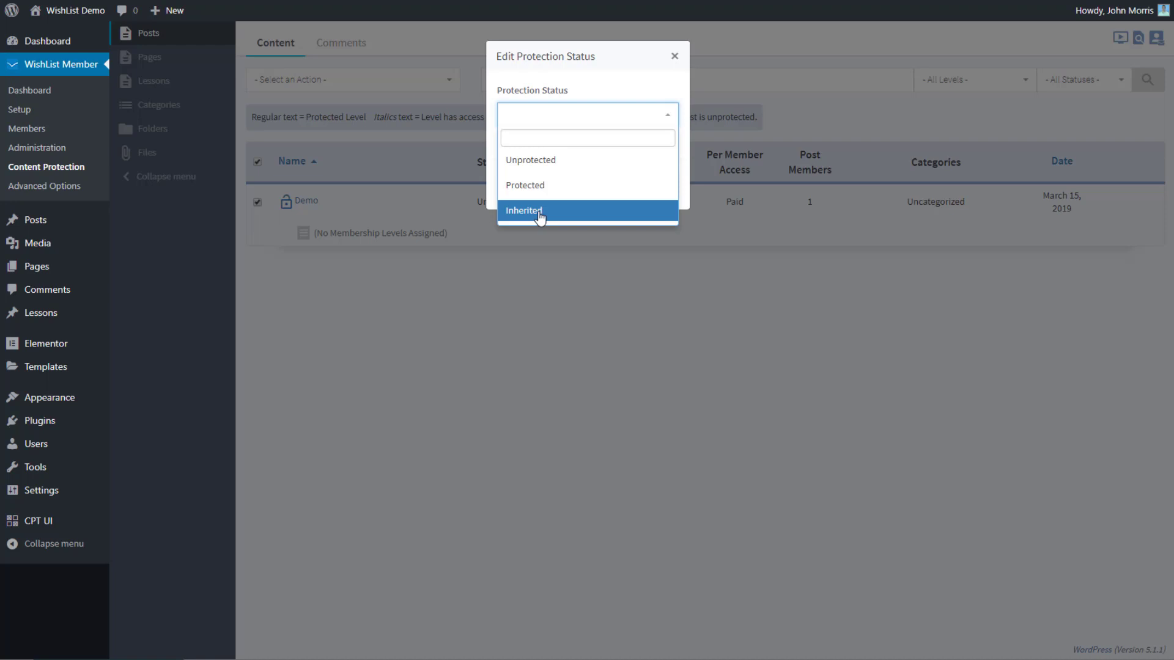
pyautogui.click(524, 210)
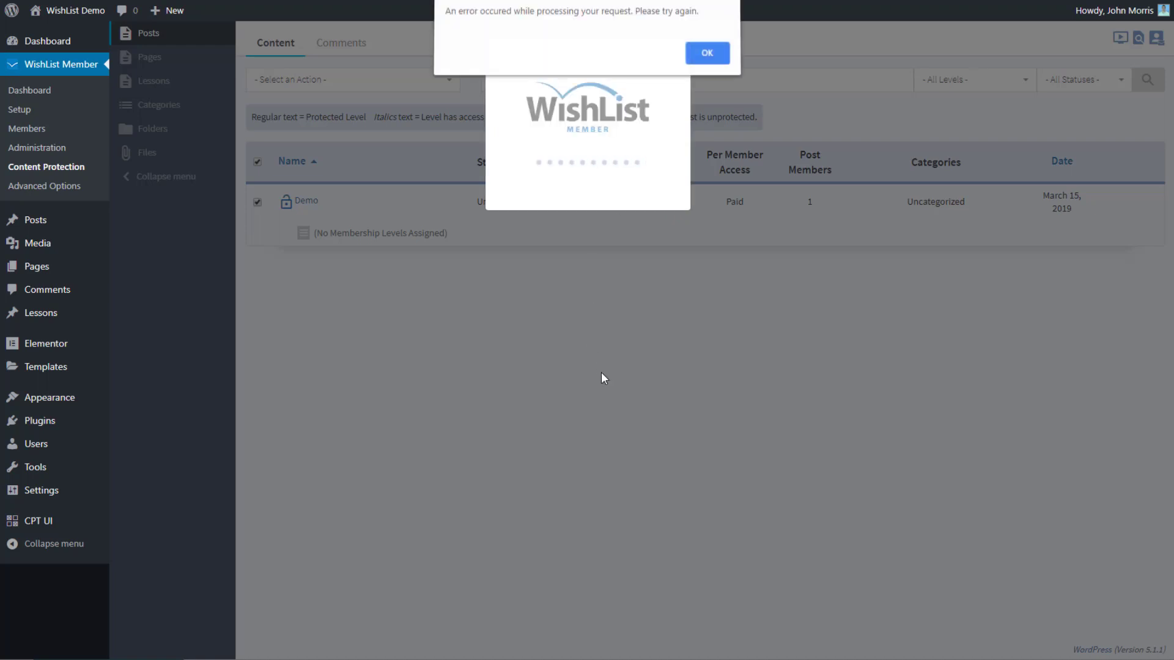
pyautogui.click(705, 53)
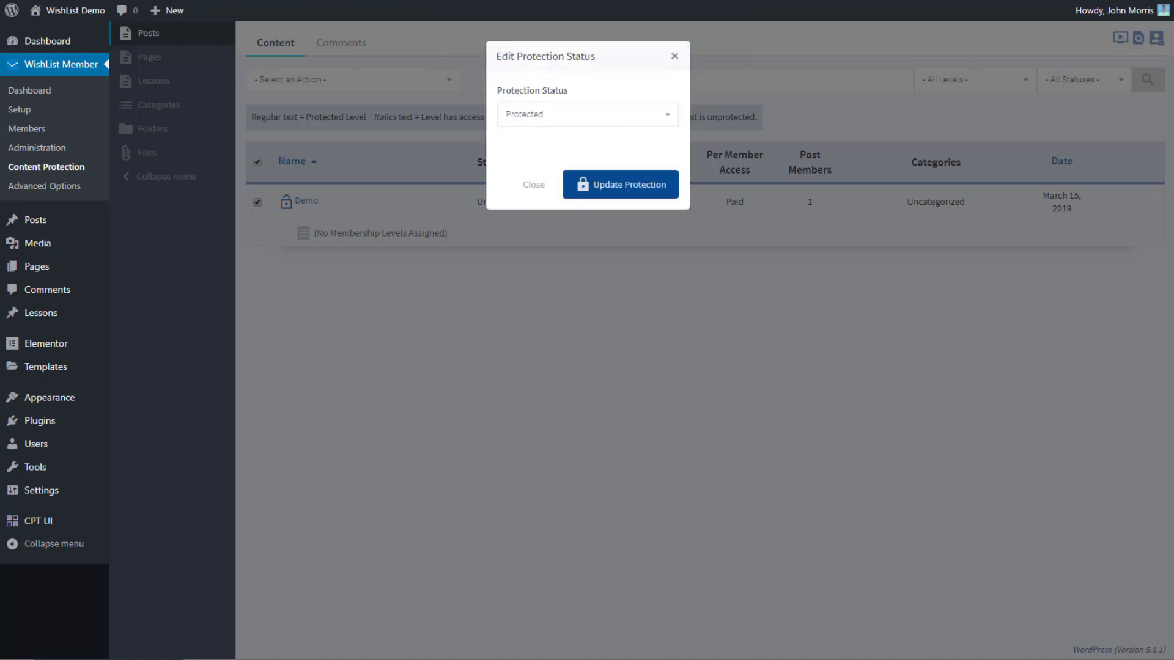
pyautogui.click(620, 184)
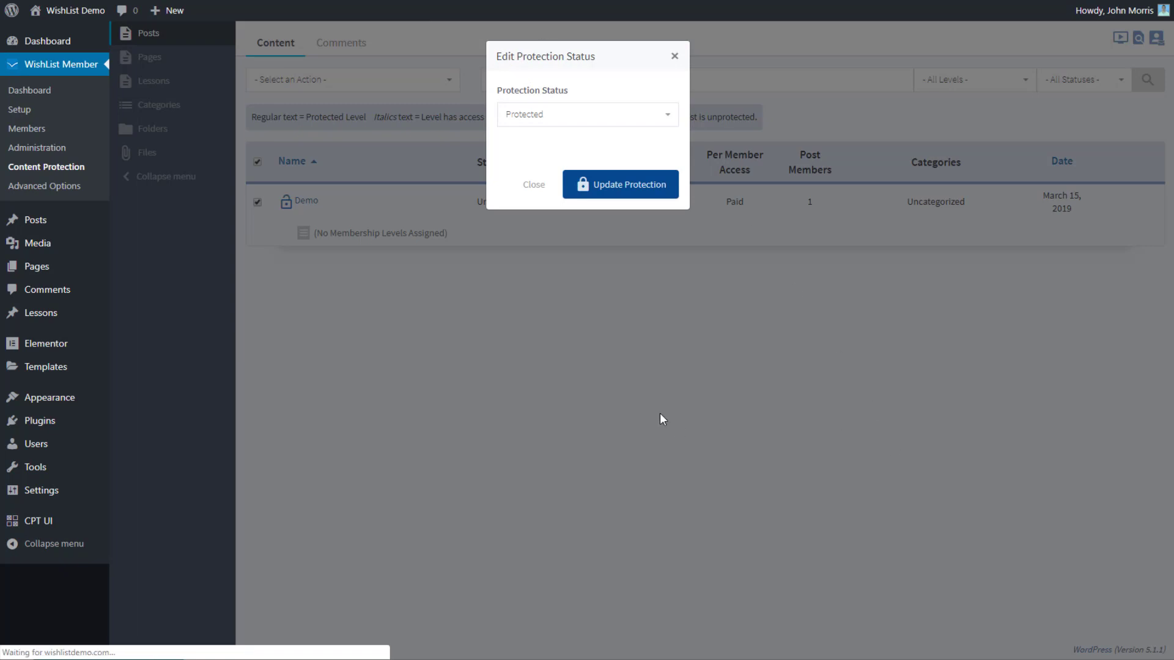
pyautogui.click(620, 184)
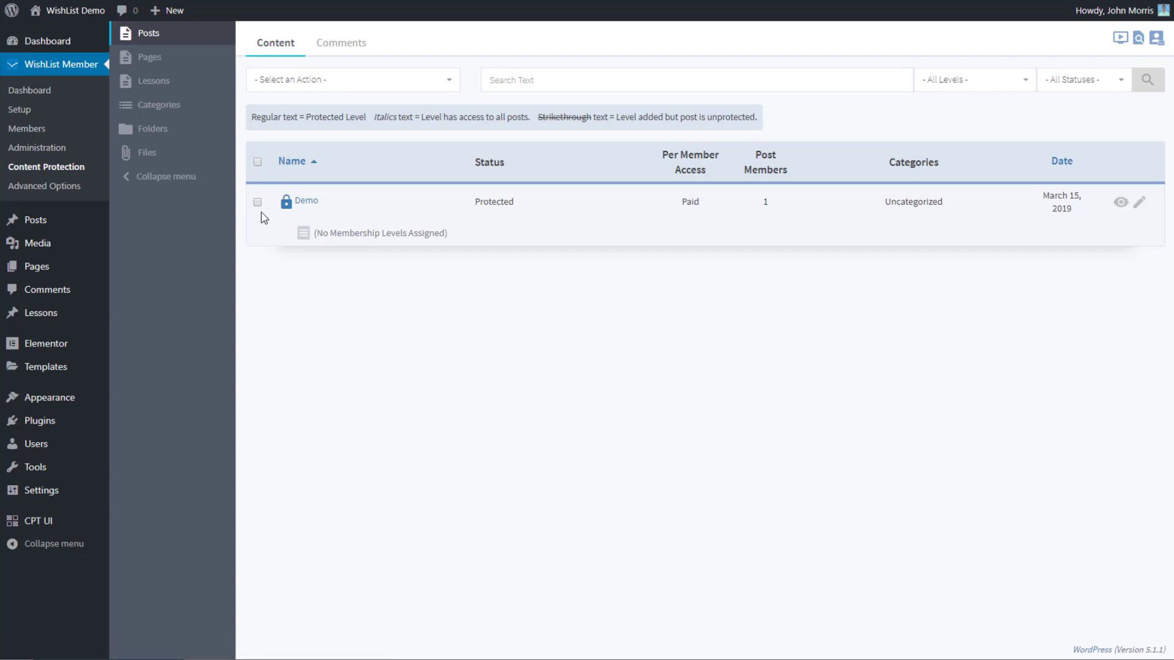
# Tick Demo and preview Add Level(s) and Edit Per Member Access without changes.
pyautogui.click(257, 201)
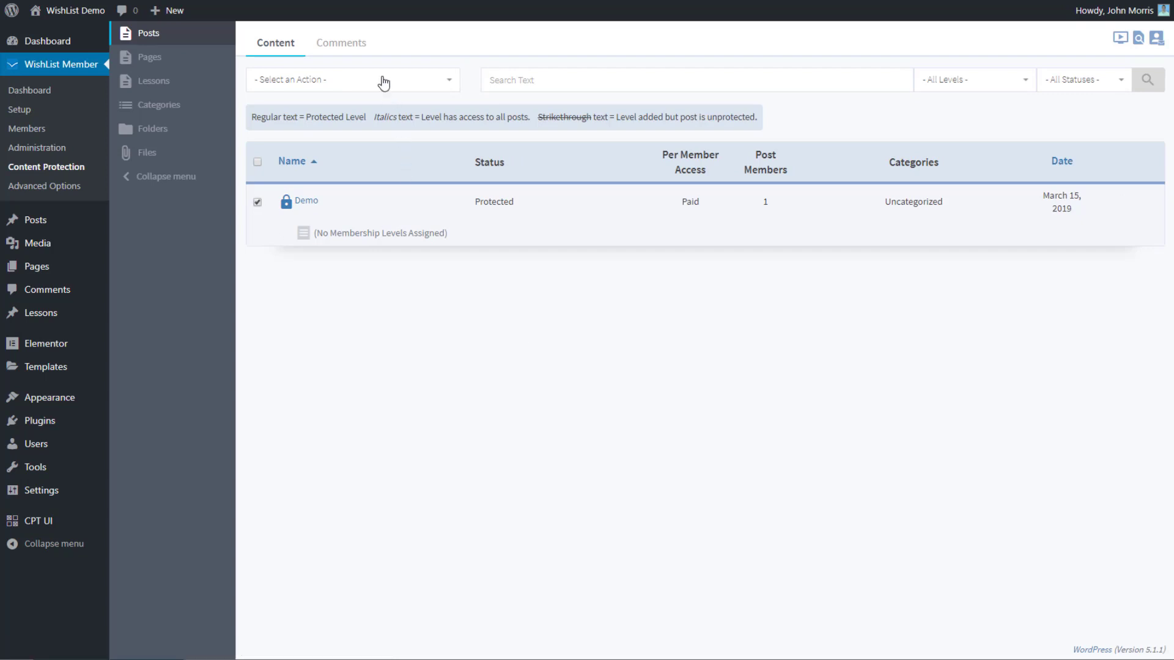
pyautogui.click(353, 79)
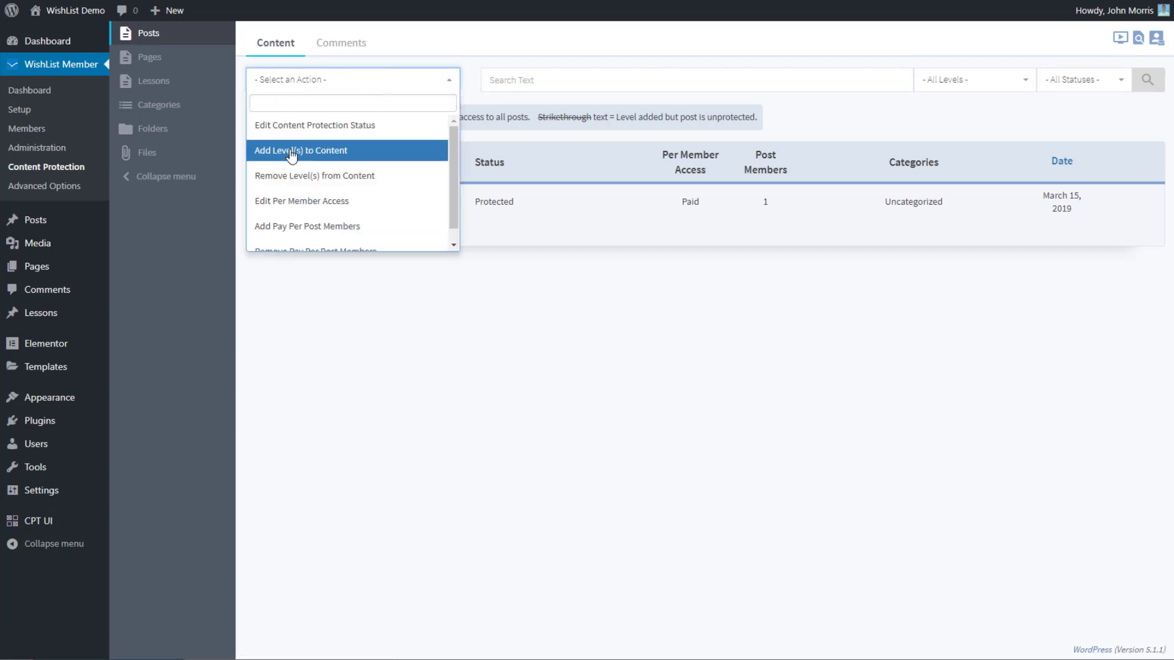
pyautogui.click(301, 151)
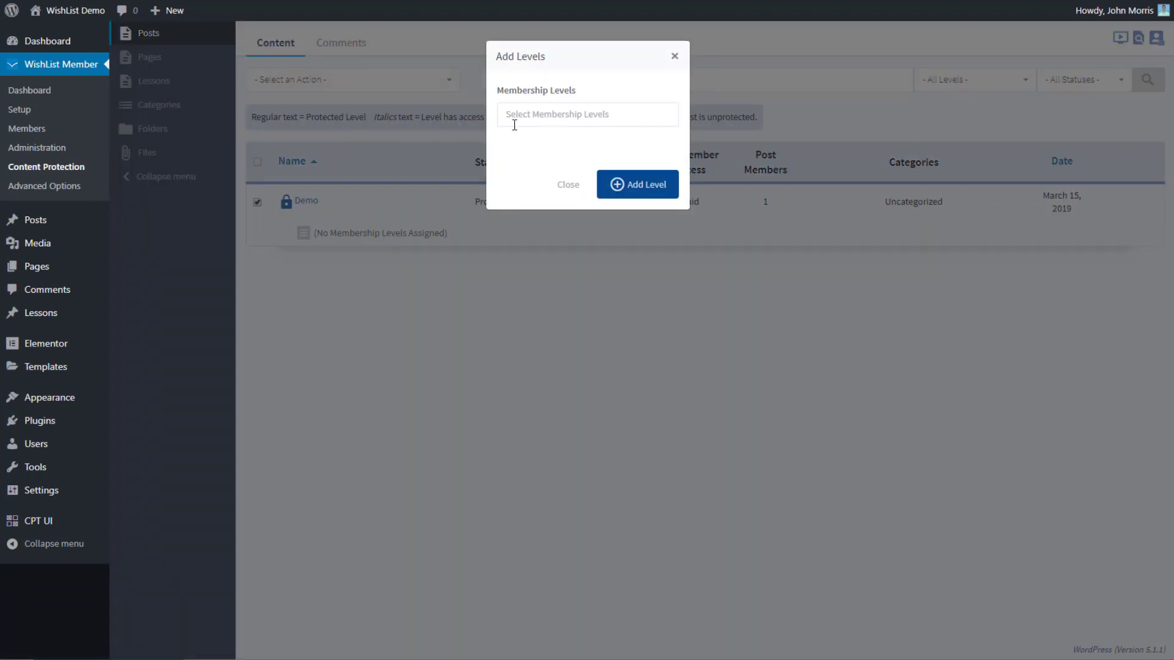
pyautogui.click(586, 113)
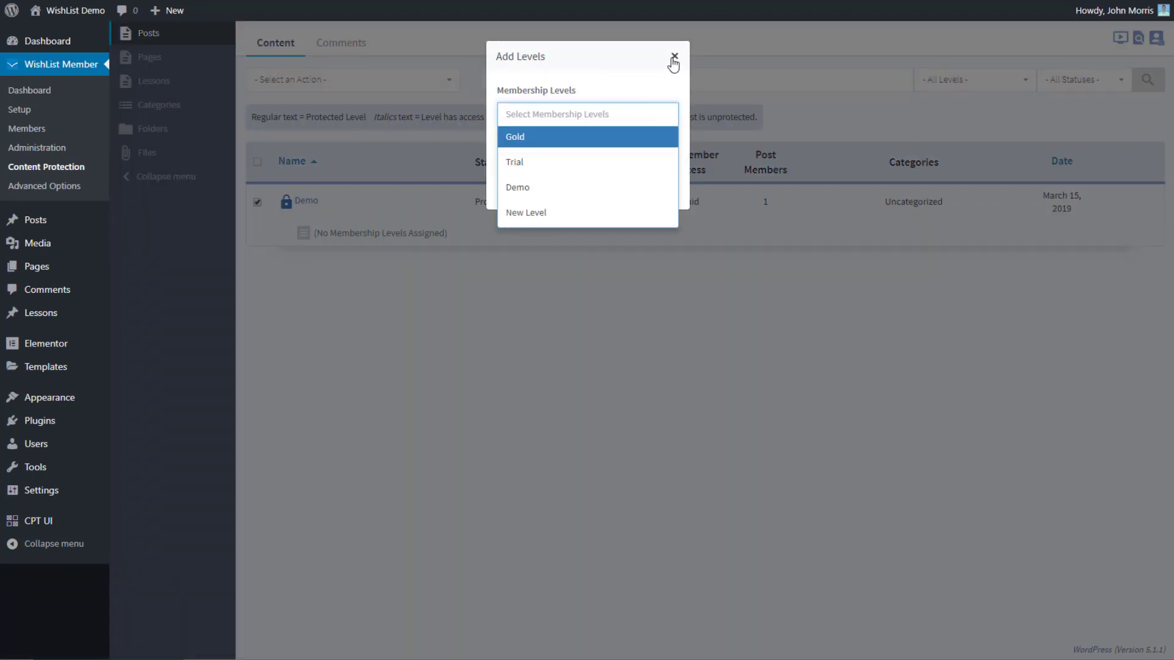
pyautogui.click(672, 57)
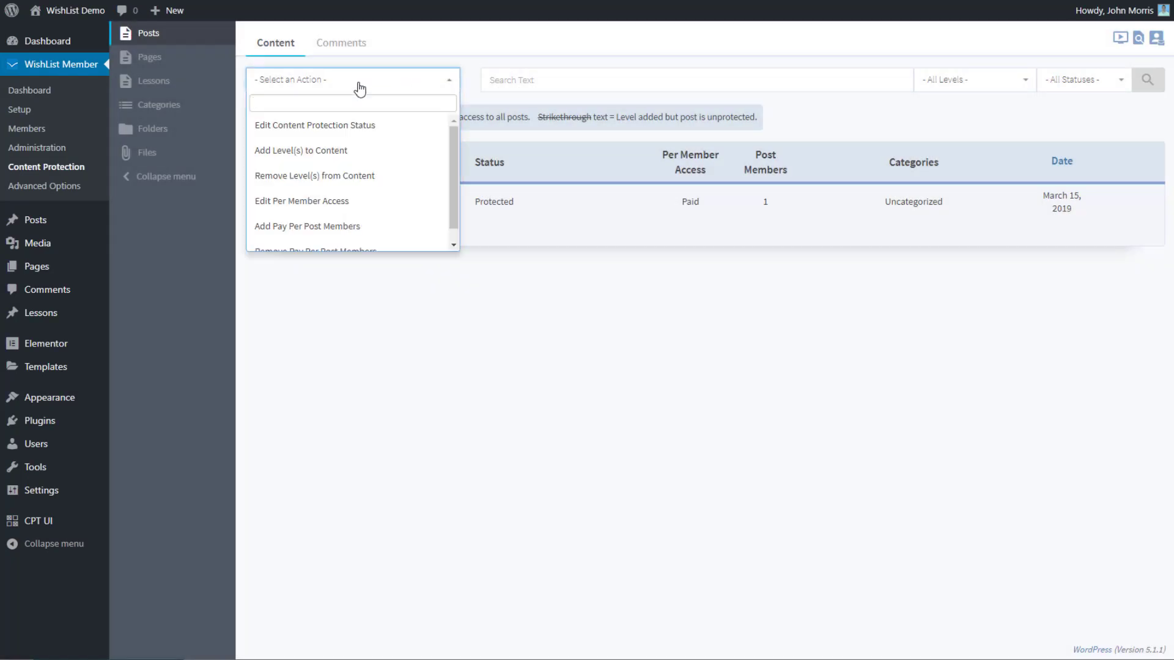
pyautogui.moveTo(359, 176)
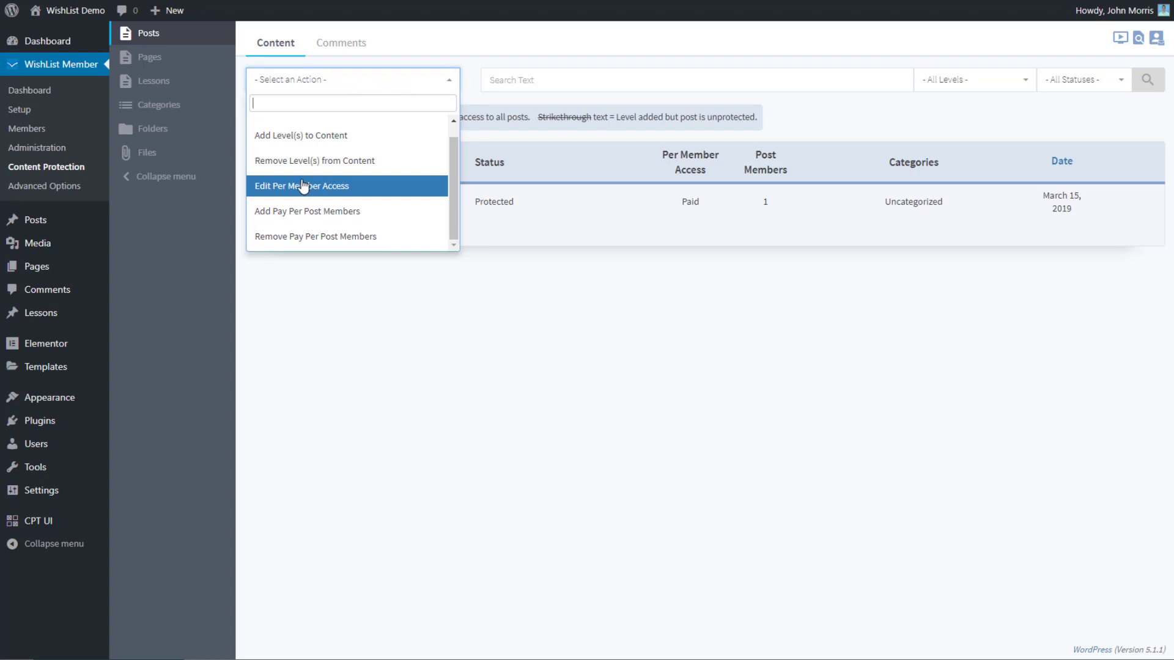
pyautogui.click(301, 186)
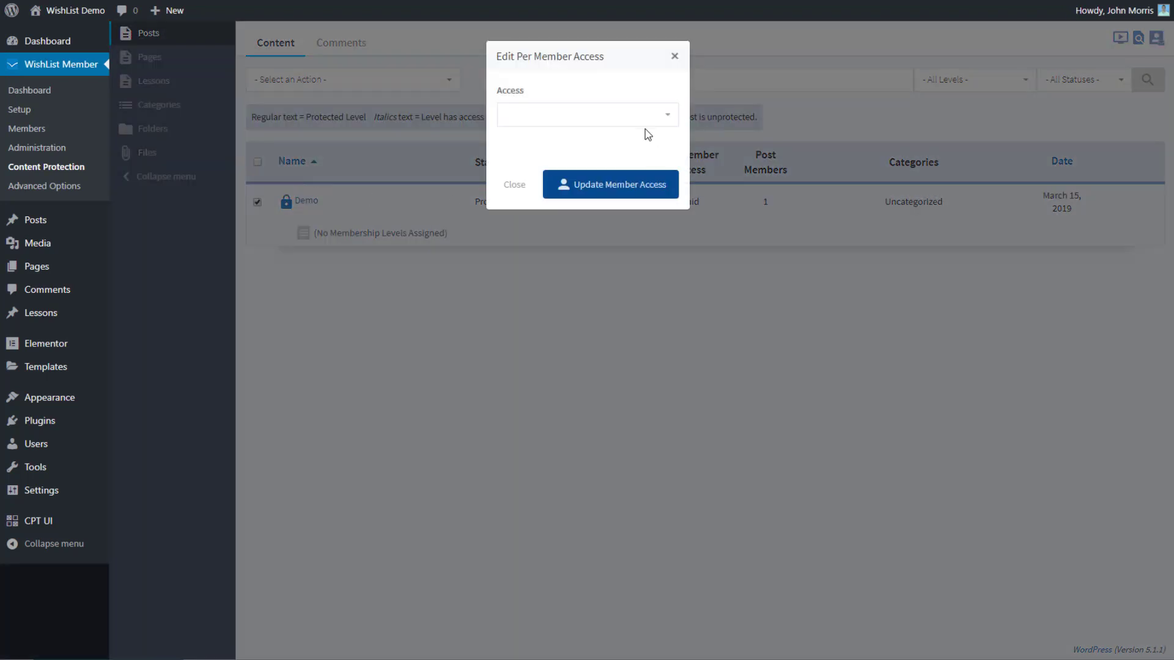
pyautogui.click(586, 114)
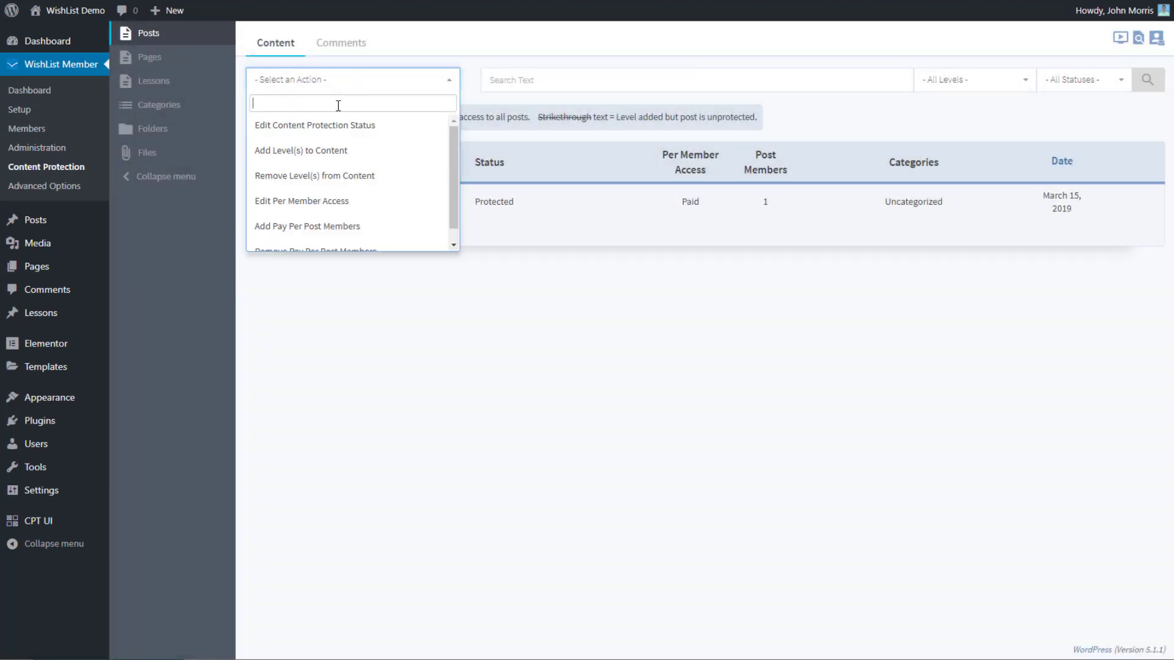
pyautogui.click(307, 226)
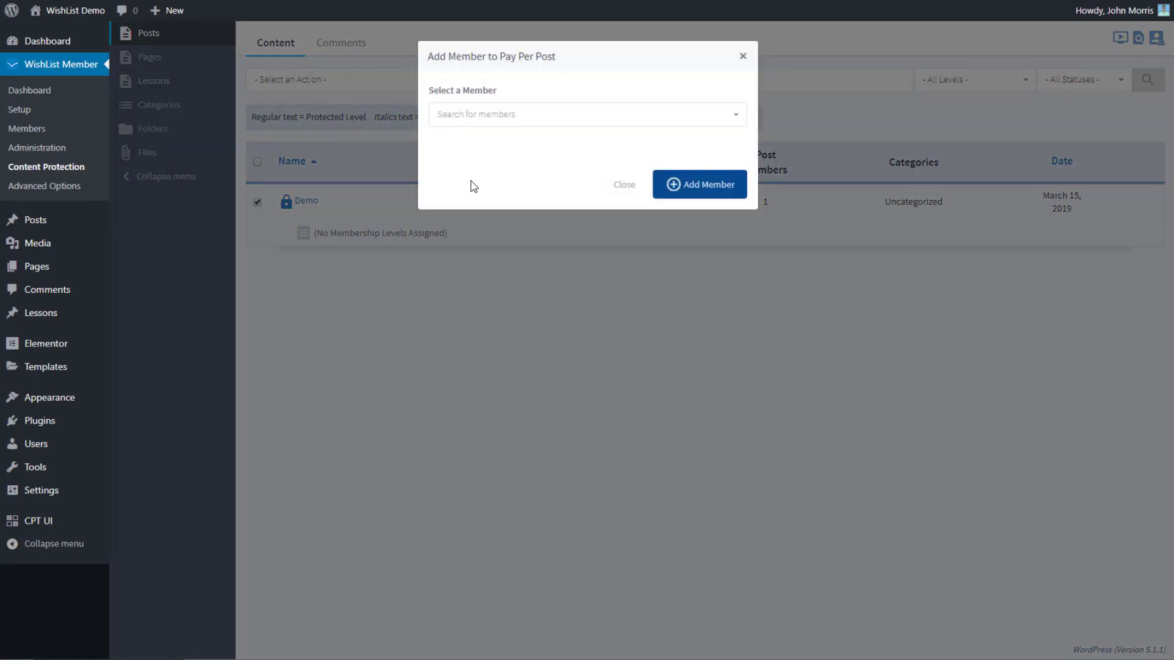
pyautogui.click(586, 113)
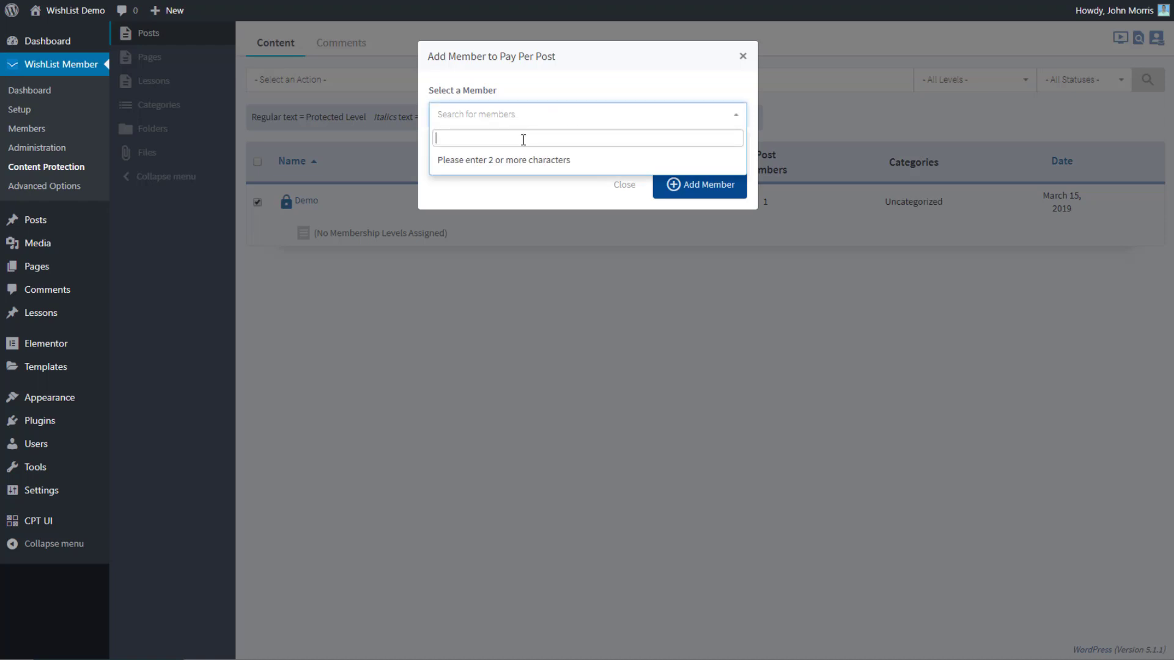
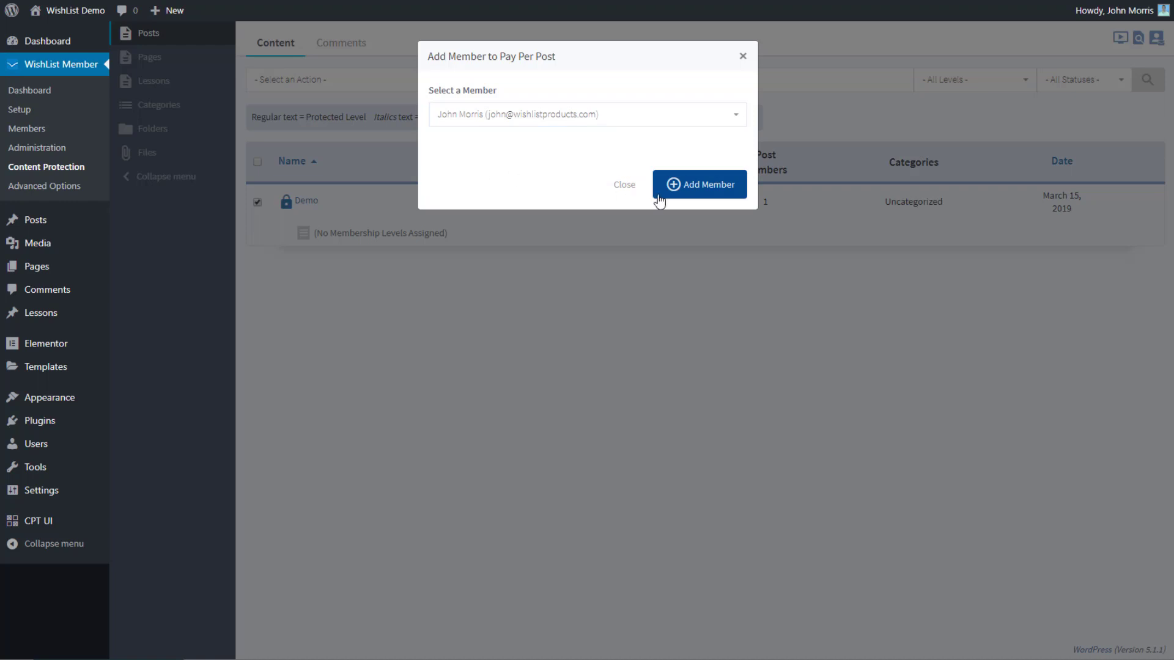
pyautogui.moveTo(730, 72)
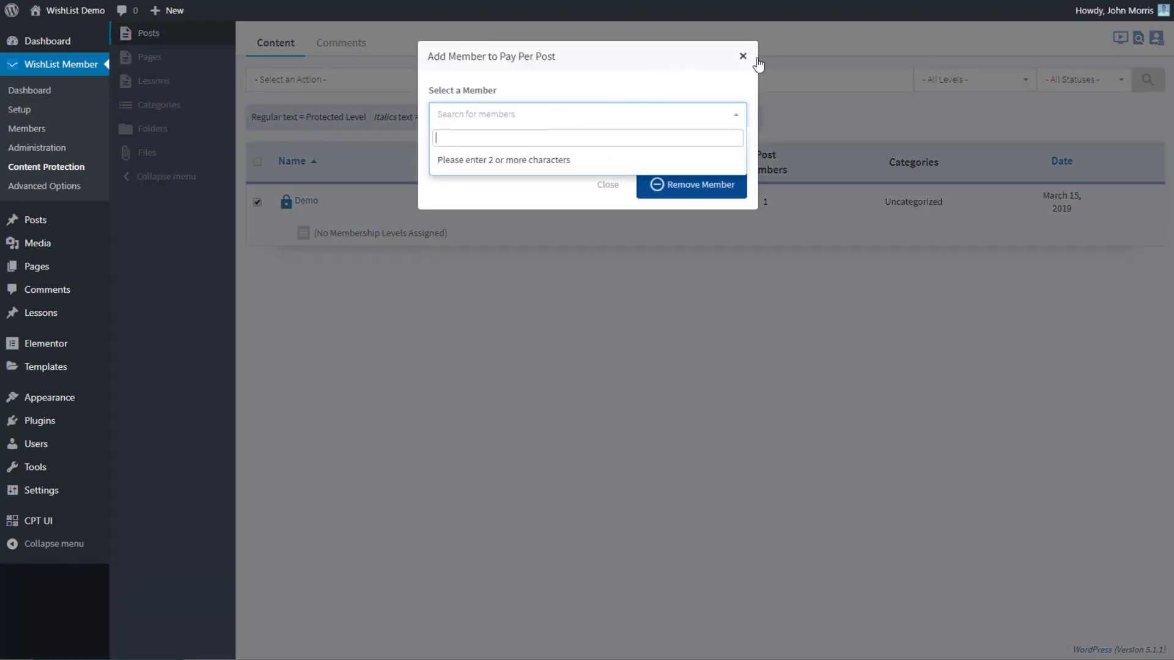
pyautogui.click(742, 57)
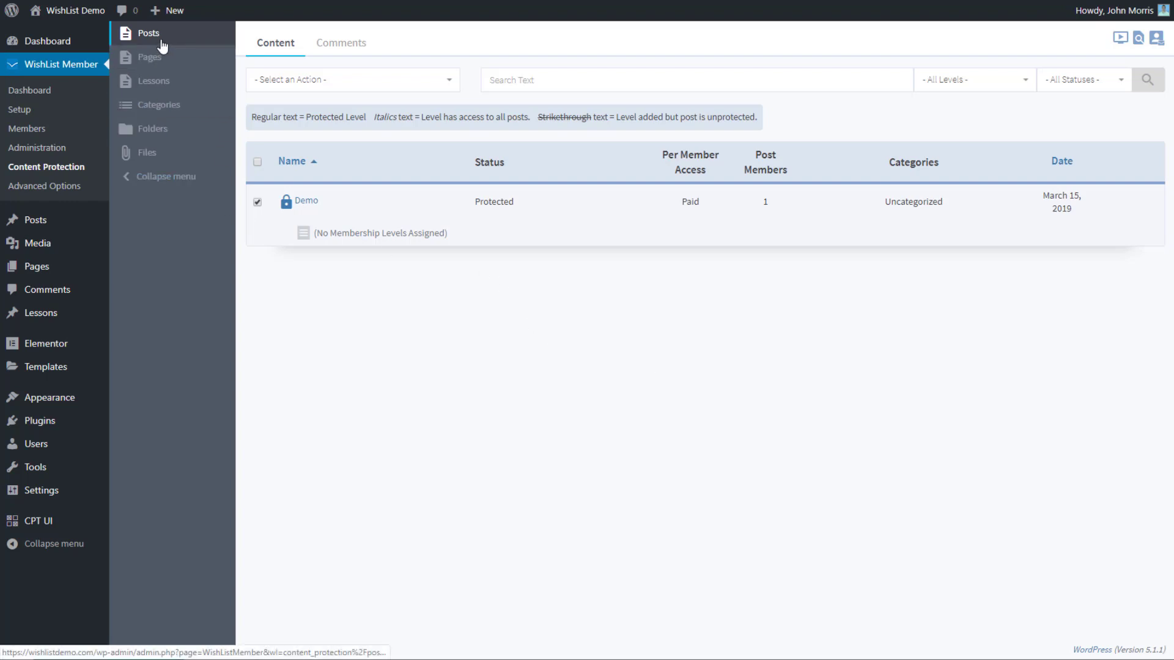
pyautogui.moveTo(152, 81)
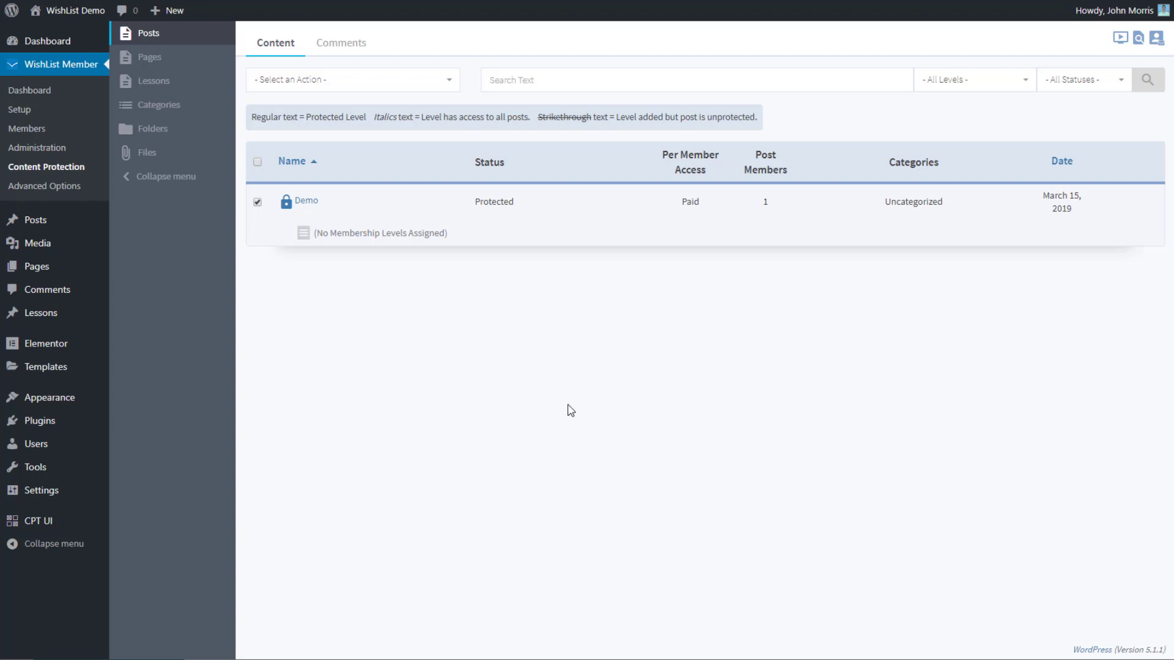
pyautogui.moveTo(598, 416)
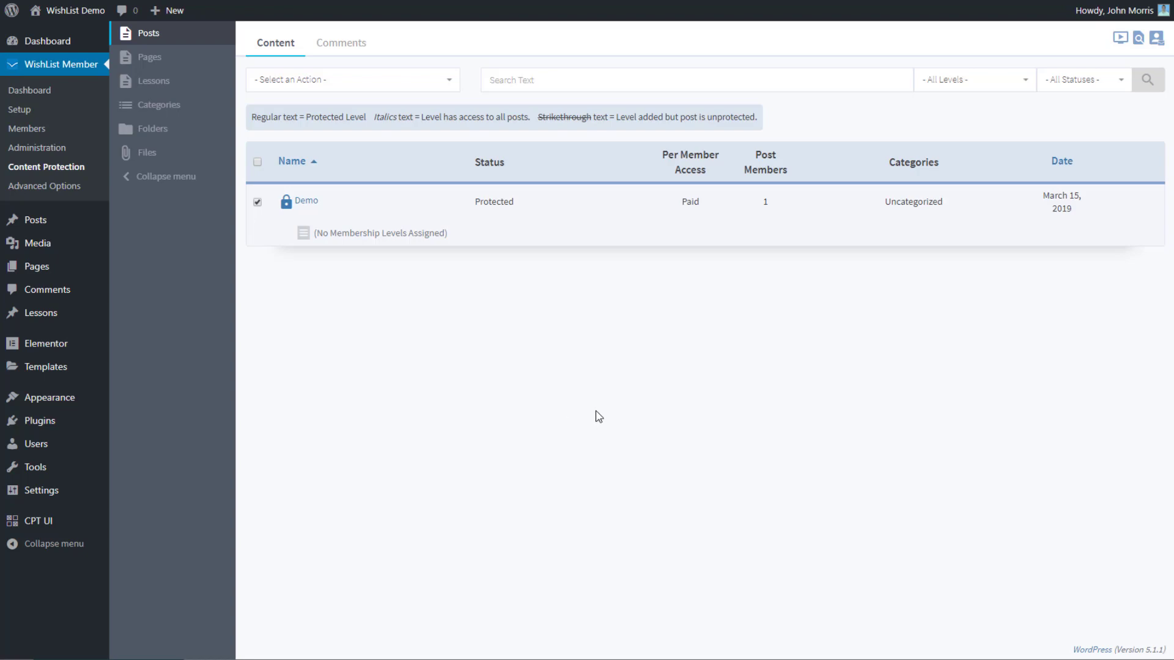
pyautogui.moveTo(609, 414)
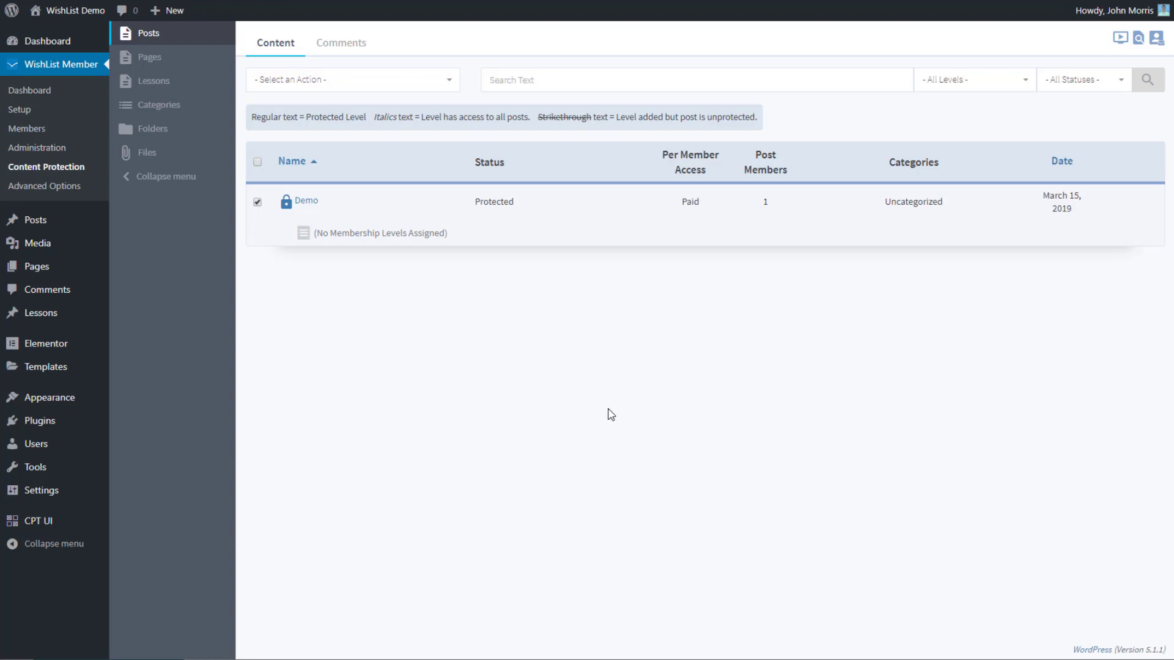